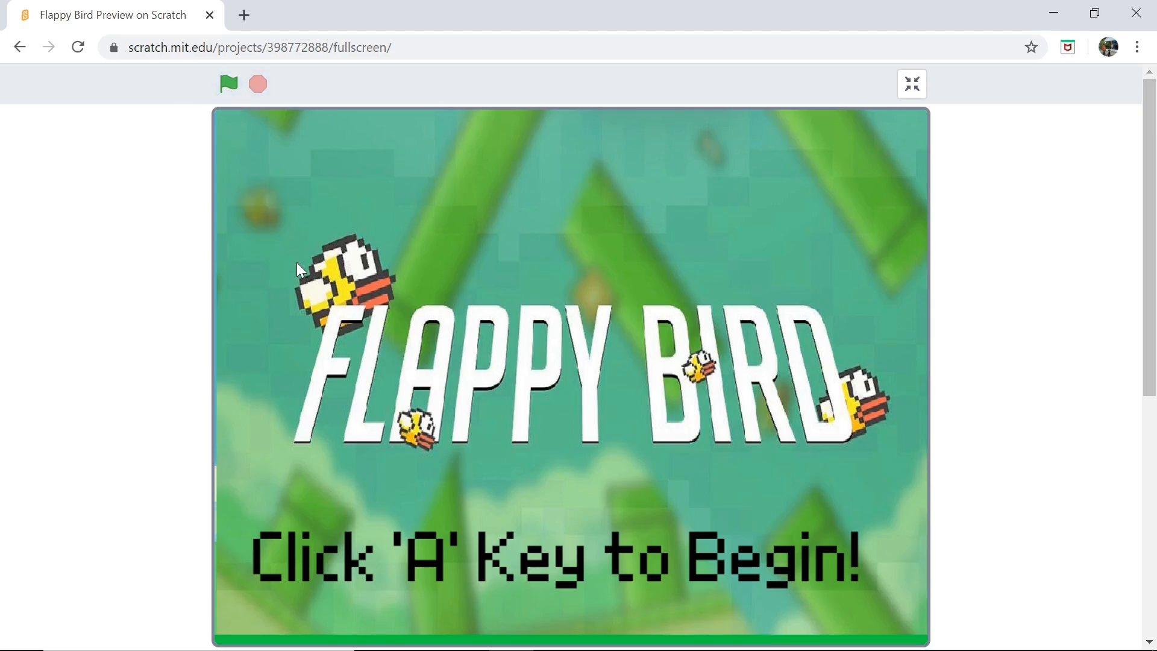
Start the finished Flappy Bird demo and flap the bird through the pipes to score 1
key(a)
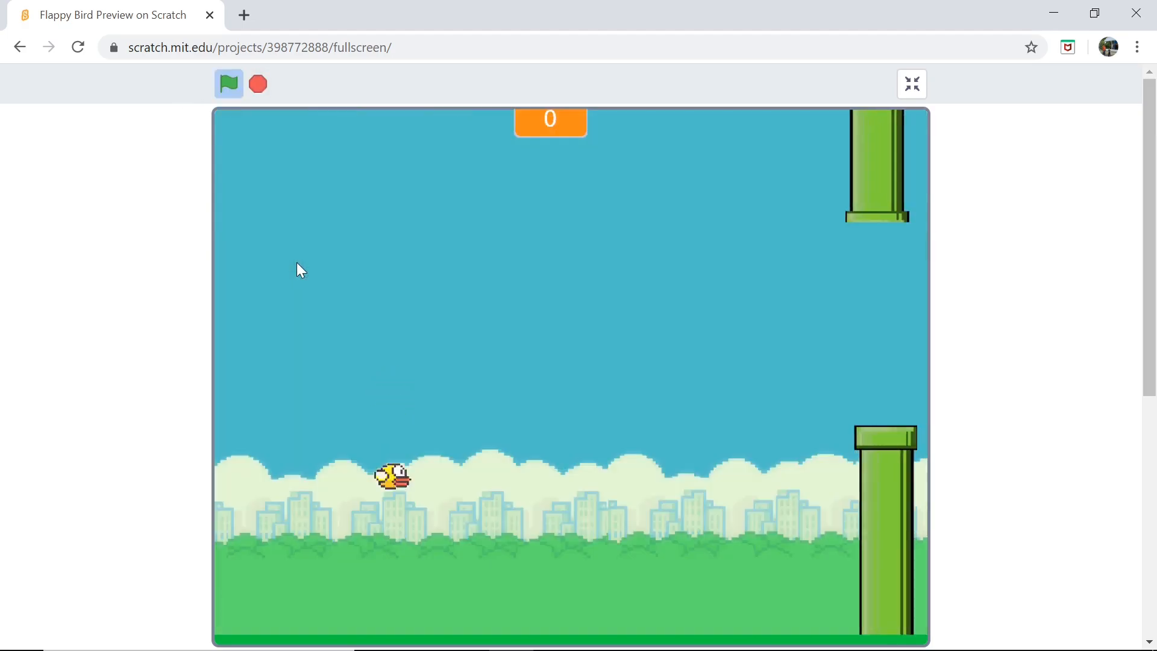
click(229, 83)
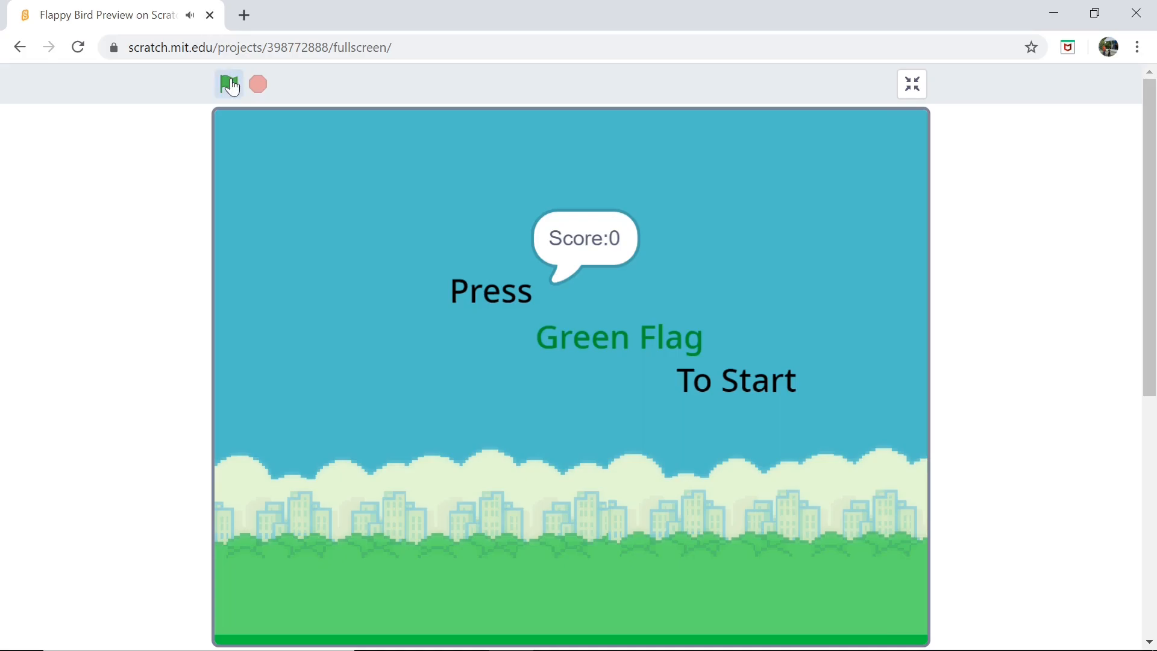
click(229, 83)
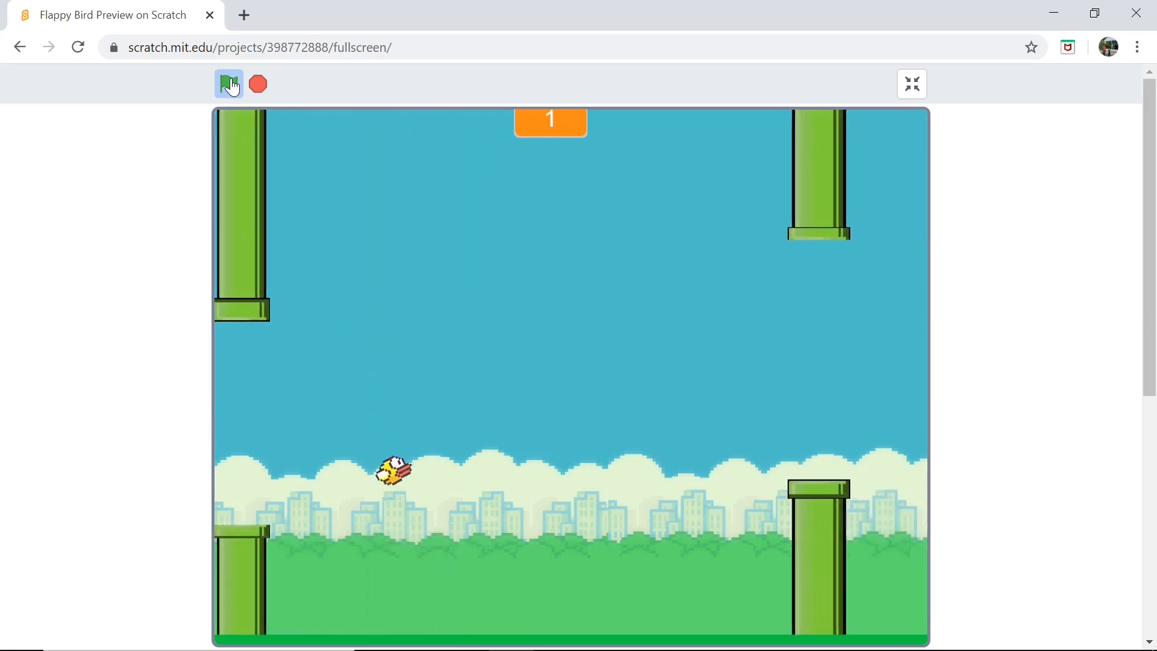
click(229, 83)
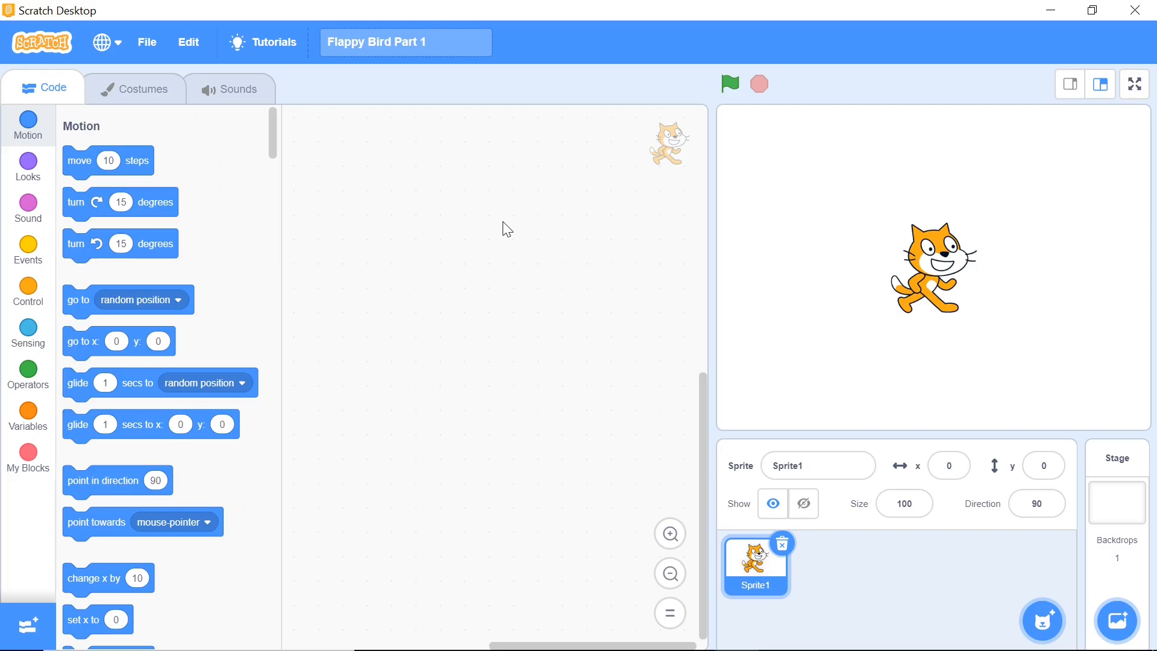
mouse_move(612, 407)
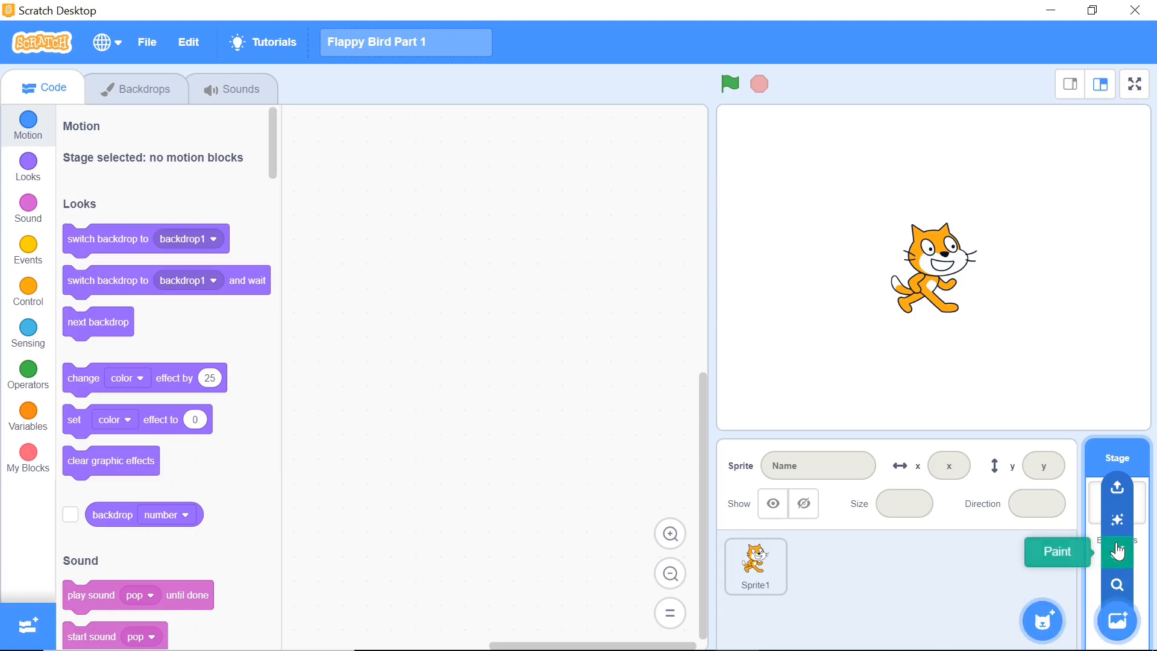
mouse_move(1116, 488)
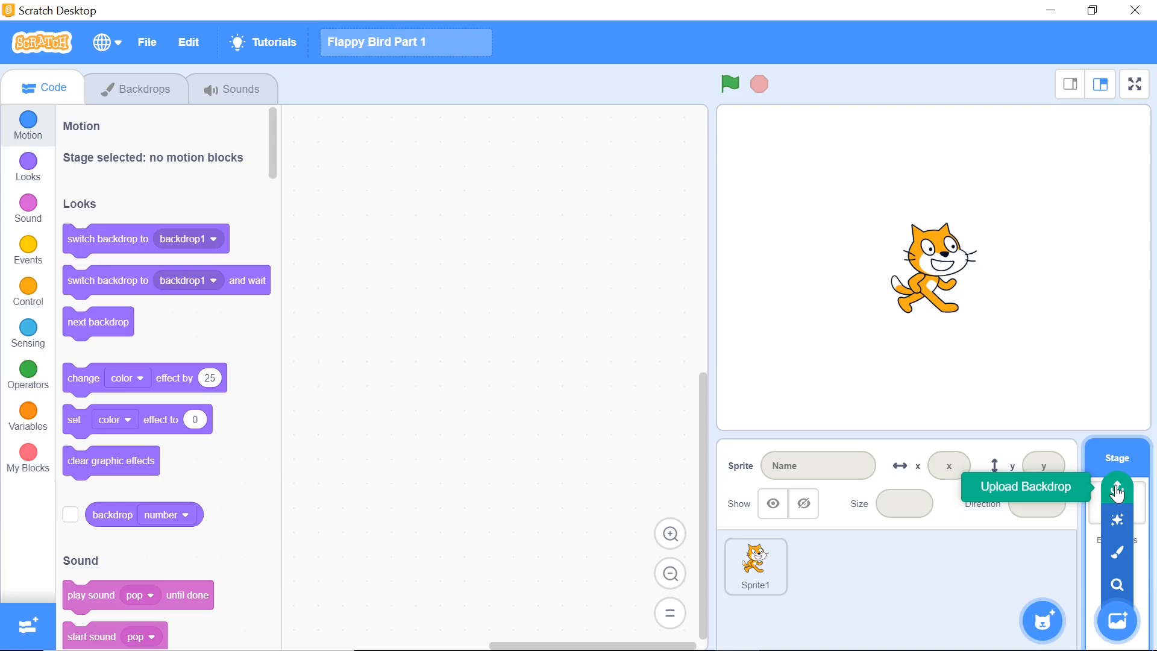
Upload Light Backdrop.svg as the stage backdrop and return to the stage's code
click(1116, 487)
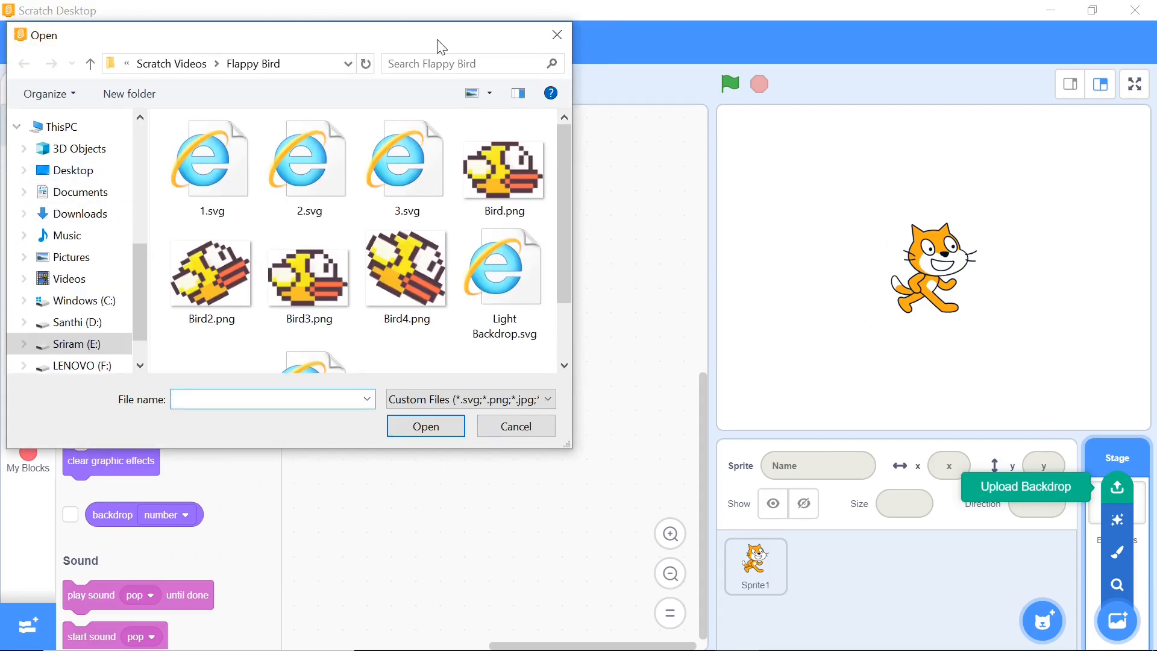
scroll(down, 3)
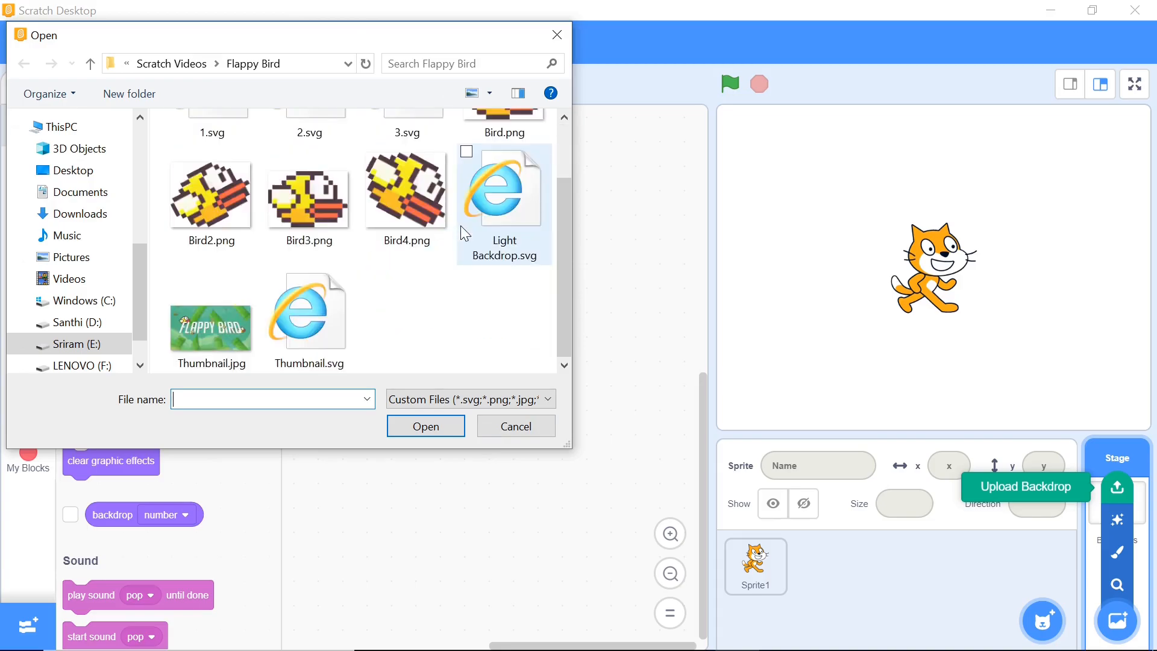
click(514, 425)
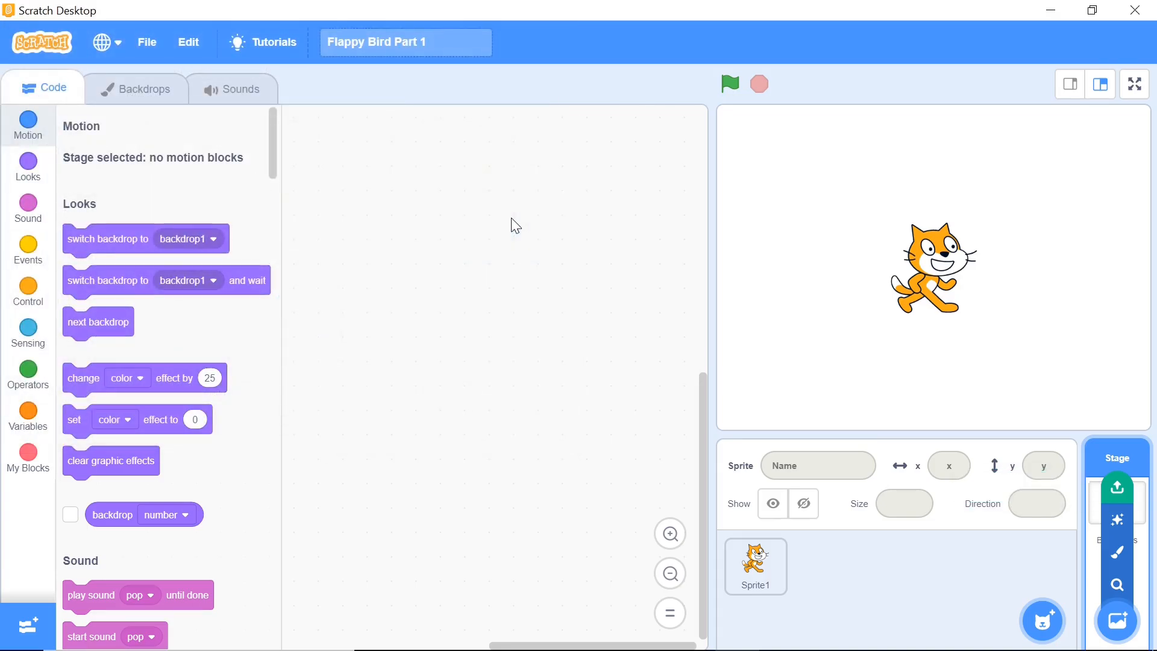
click(135, 88)
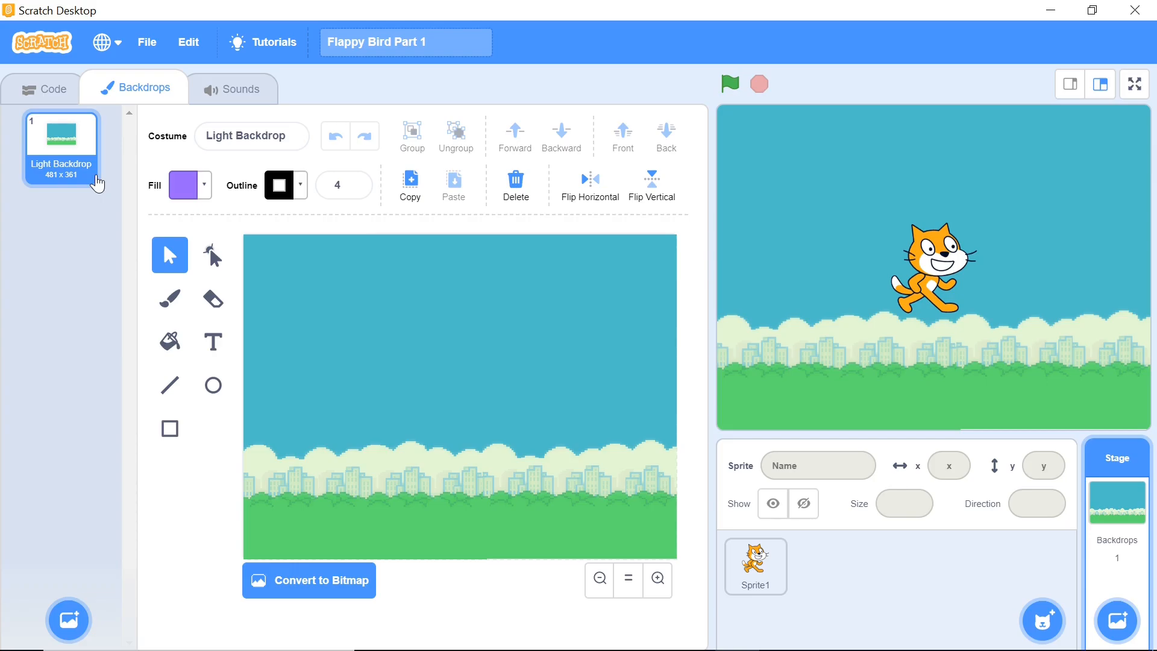
click(42, 88)
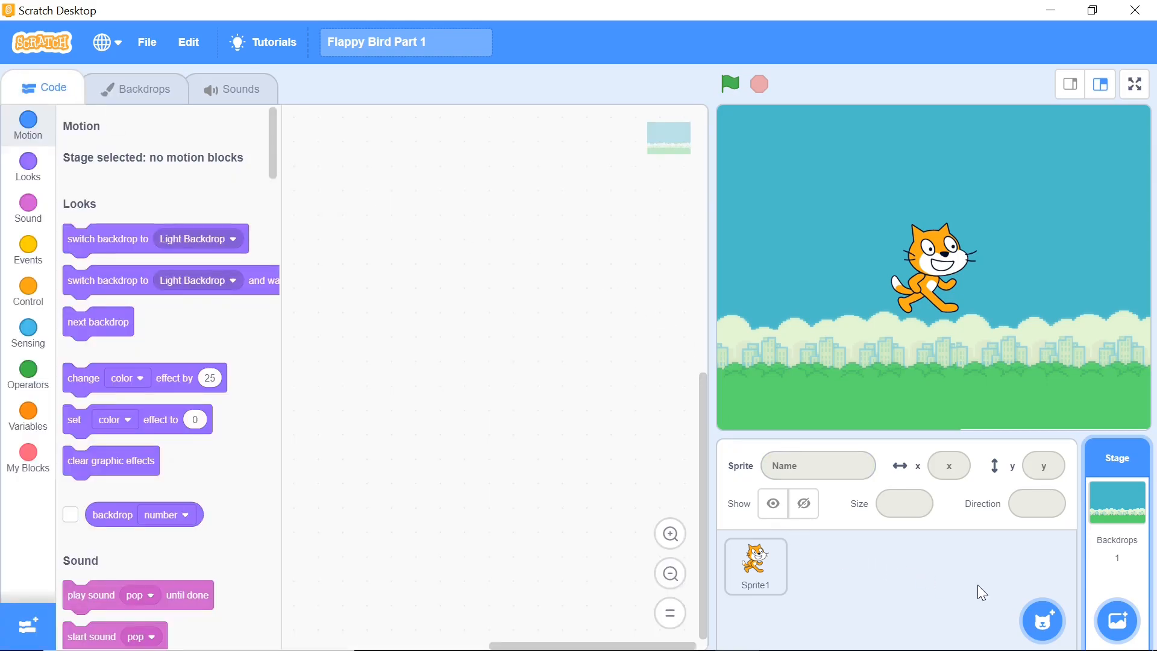
Delete the cat, upload Bird.png as a new sprite and set its size to 15
click(754, 566)
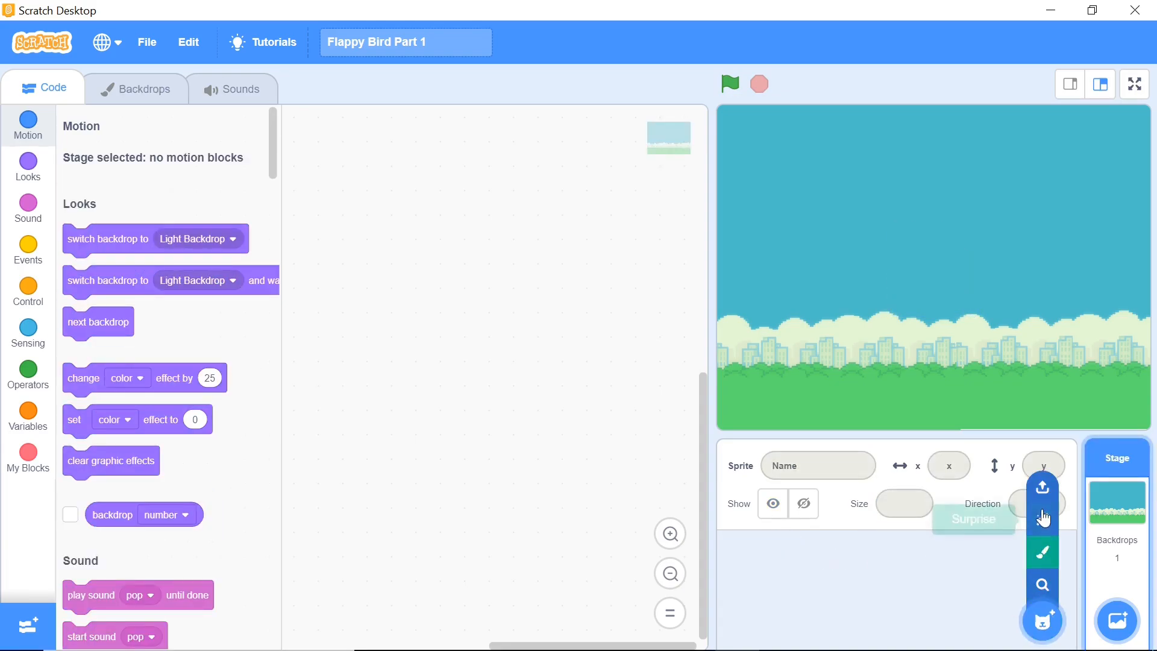
click(1041, 486)
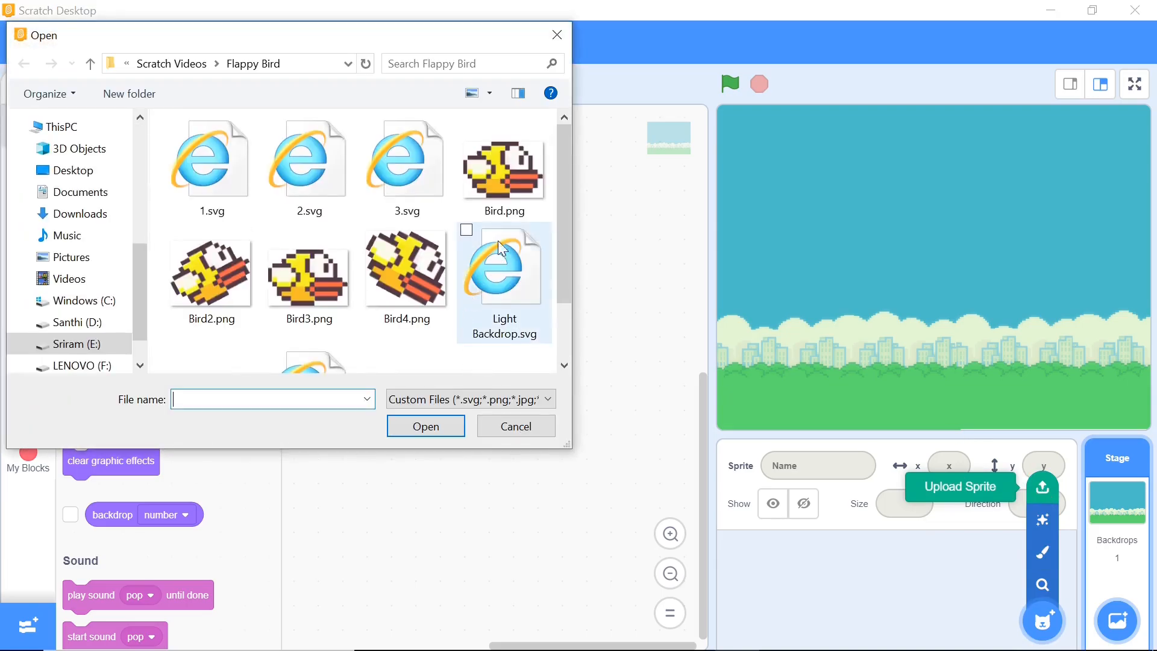
click(425, 425)
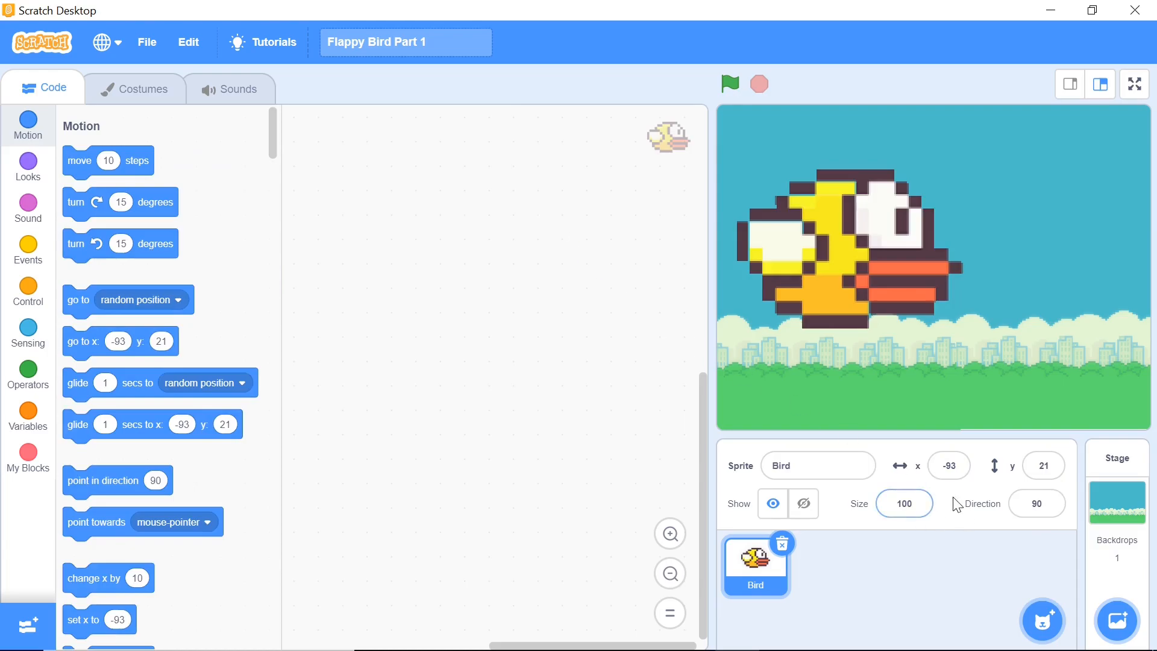
click(903, 504)
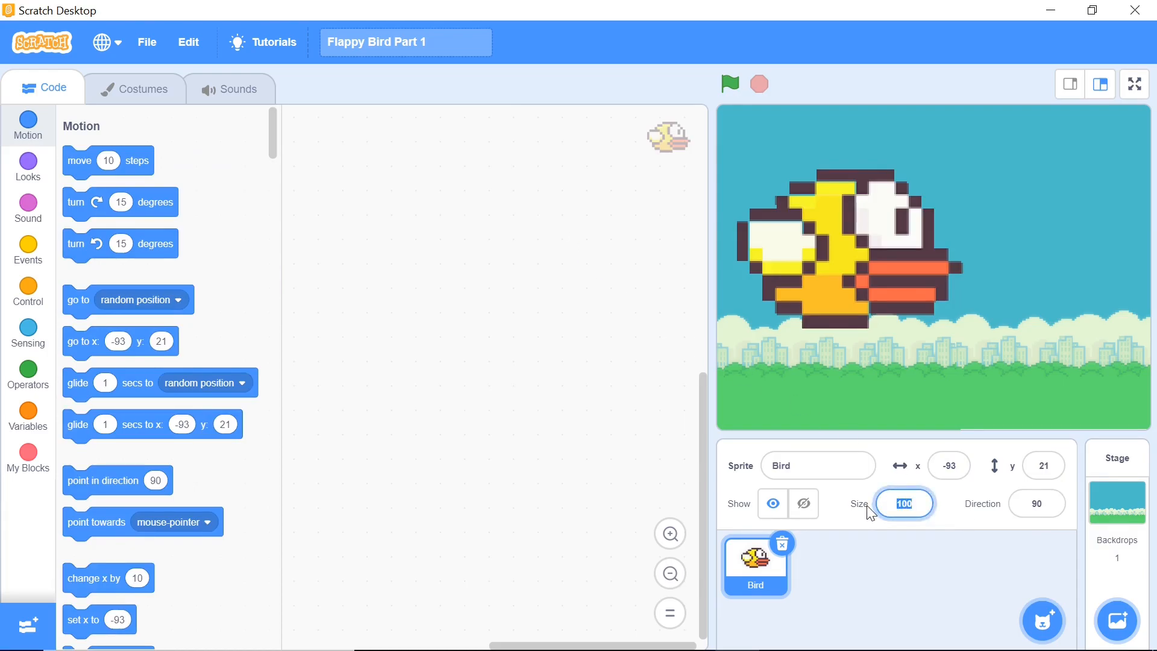
text(15)
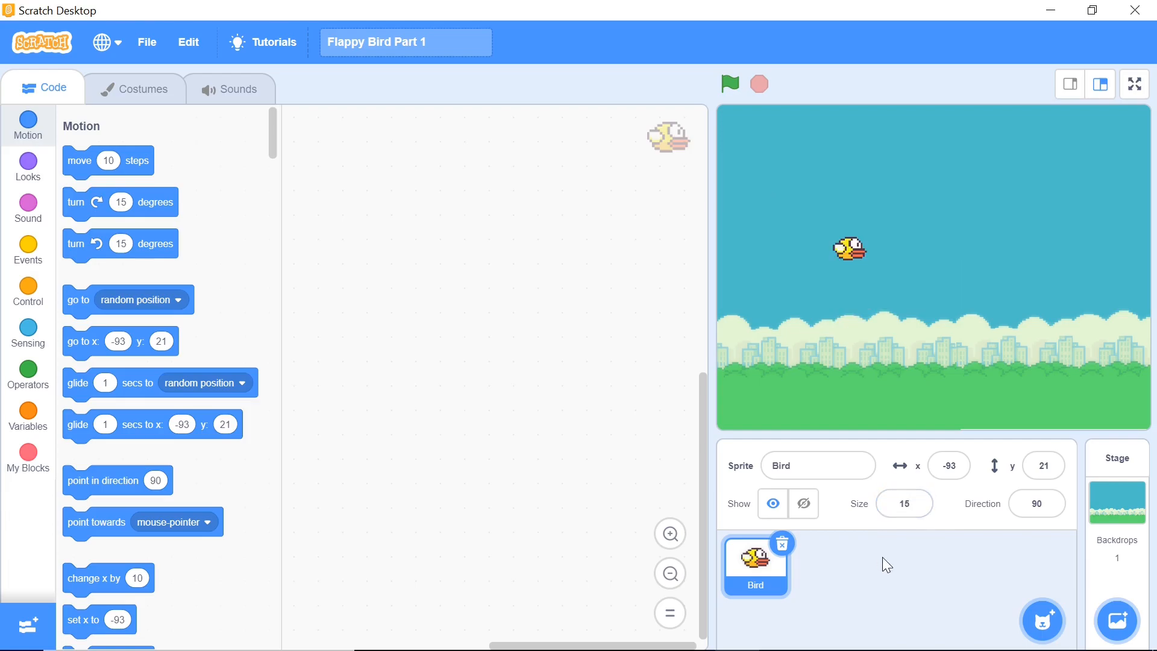
mouse_move(843, 275)
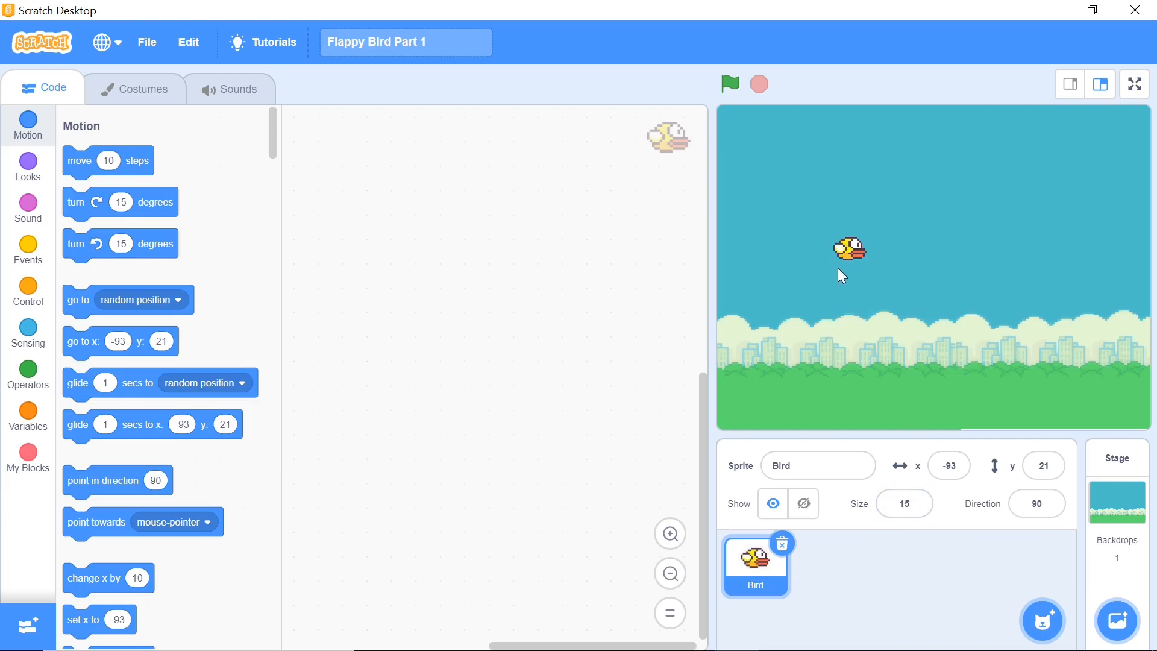
mouse_move(723, 189)
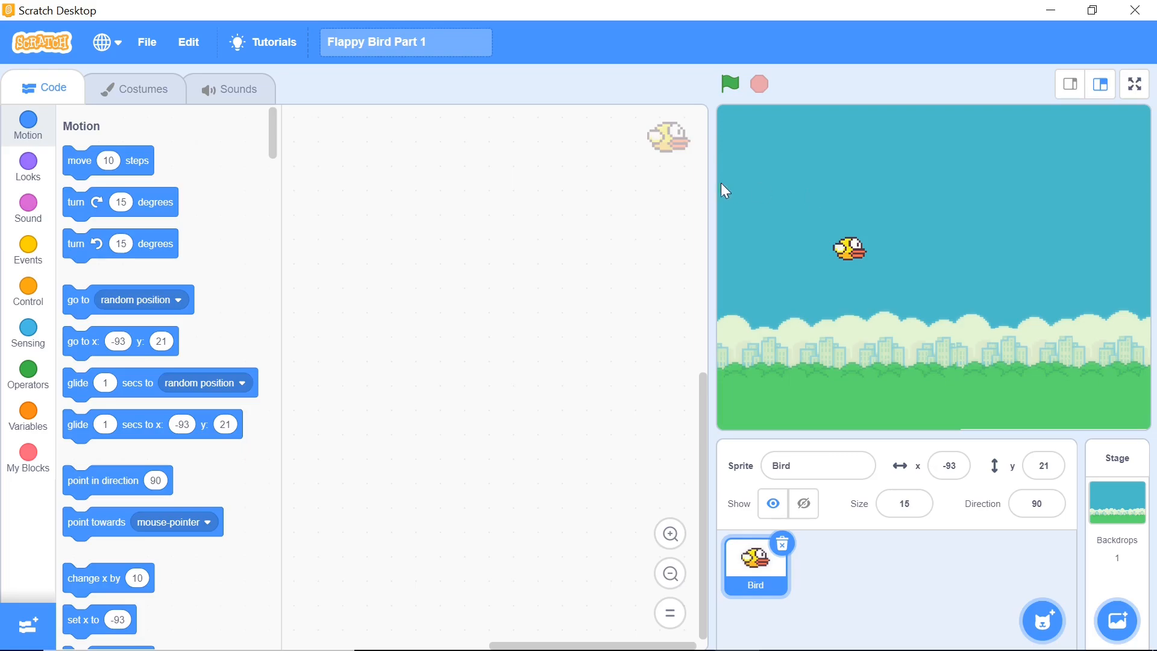
mouse_move(166, 88)
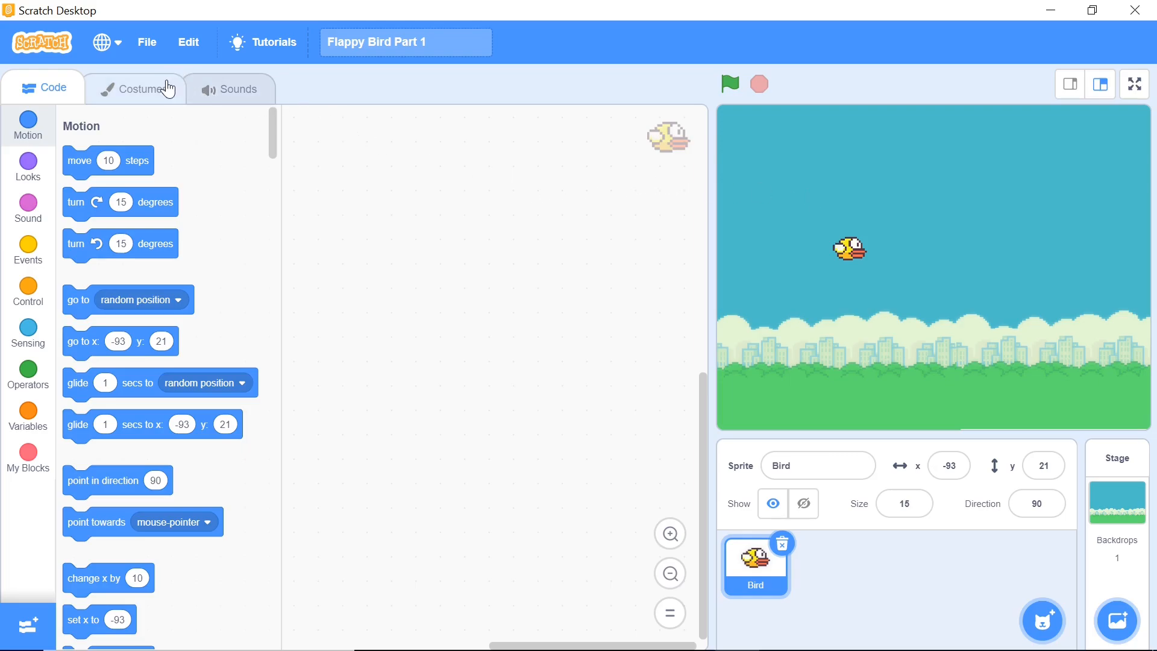
Upload Bird2, Bird3 and Bird4 images as extra costumes for the Bird sprite
click(136, 88)
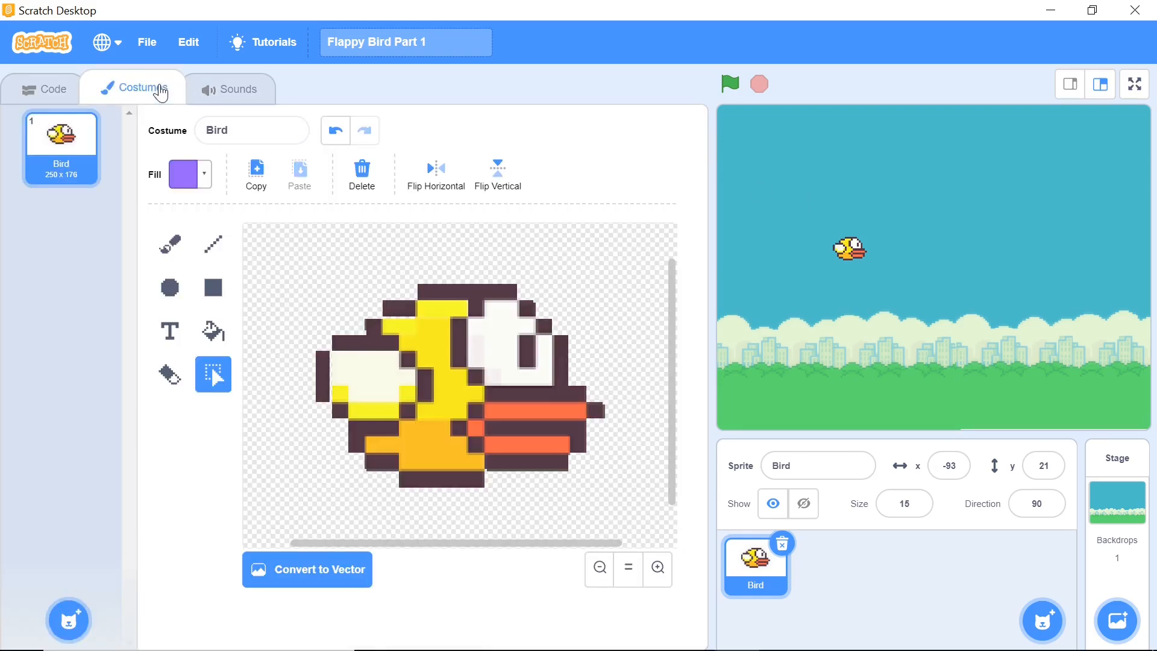
mouse_move(18, 487)
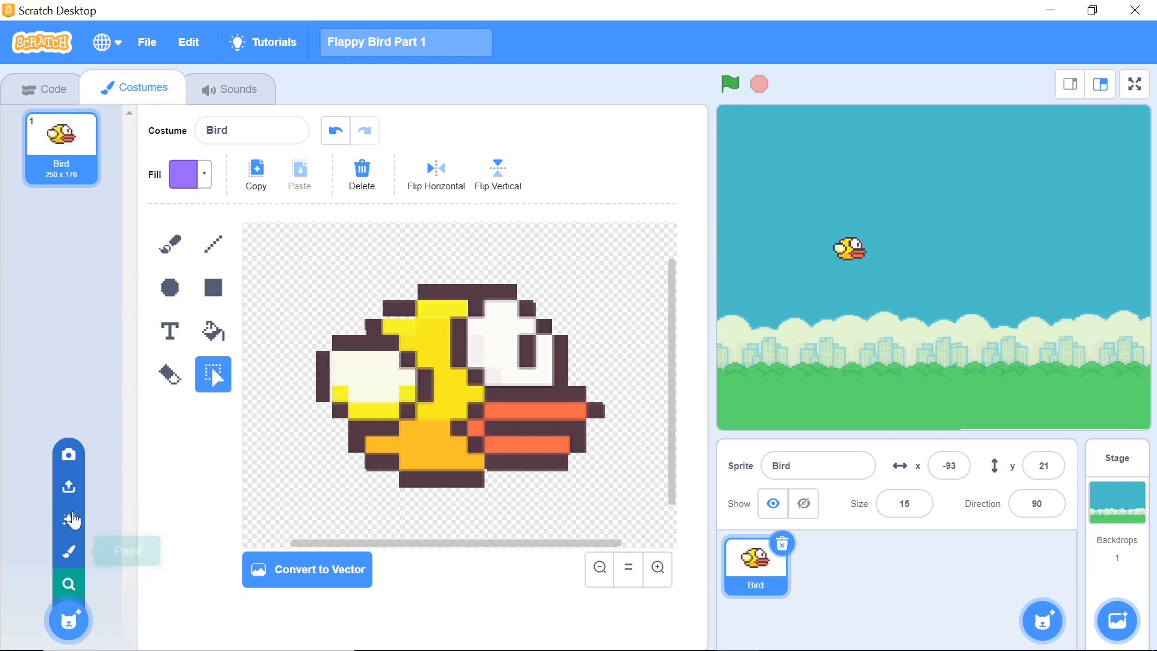
click(68, 485)
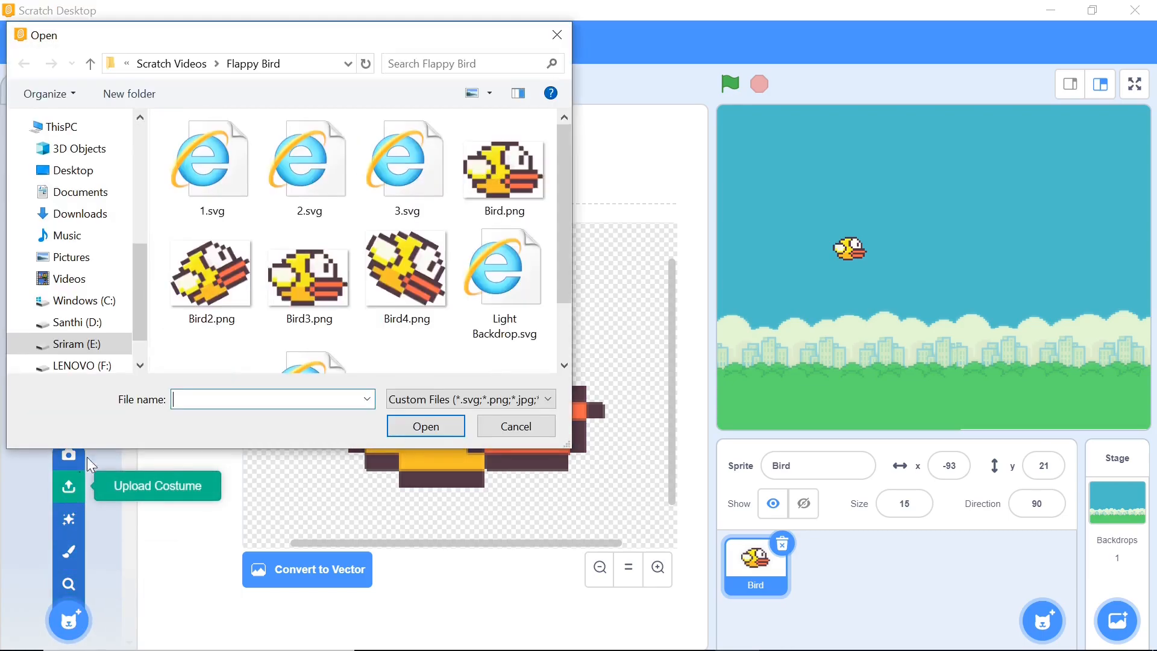
click(210, 268)
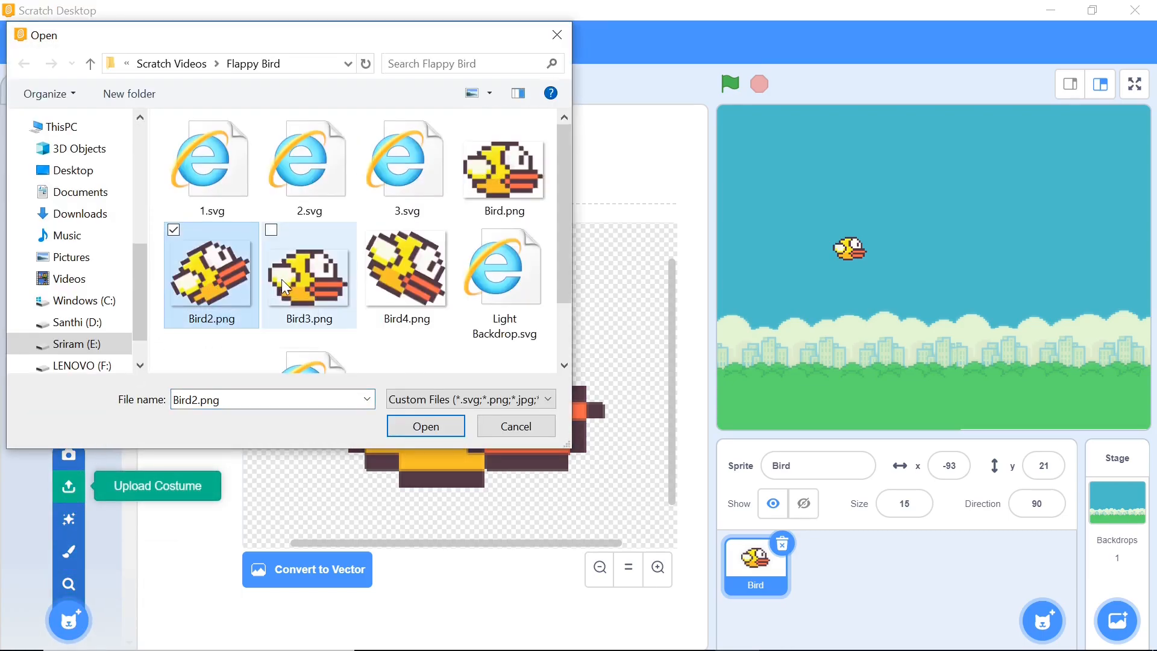
click(404, 265)
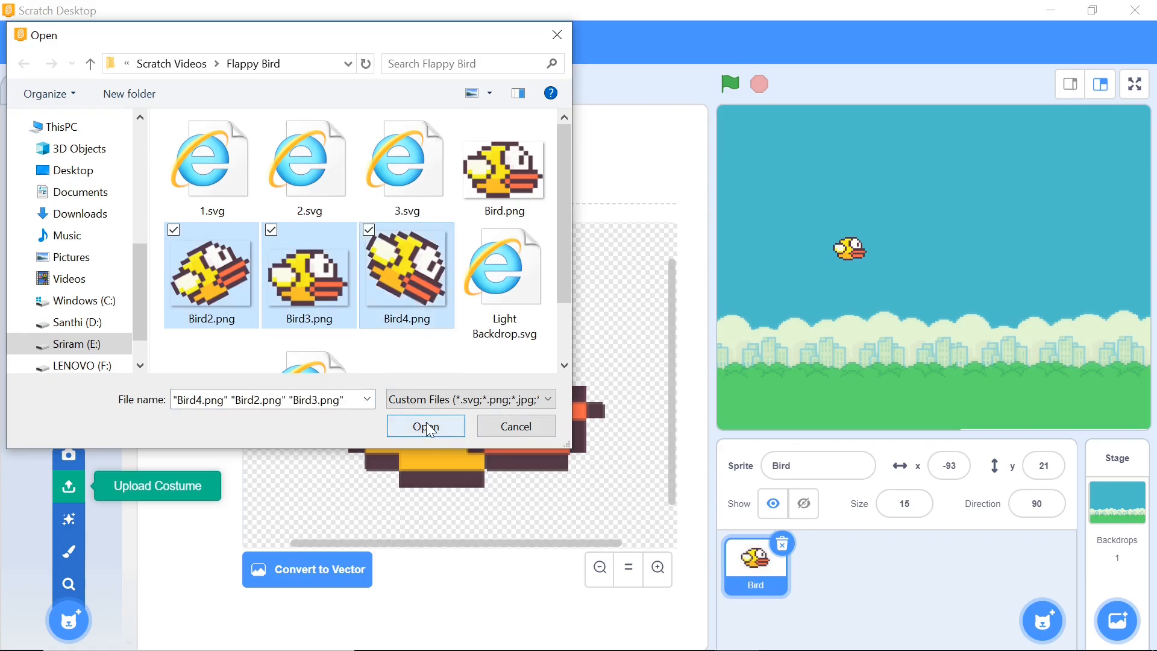
click(425, 425)
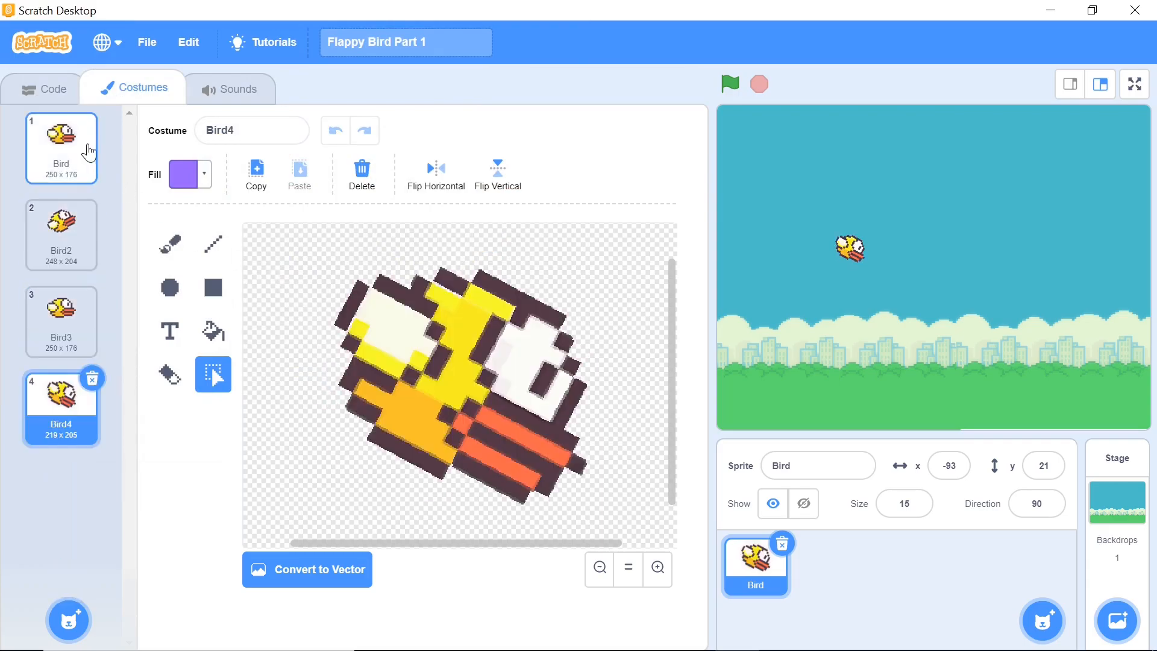
mouse_move(67, 115)
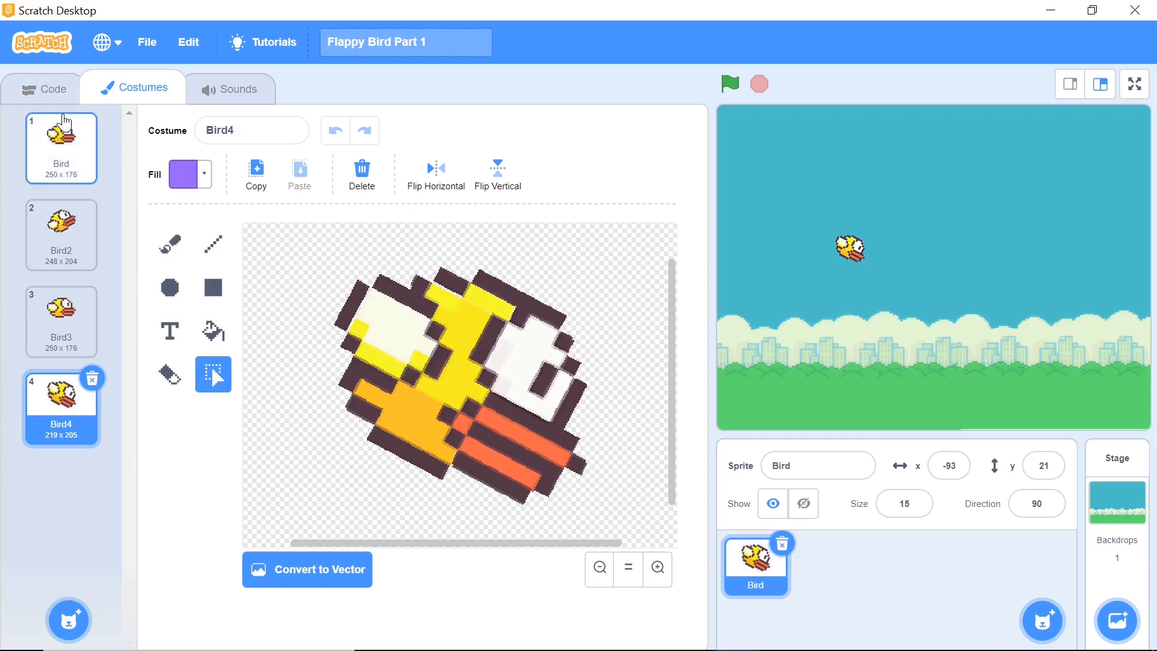
Create a speed variable and set it to 0 under a 'when flag clicked' script
click(50, 88)
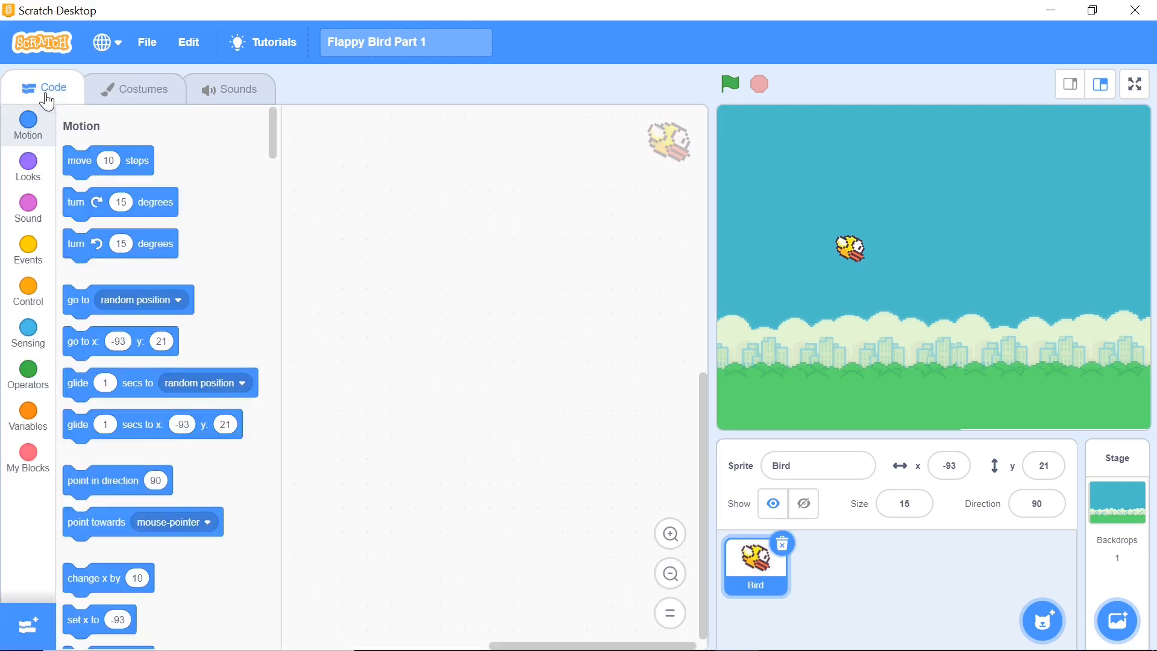
click(28, 250)
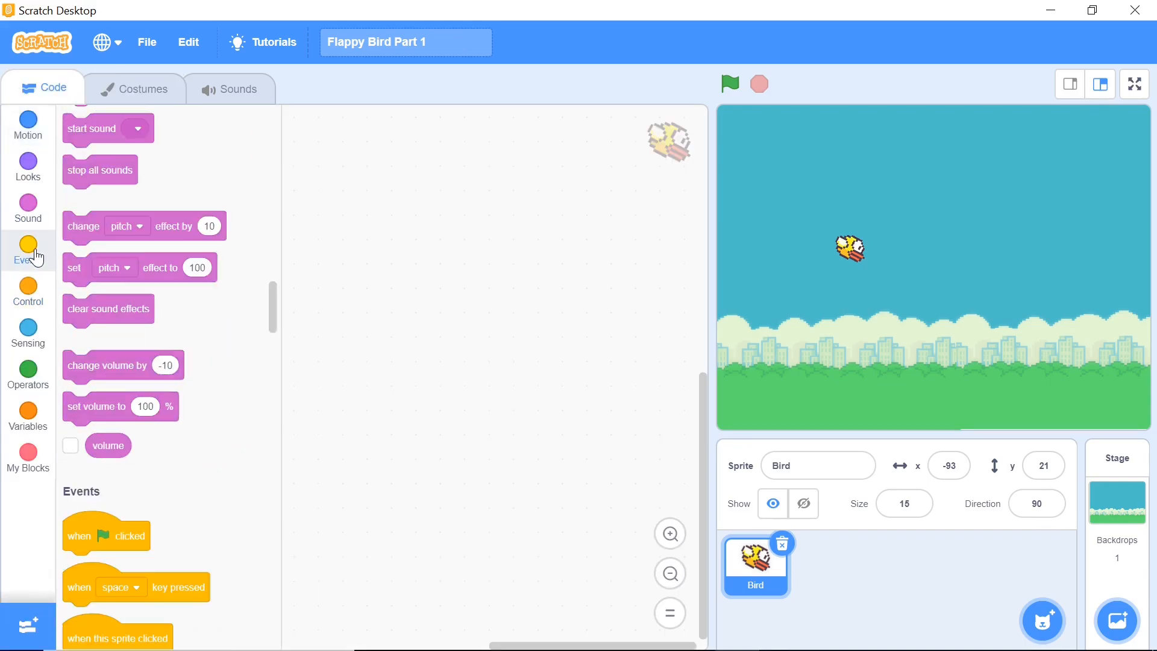
click(28, 250)
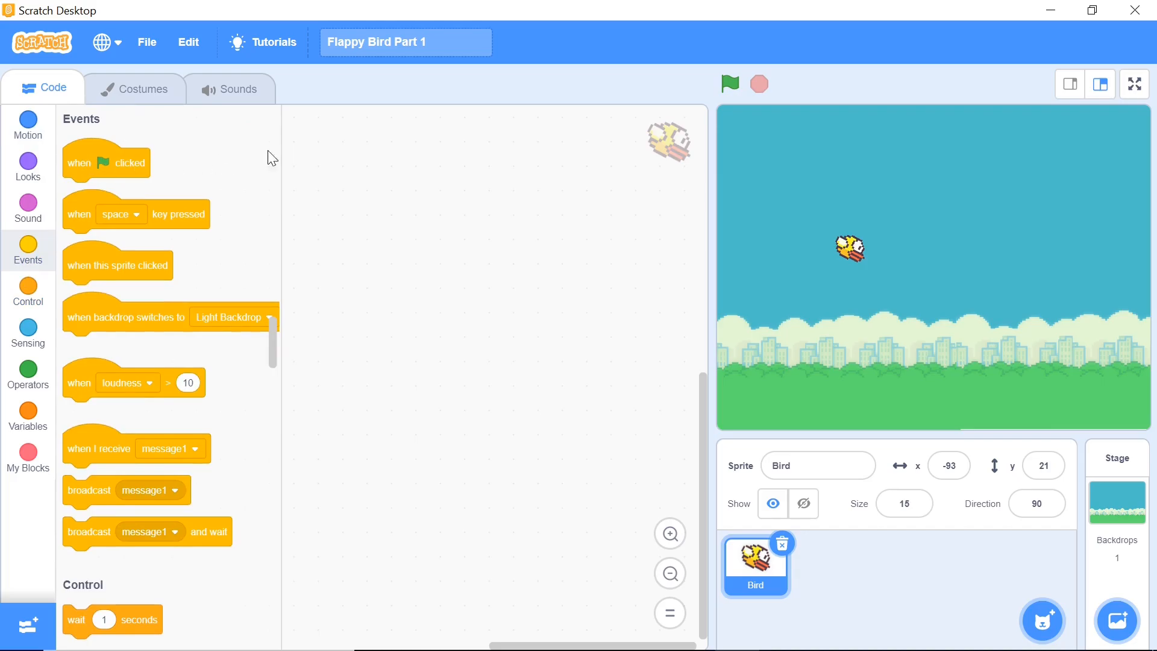
drag(106, 162, 391, 122)
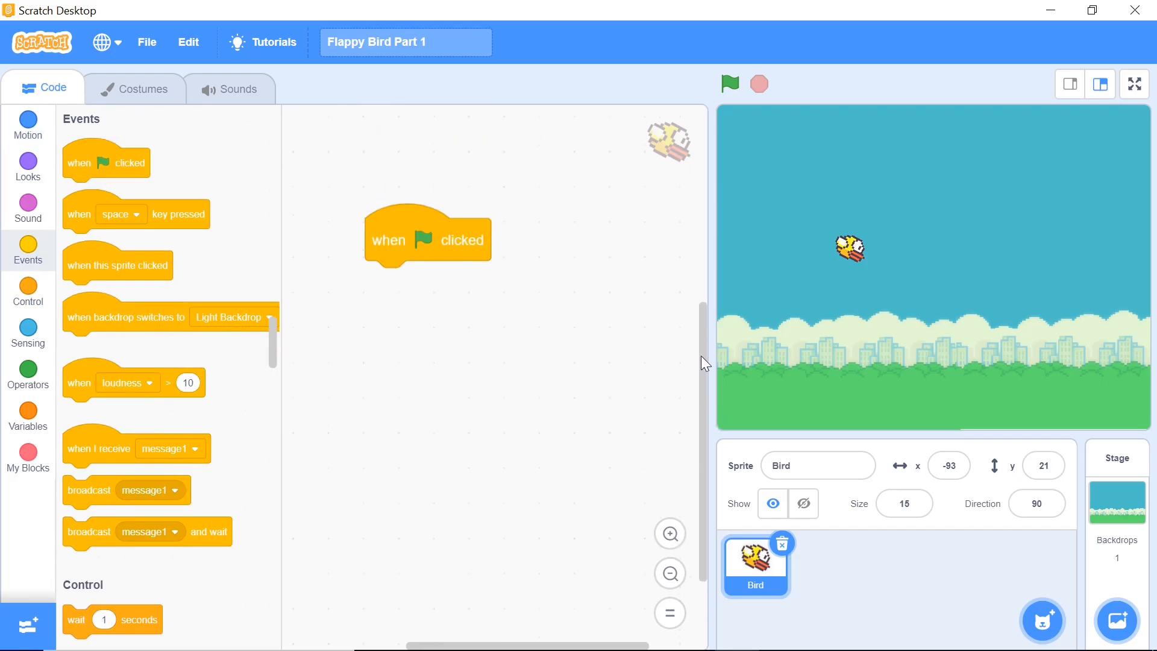
mouse_move(729, 84)
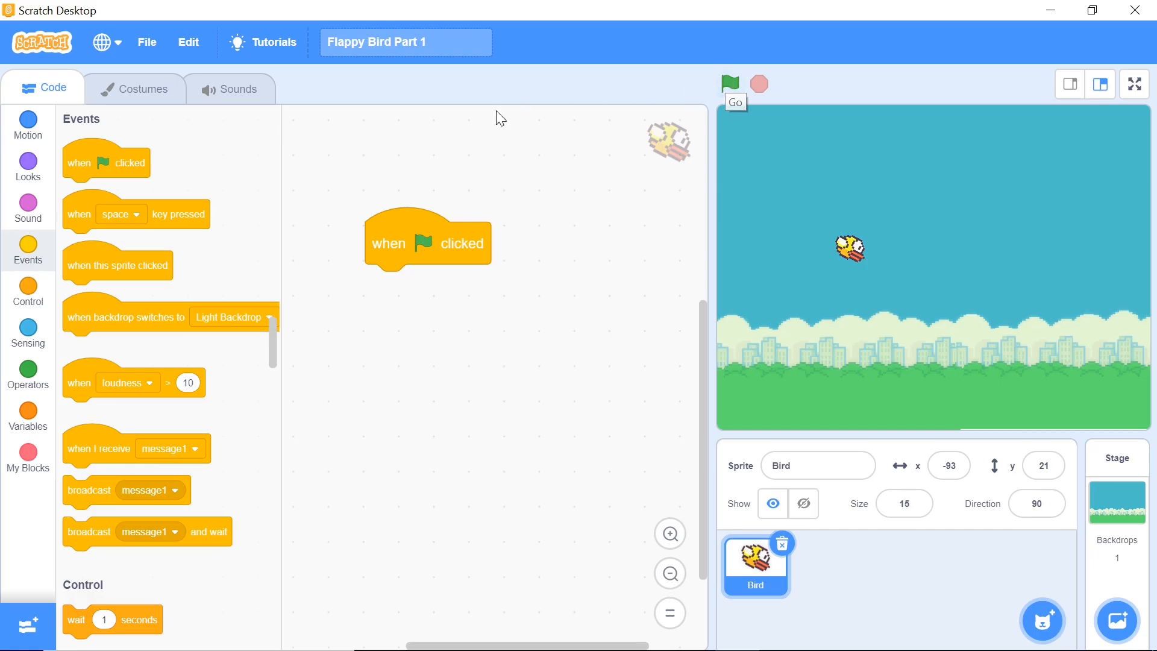
click(27, 410)
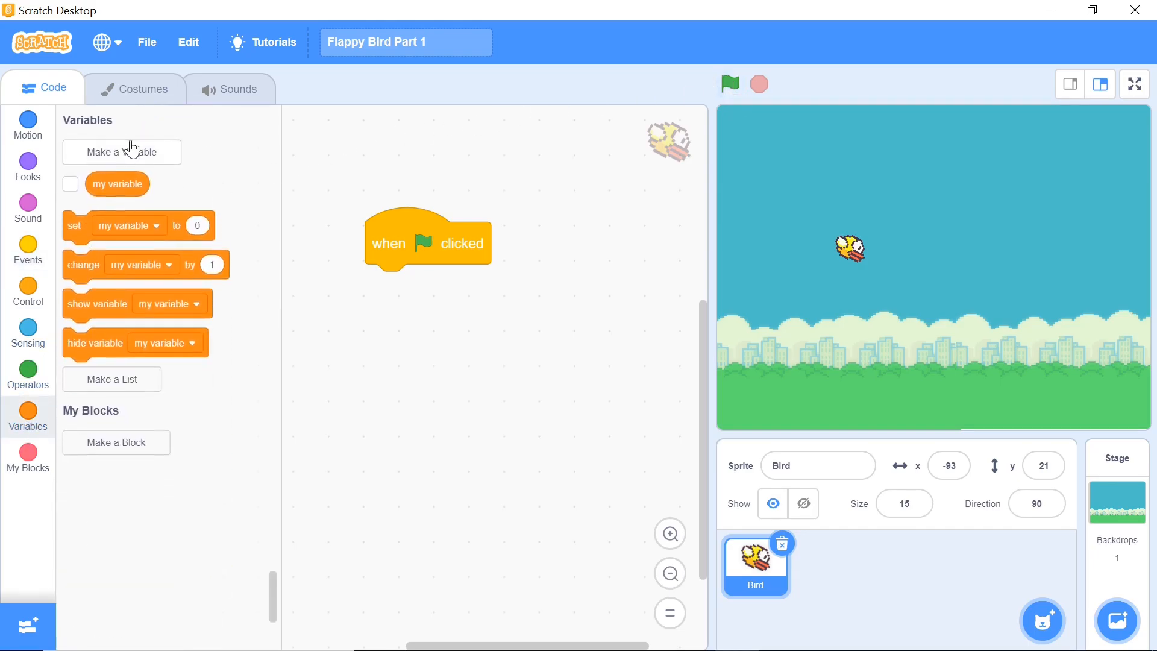
click(122, 152)
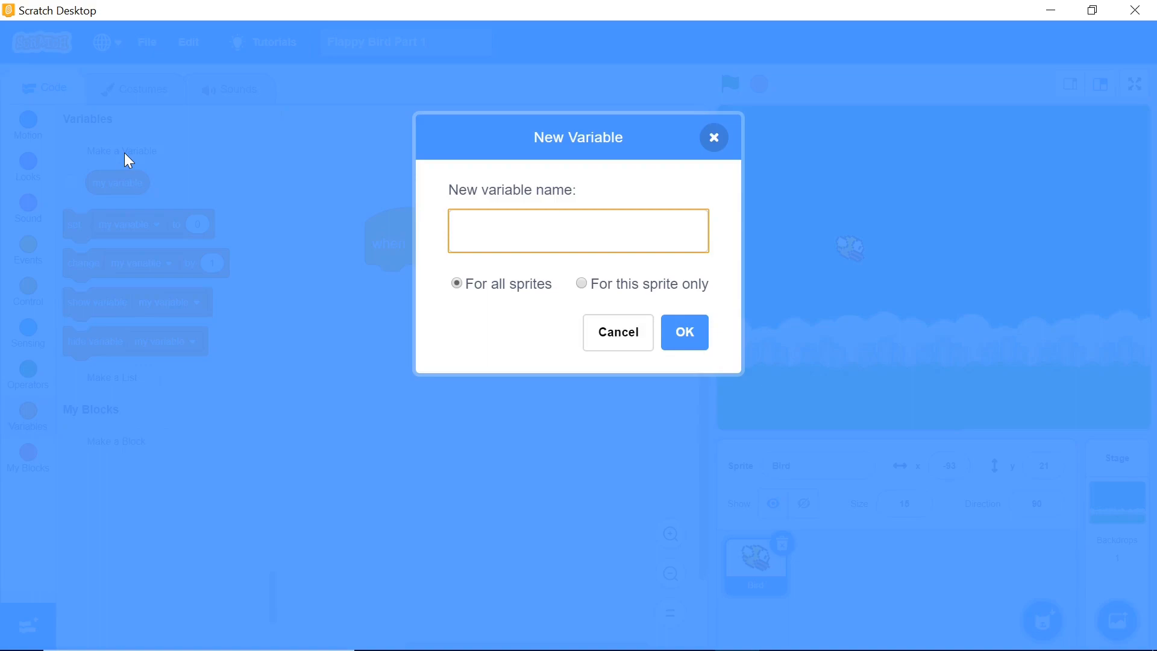
text(spee)
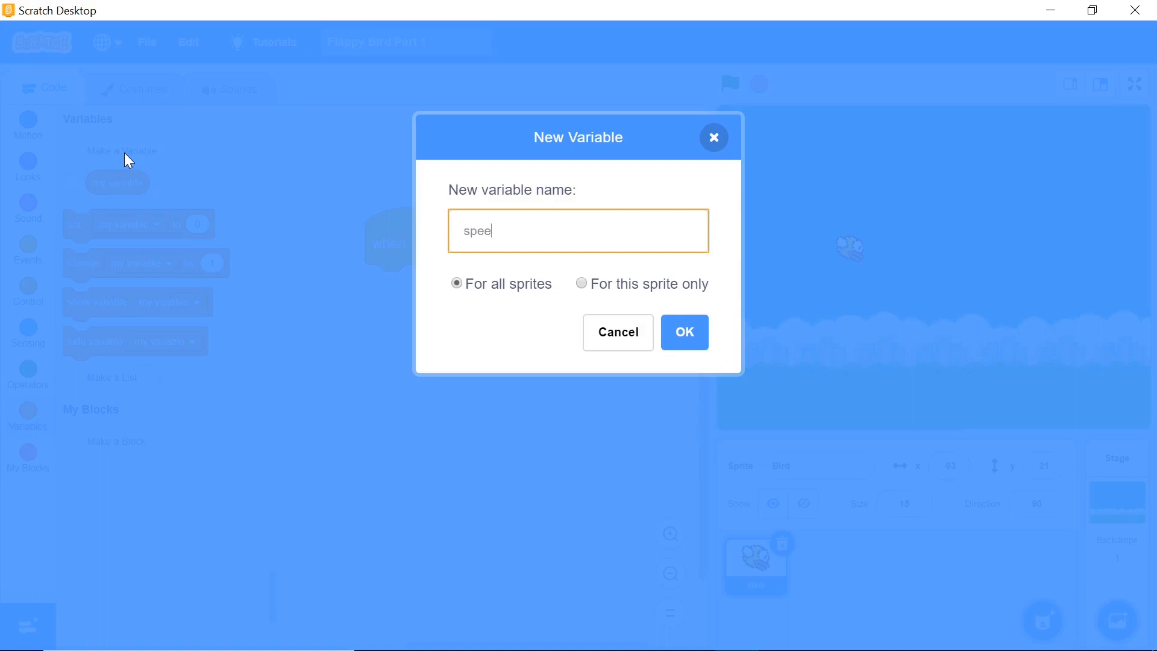
click(682, 331)
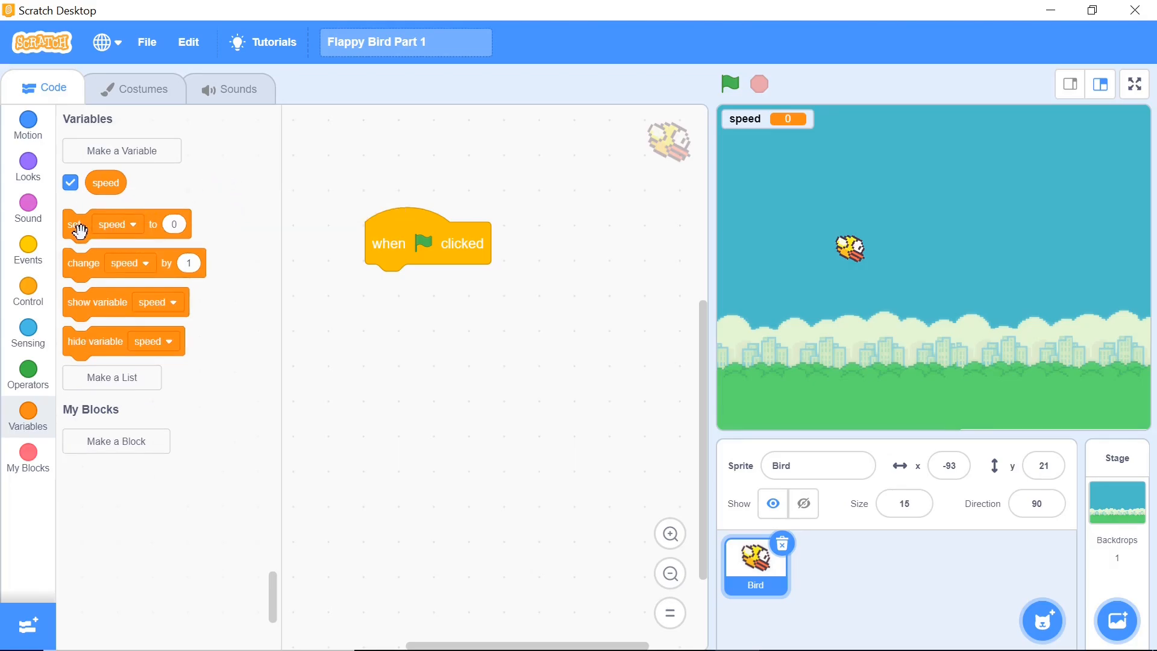
drag(81, 224, 382, 284)
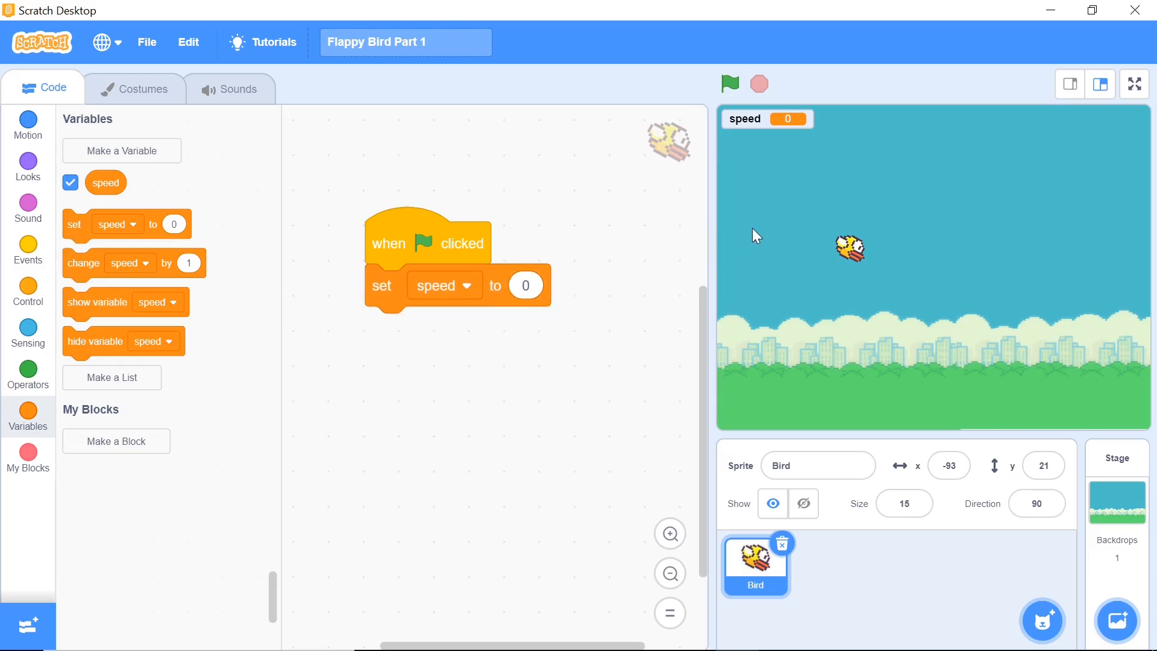
mouse_move(823, 174)
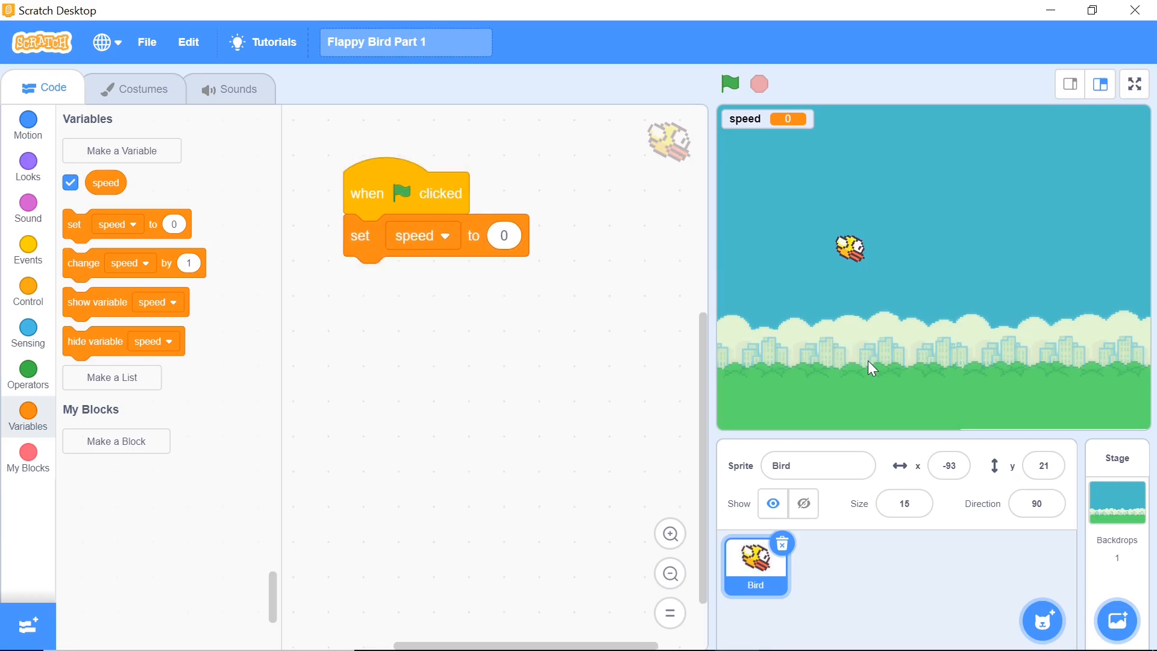
mouse_move(864, 371)
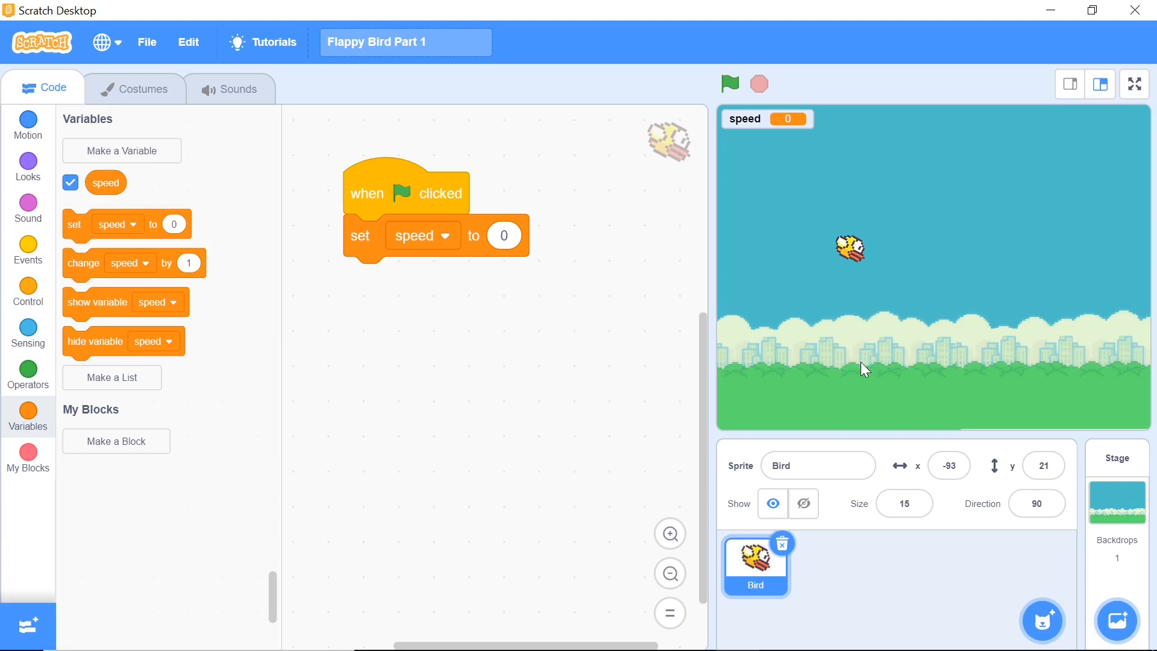
mouse_move(850, 377)
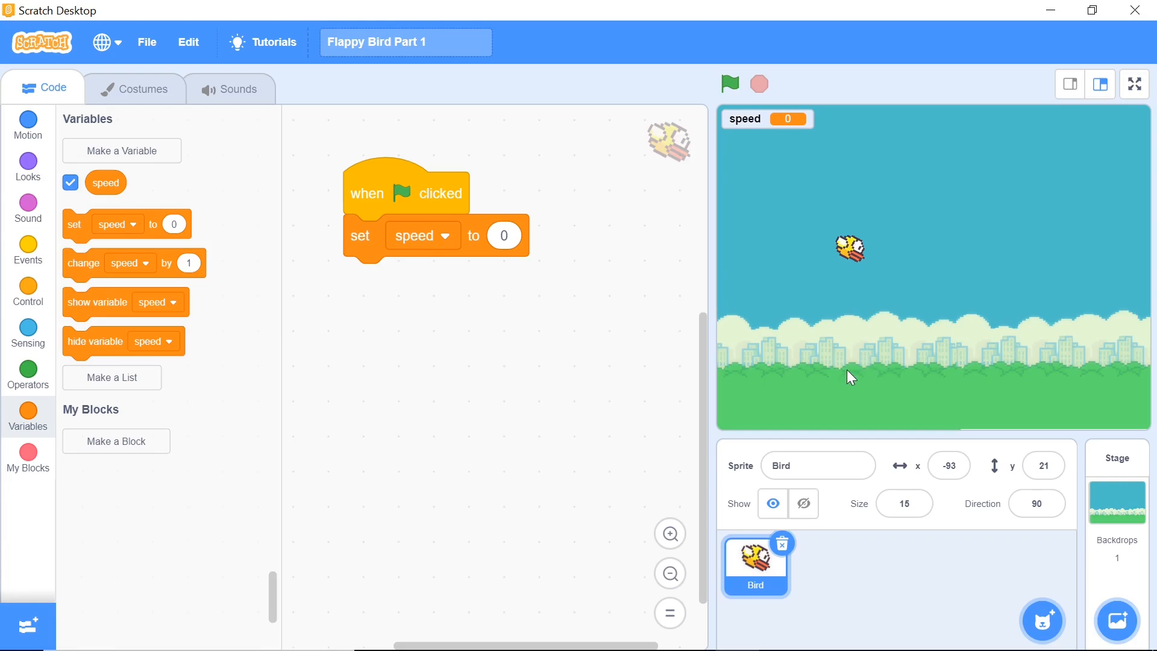
mouse_move(624, 318)
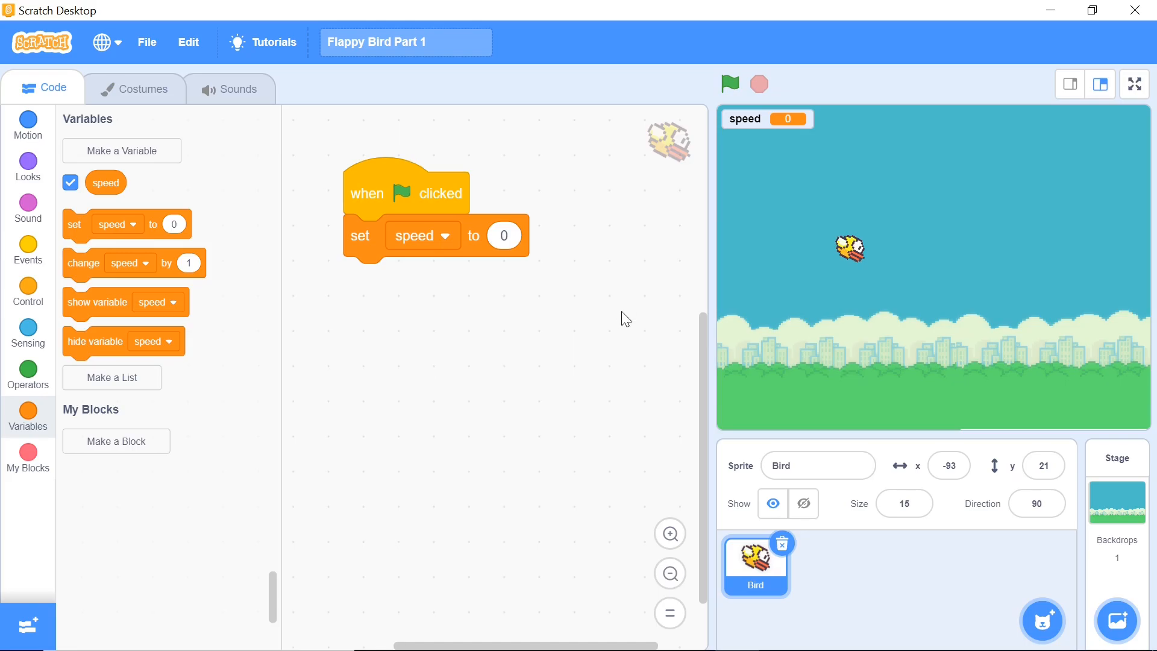
mouse_move(602, 321)
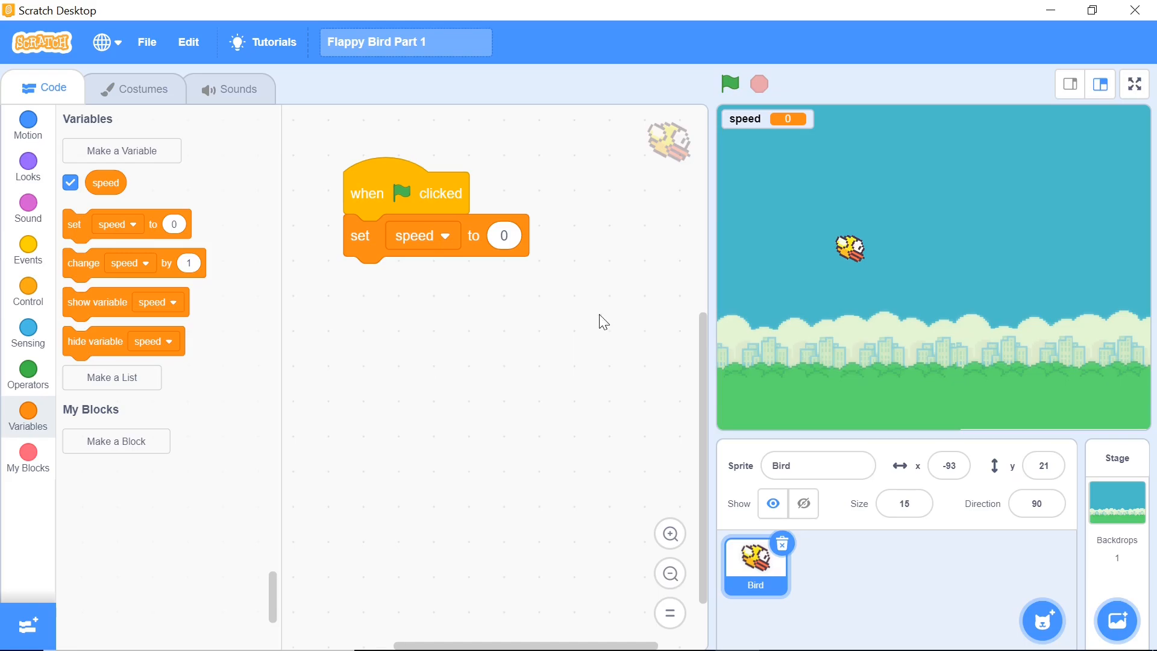
Switch the Bird to its Bird costume at game start
click(28, 163)
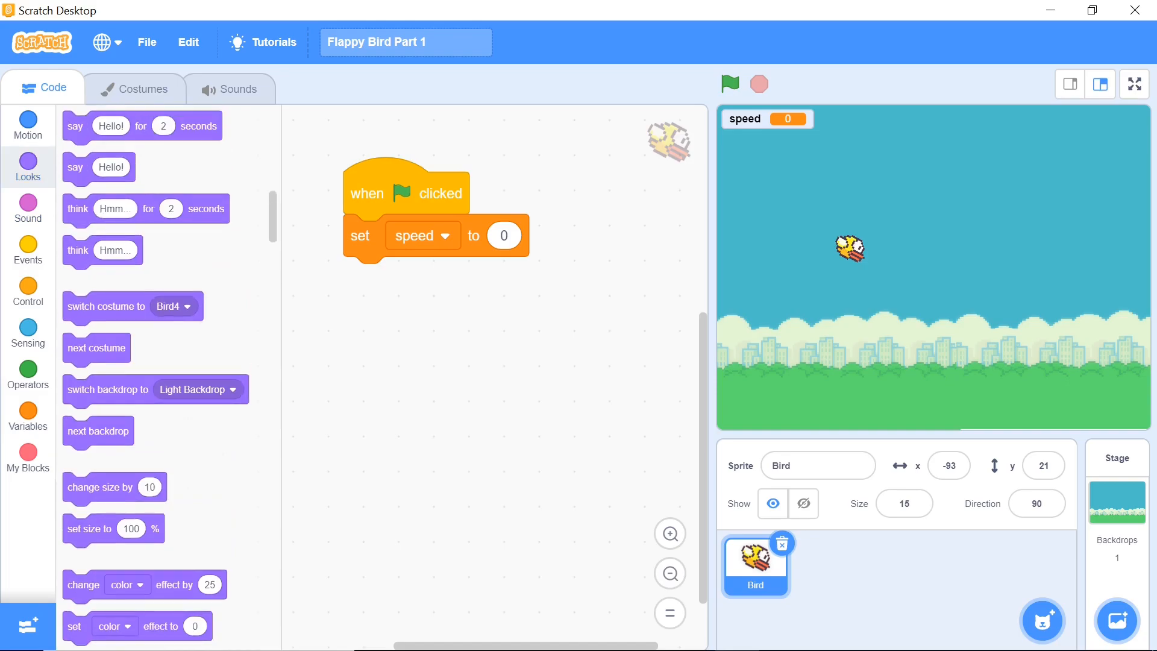
scroll(down, 3)
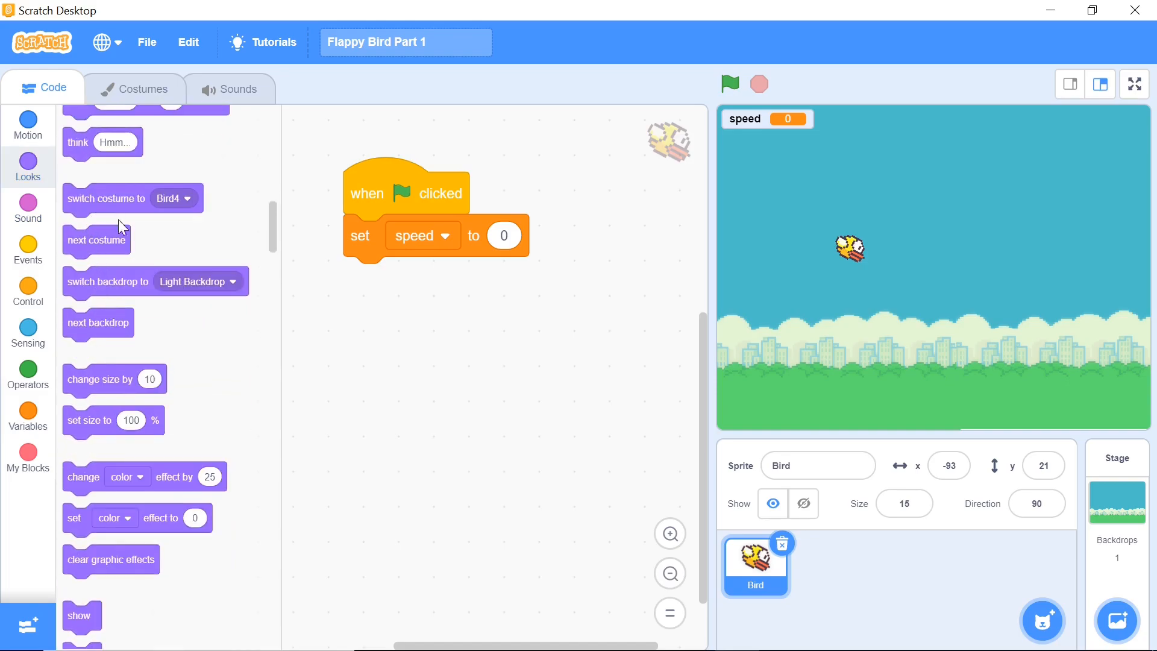
click(521, 279)
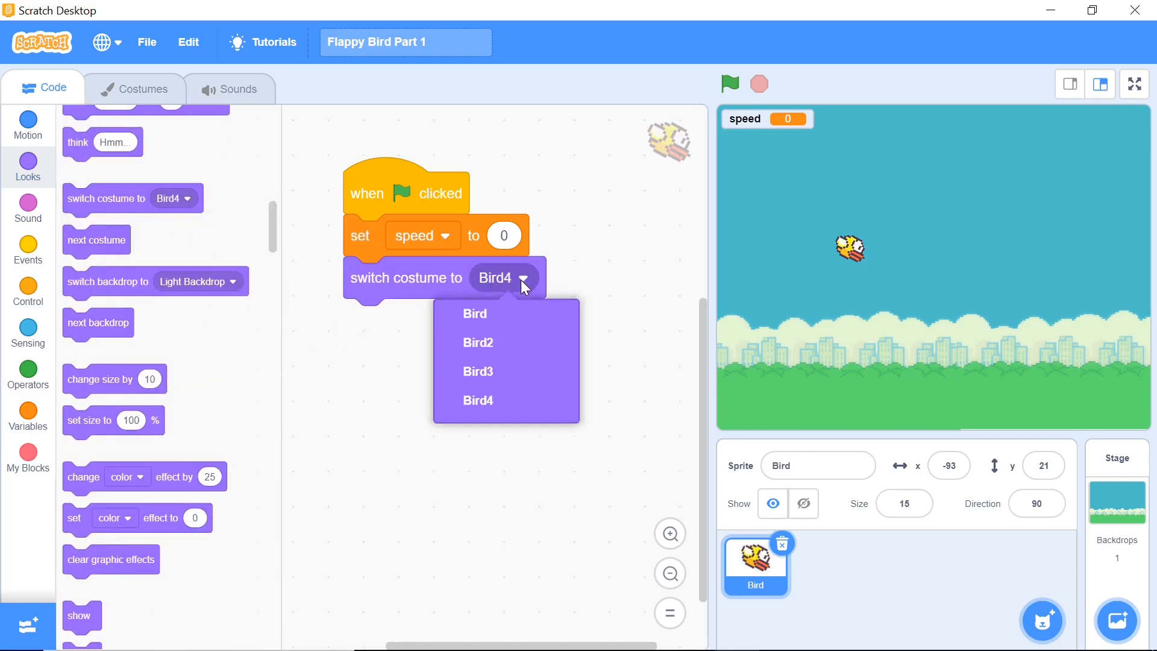
click(475, 313)
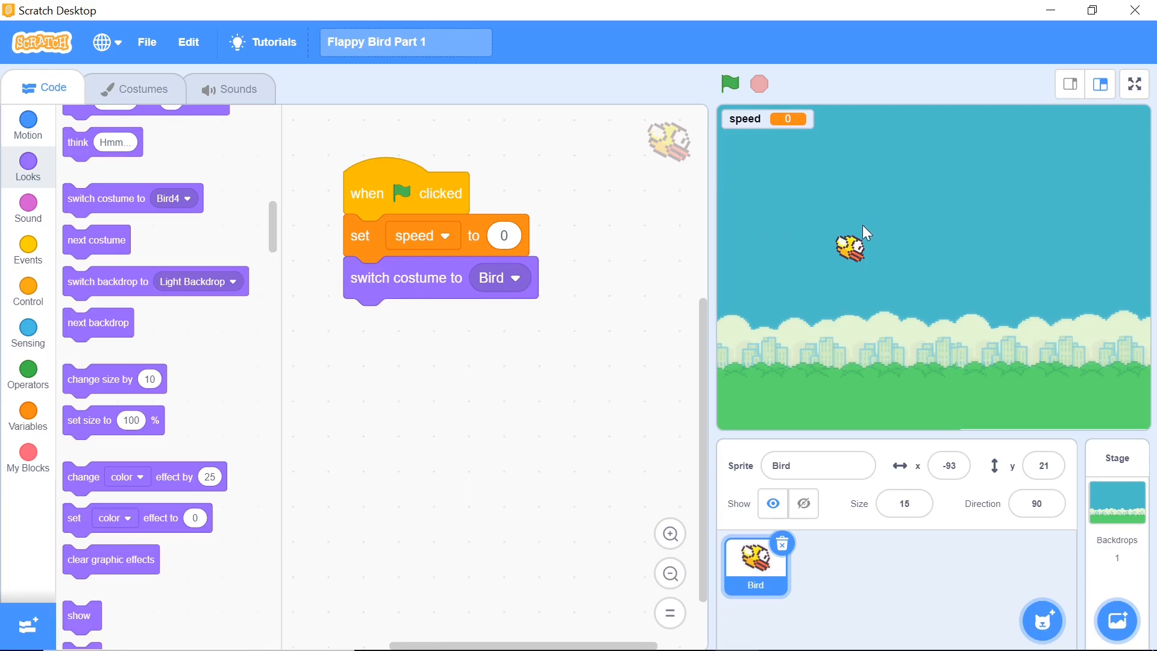
mouse_move(852, 269)
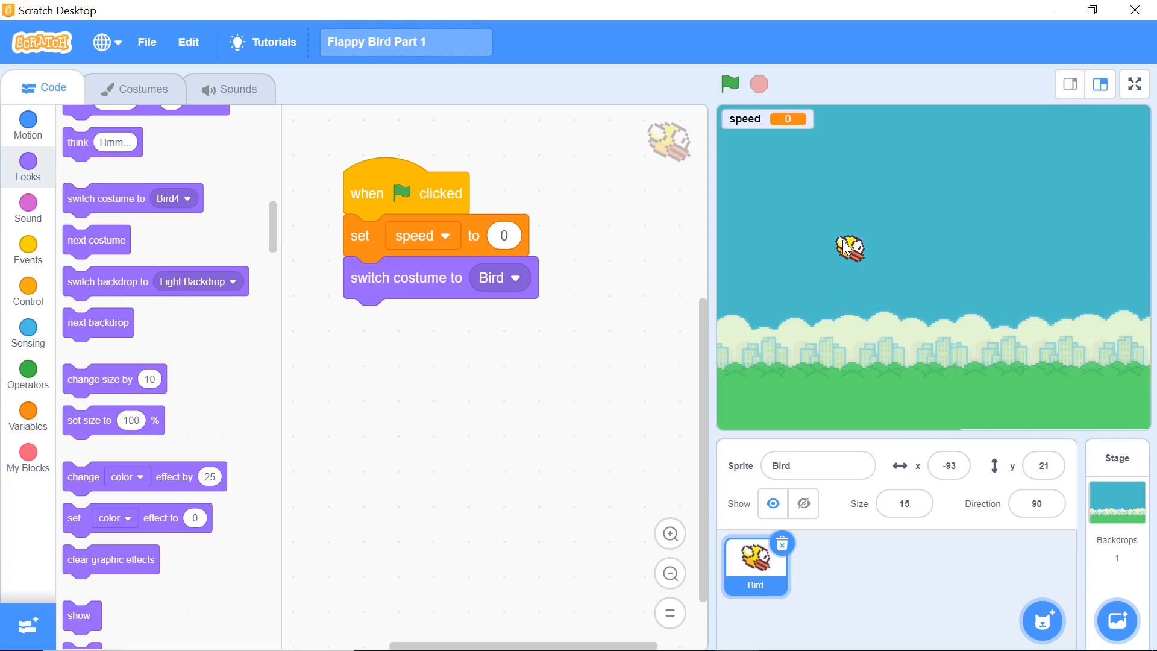
mouse_move(49, 266)
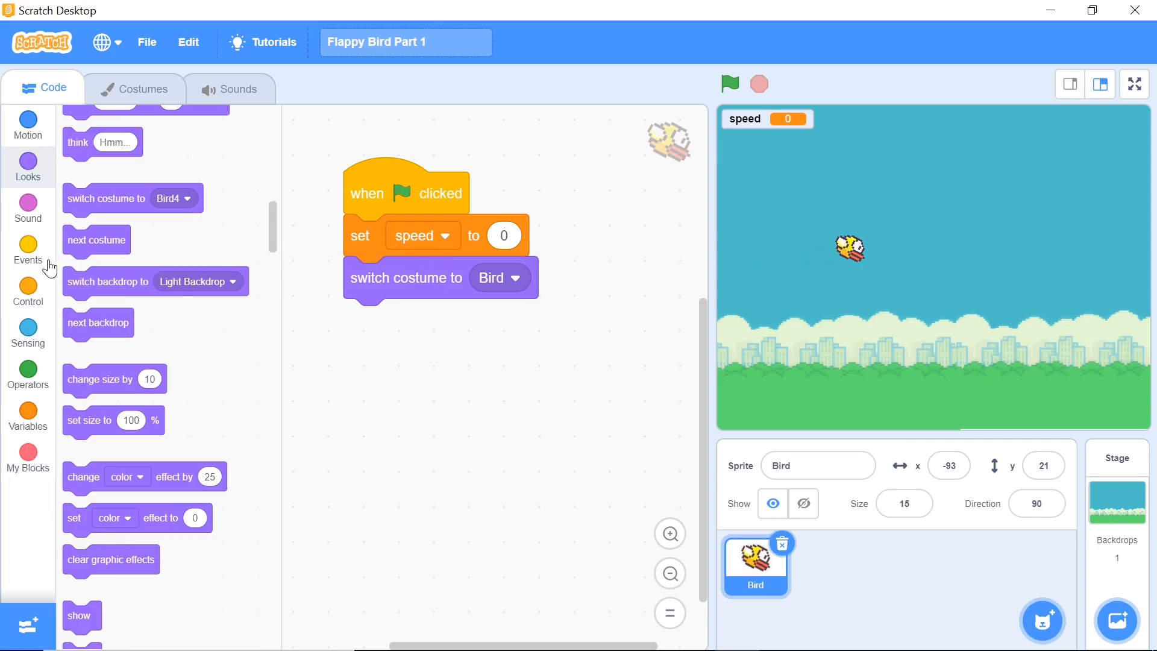
Start a second 'when flag clicked' script with a forever loop holding an empty if check
click(28, 251)
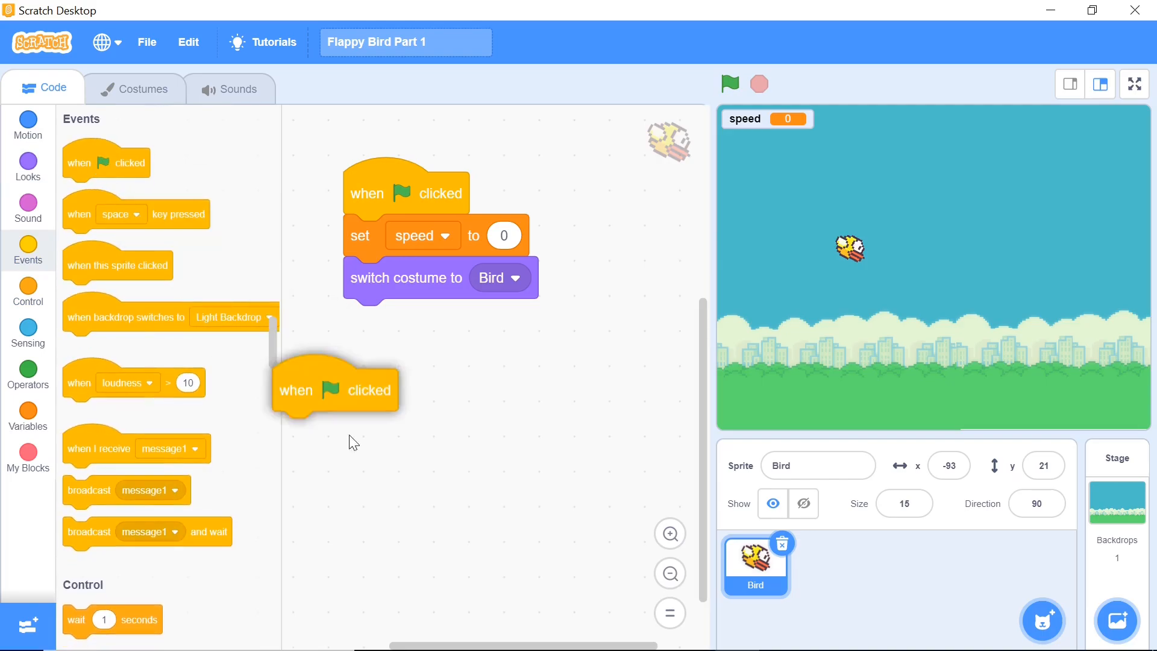
drag(337, 387, 395, 449)
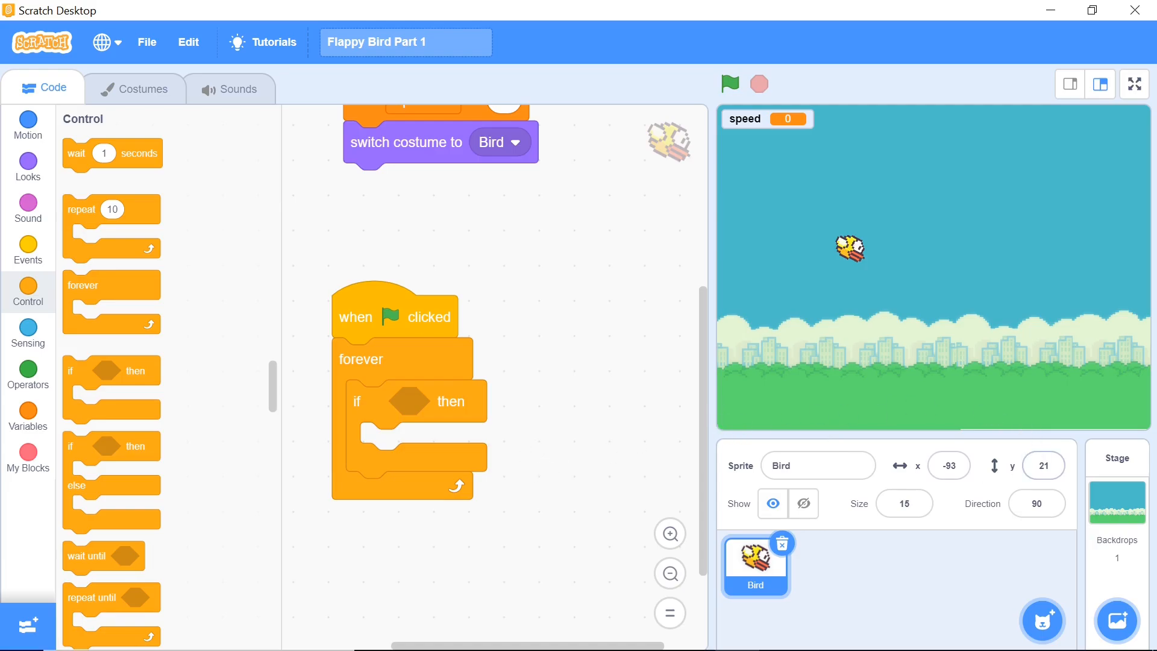
mouse_move(1004, 594)
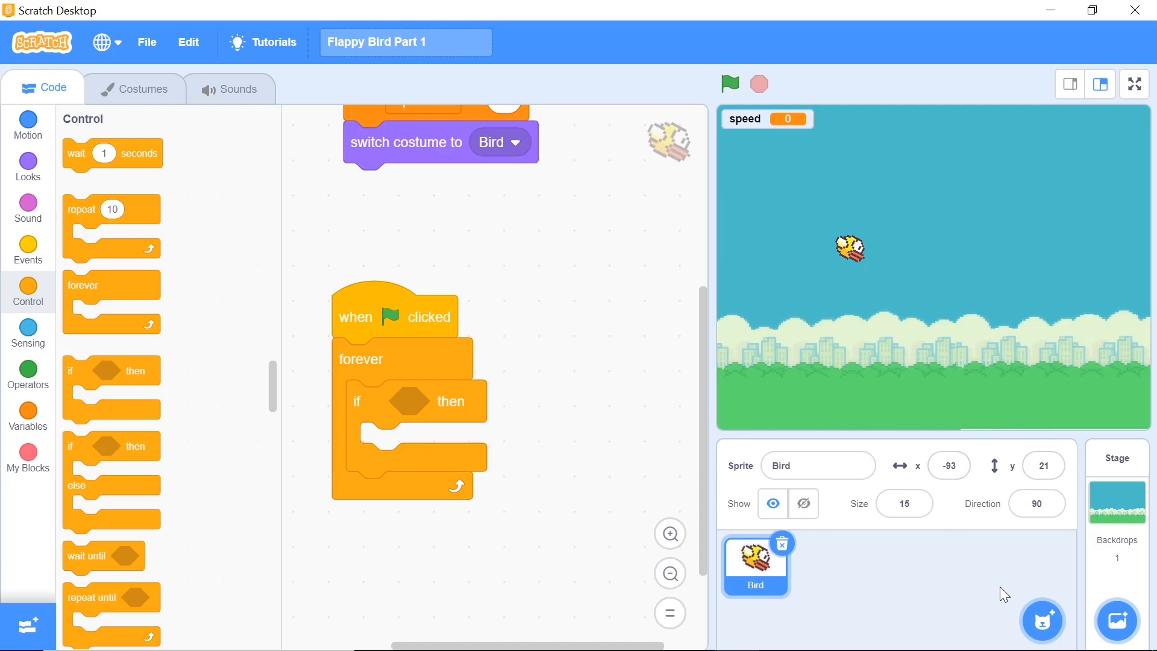
mouse_move(530, 371)
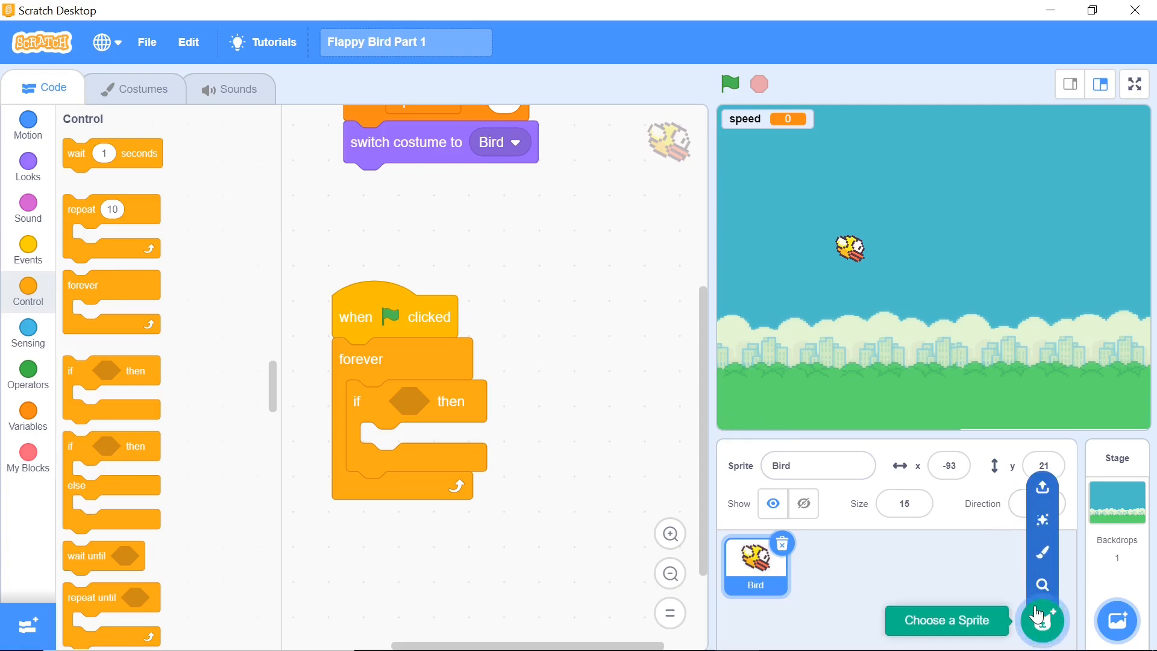
mouse_move(1040, 488)
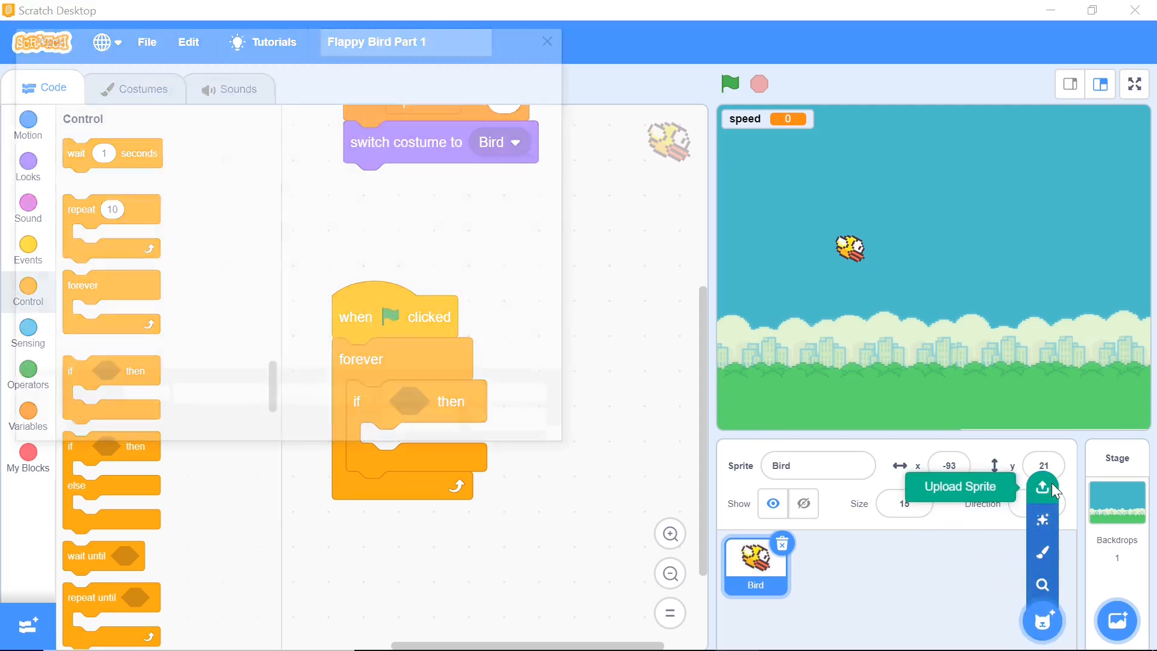
mouse_move(1042, 550)
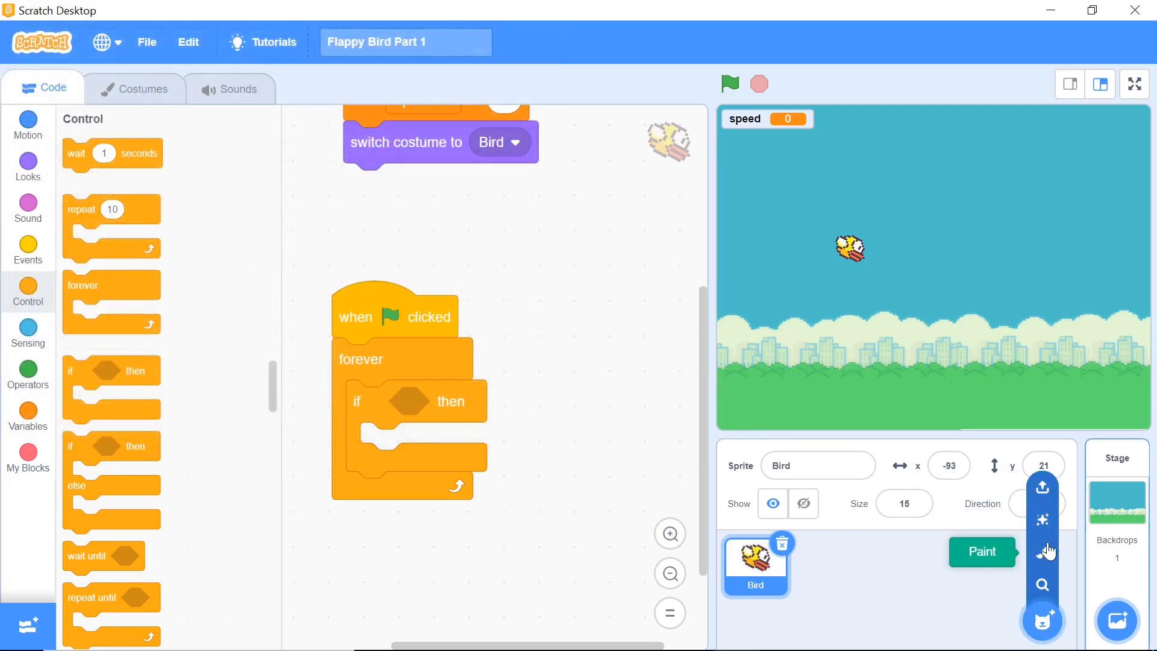
Paint a new sprite as a wide green rectangle with no outline along the stage bottom
click(980, 552)
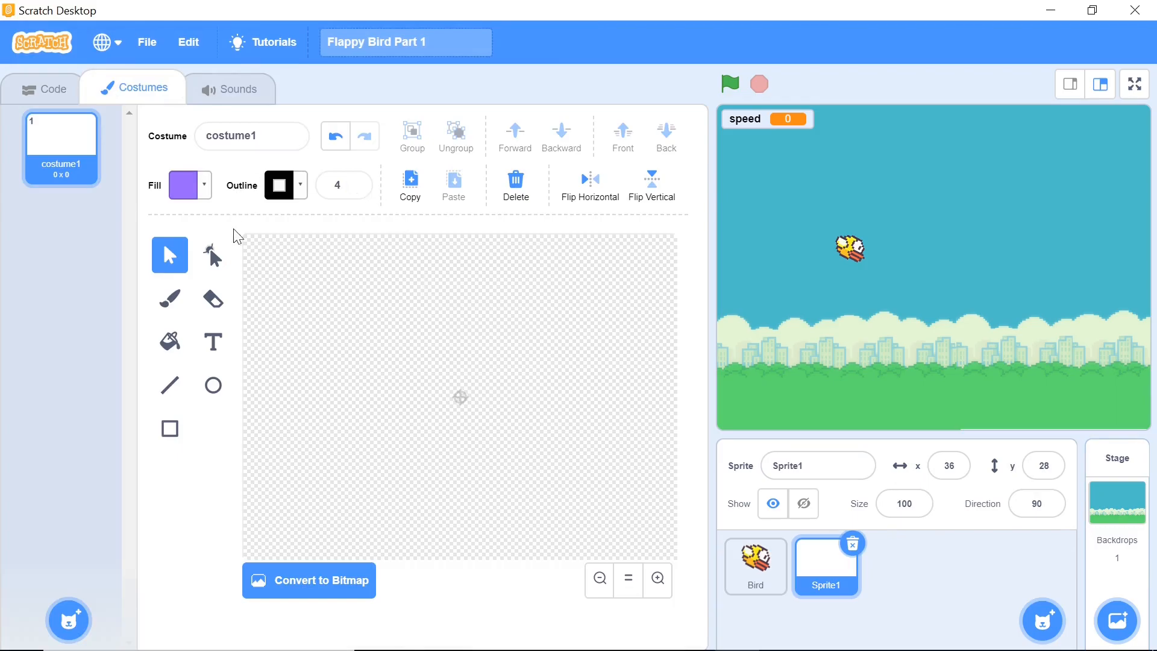
click(168, 428)
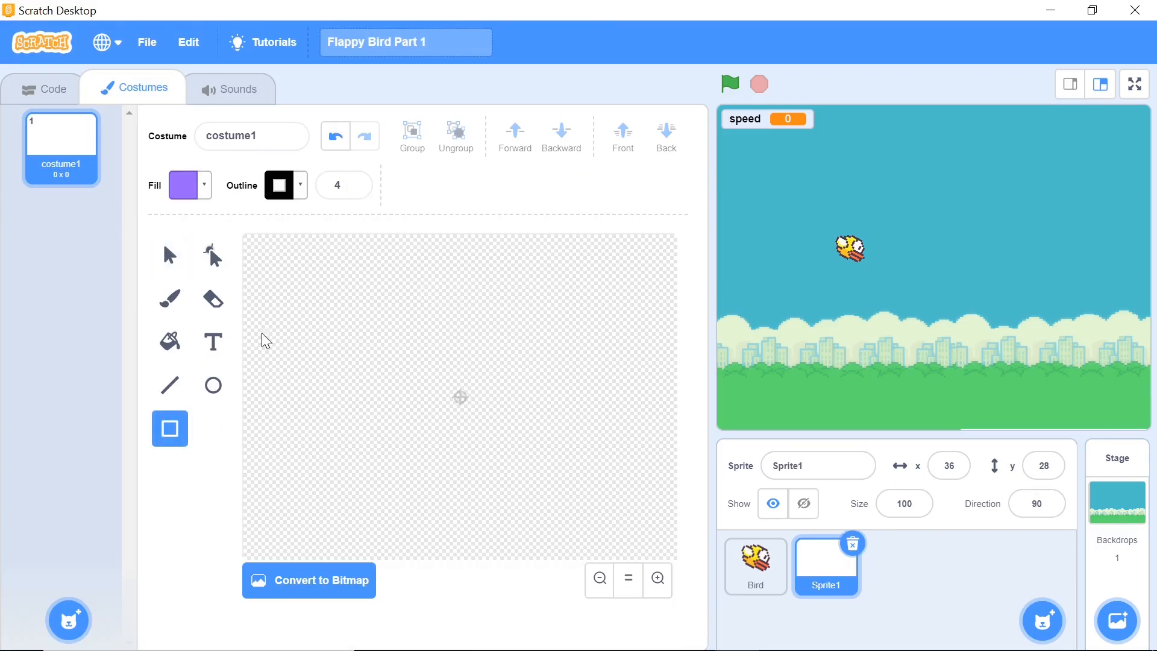
click(183, 185)
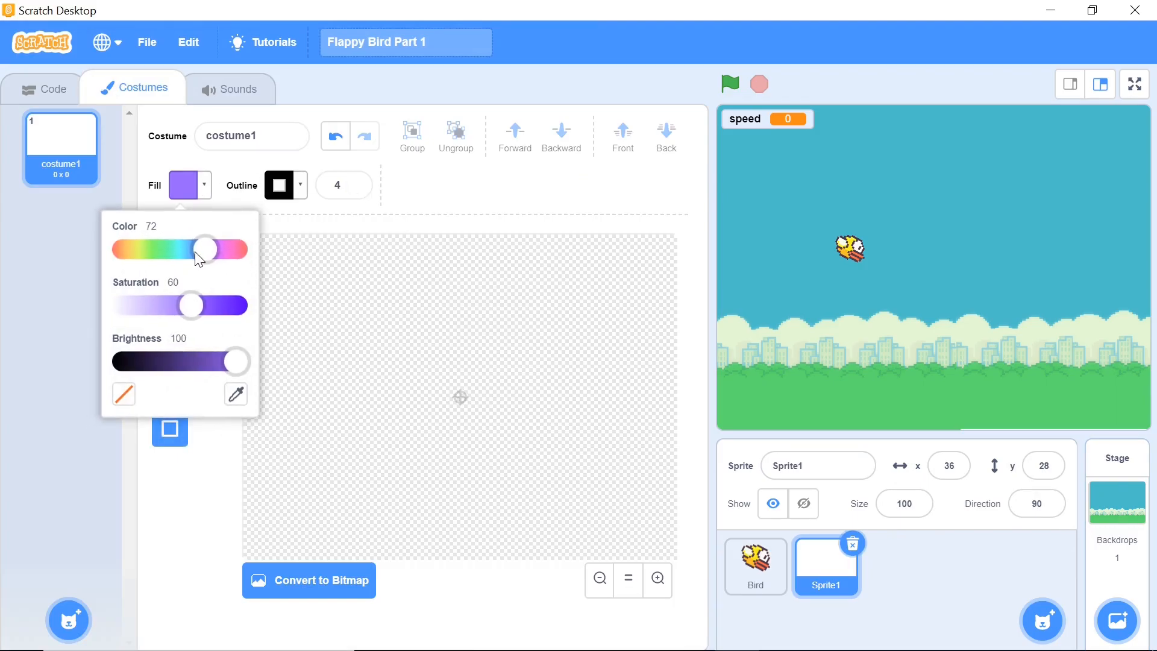
drag(204, 250, 157, 249)
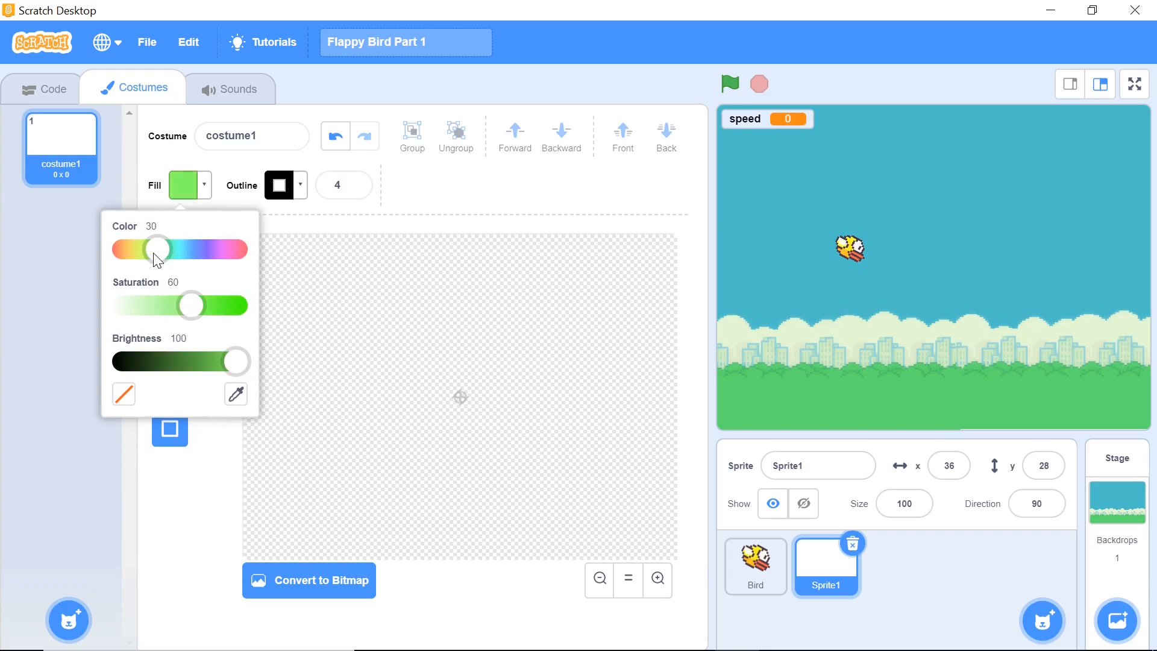
drag(155, 248, 160, 249)
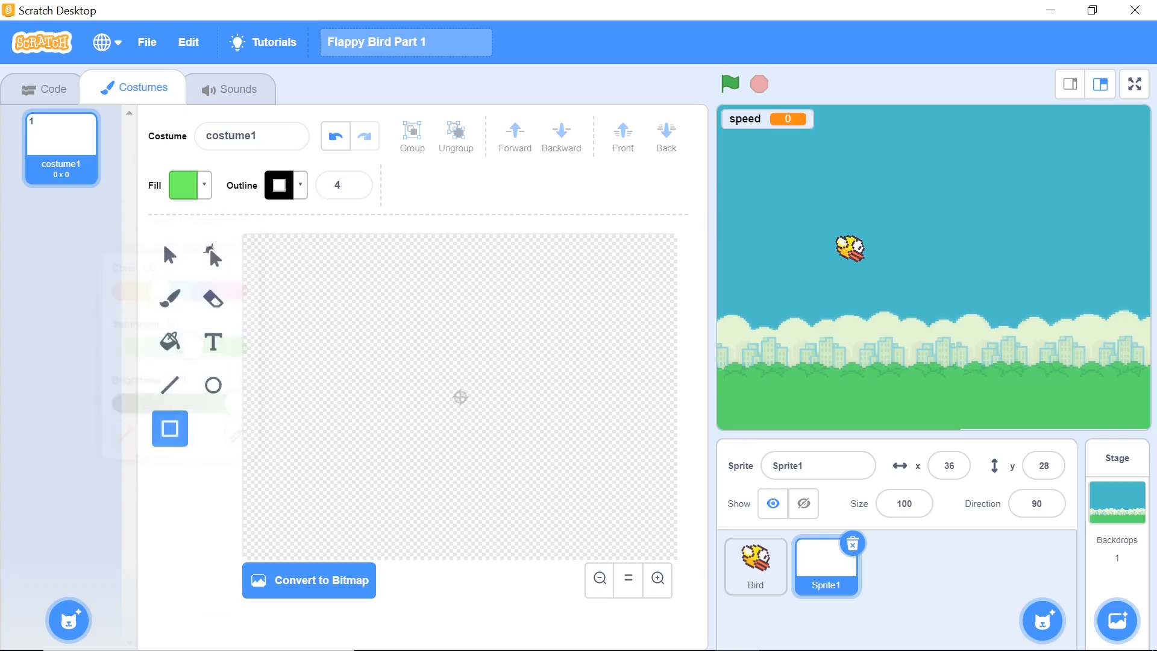
click(281, 184)
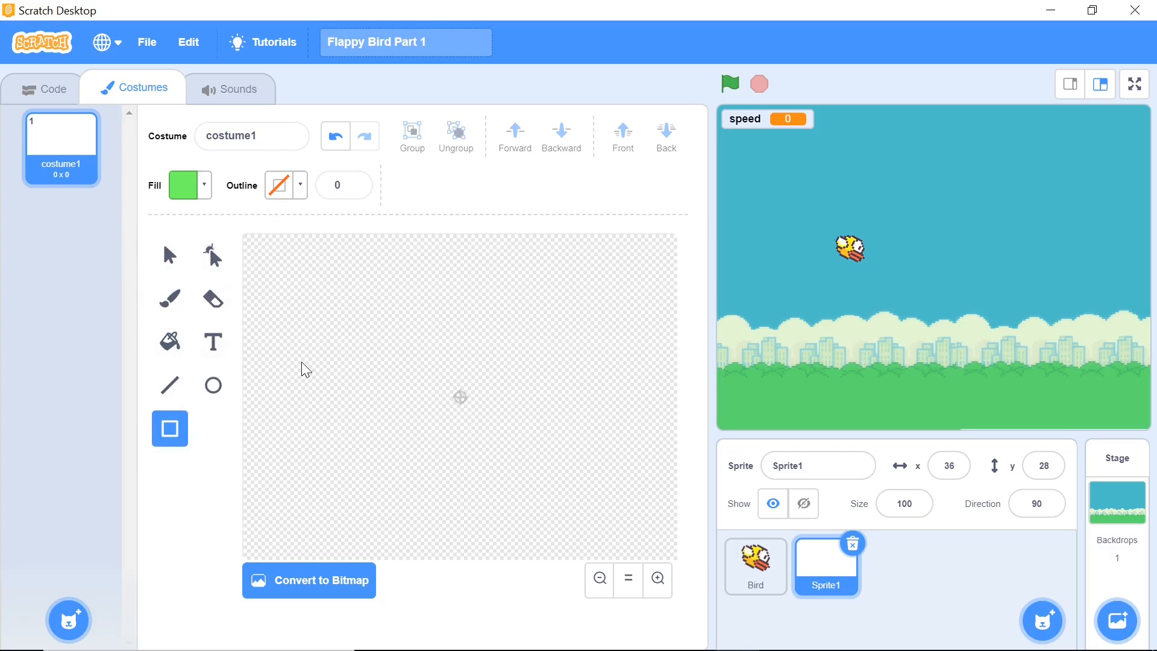
mouse_move(271, 379)
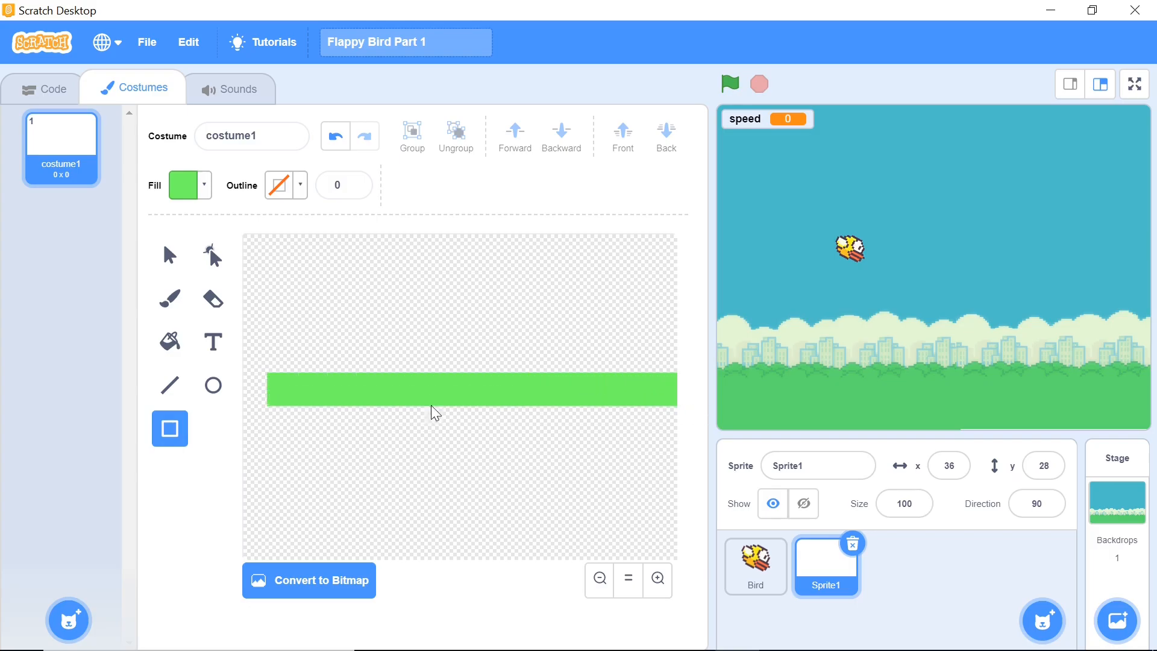
click(501, 387)
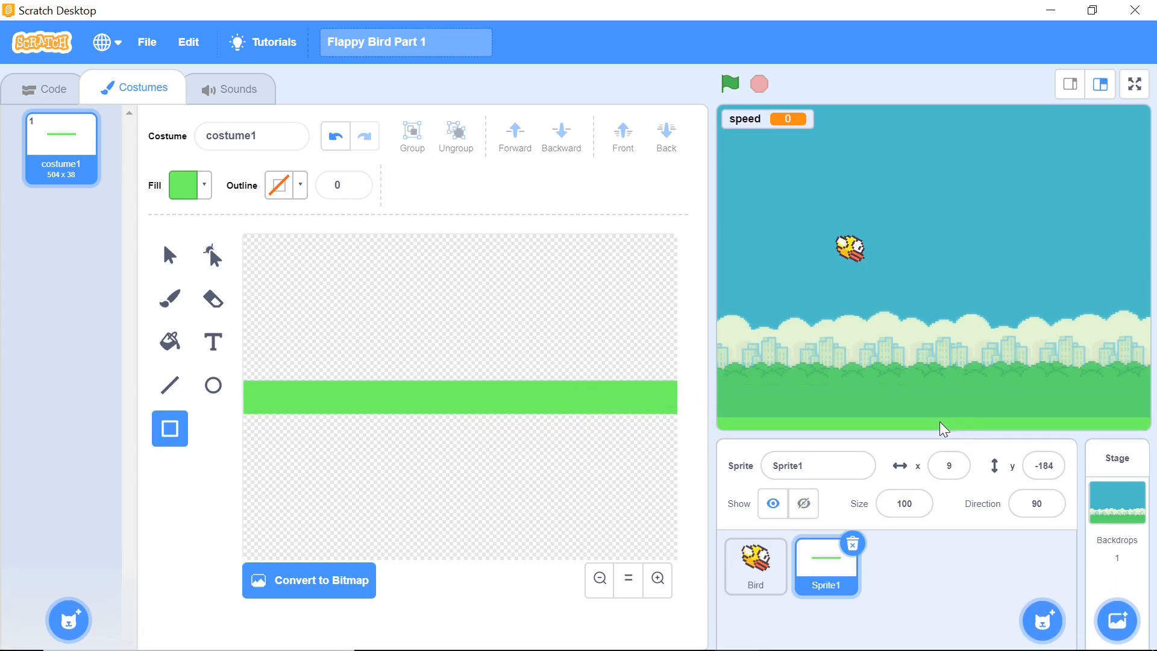
Make the strip go to x 0, y -184 on start and name the sprite Ground
click(42, 88)
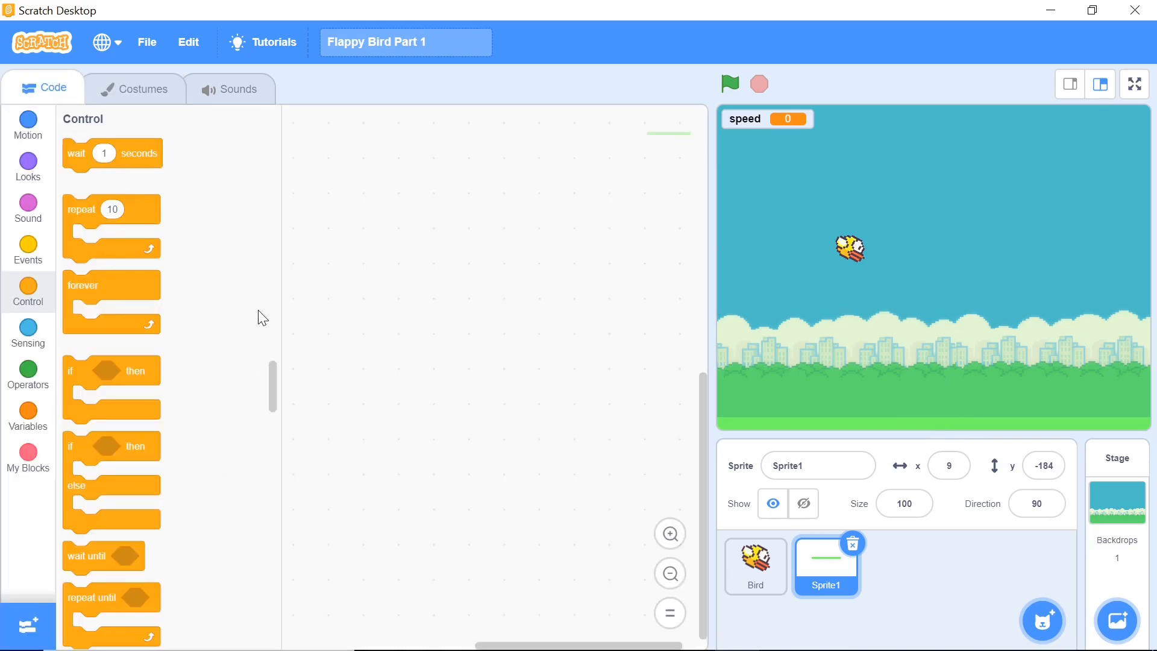
click(28, 126)
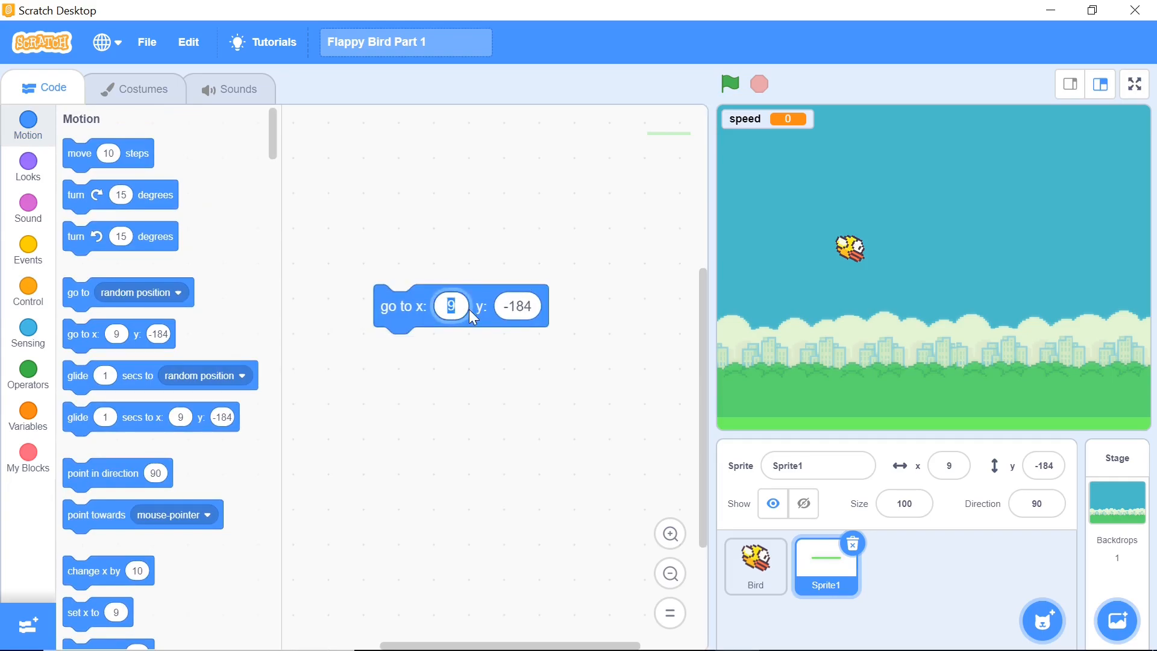
text(0)
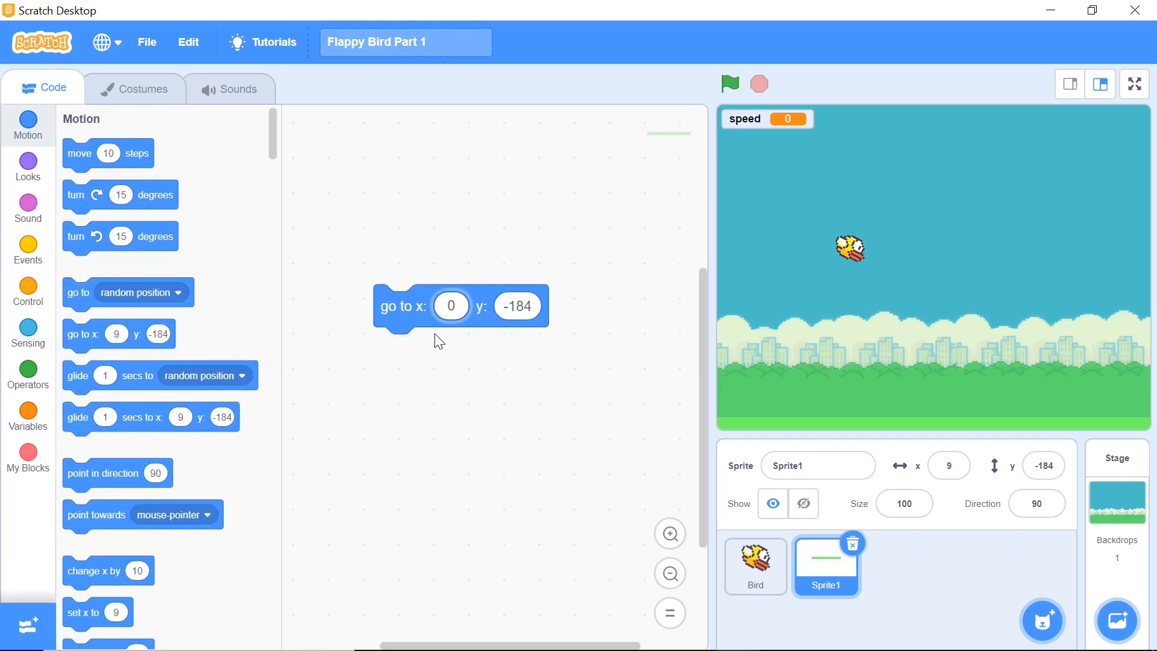
mouse_move(947, 435)
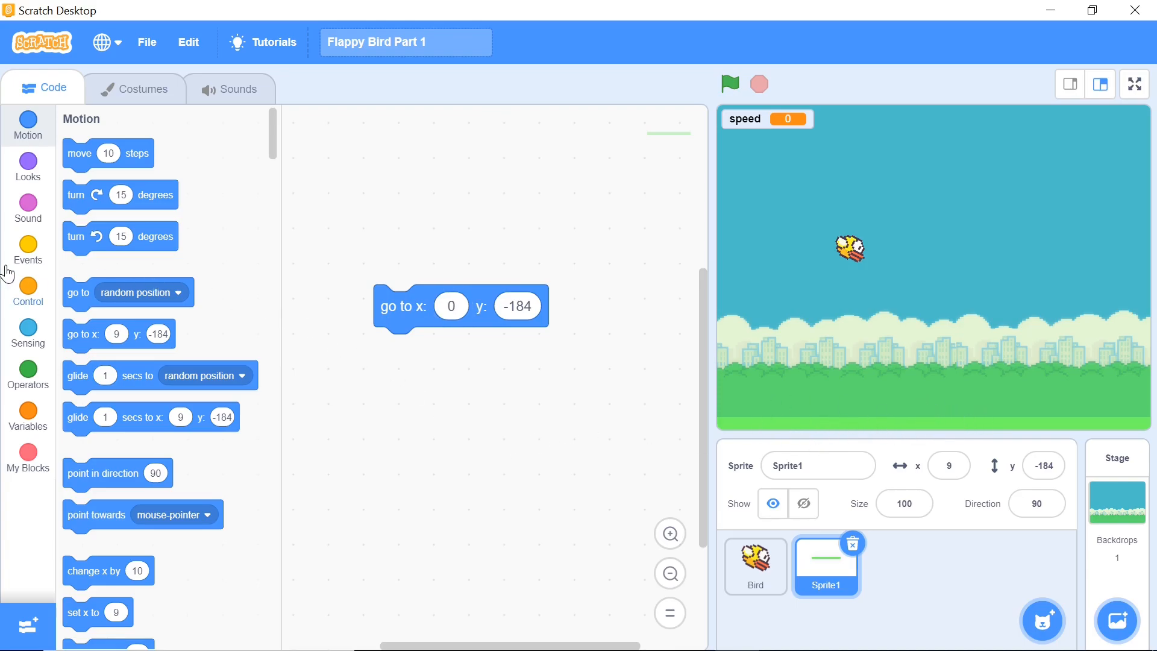
click(28, 251)
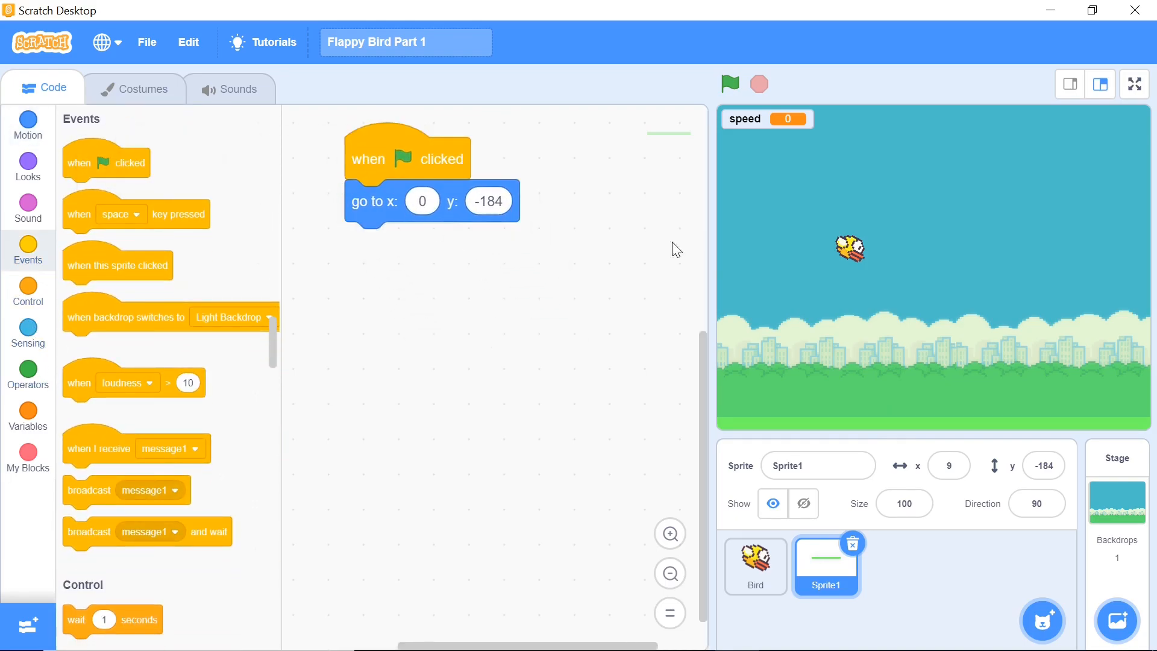
click(817, 465)
text(Ground)
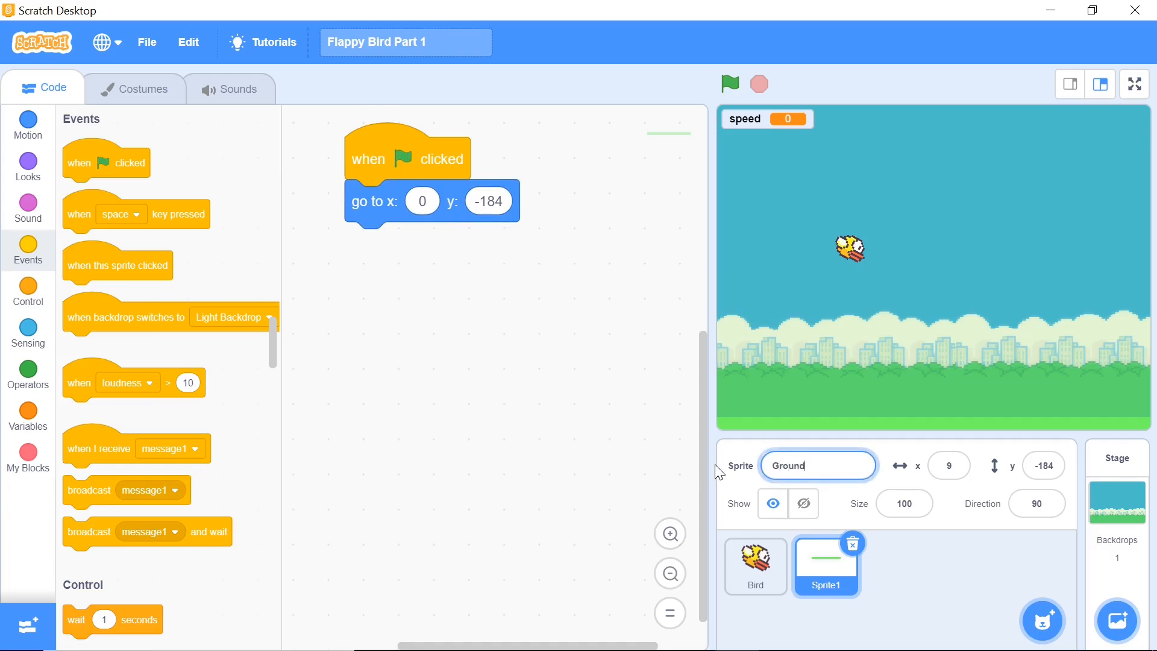
click(755, 567)
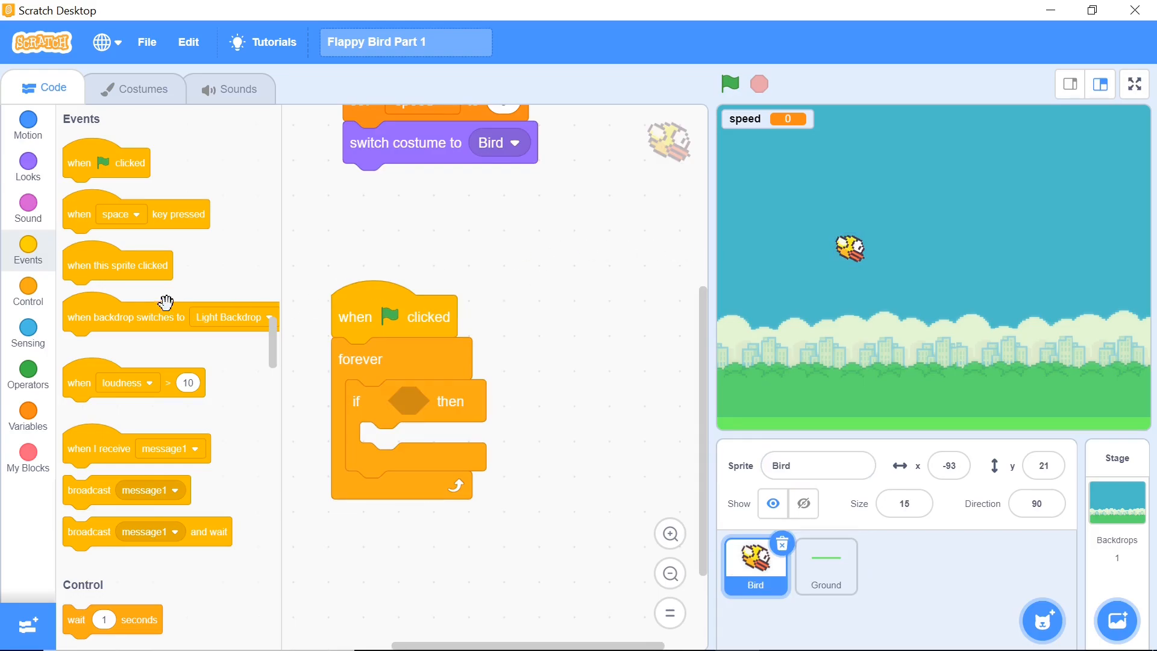
Give the Bird's if block the condition 'not touching Ground?'
click(27, 333)
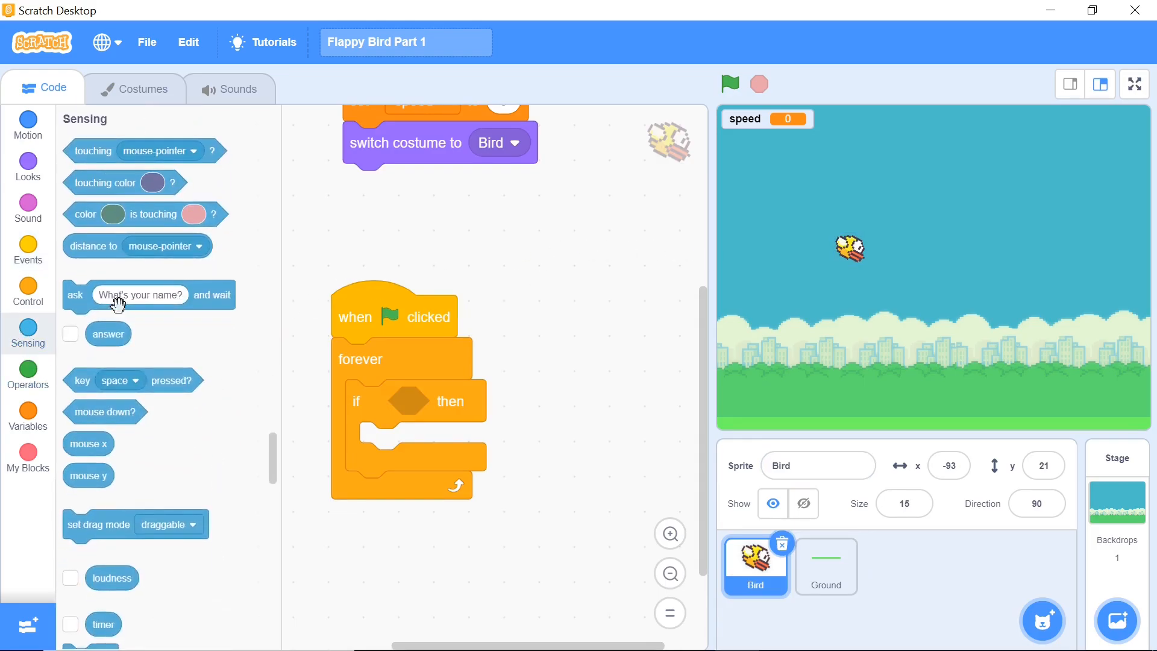
mouse_move(140, 231)
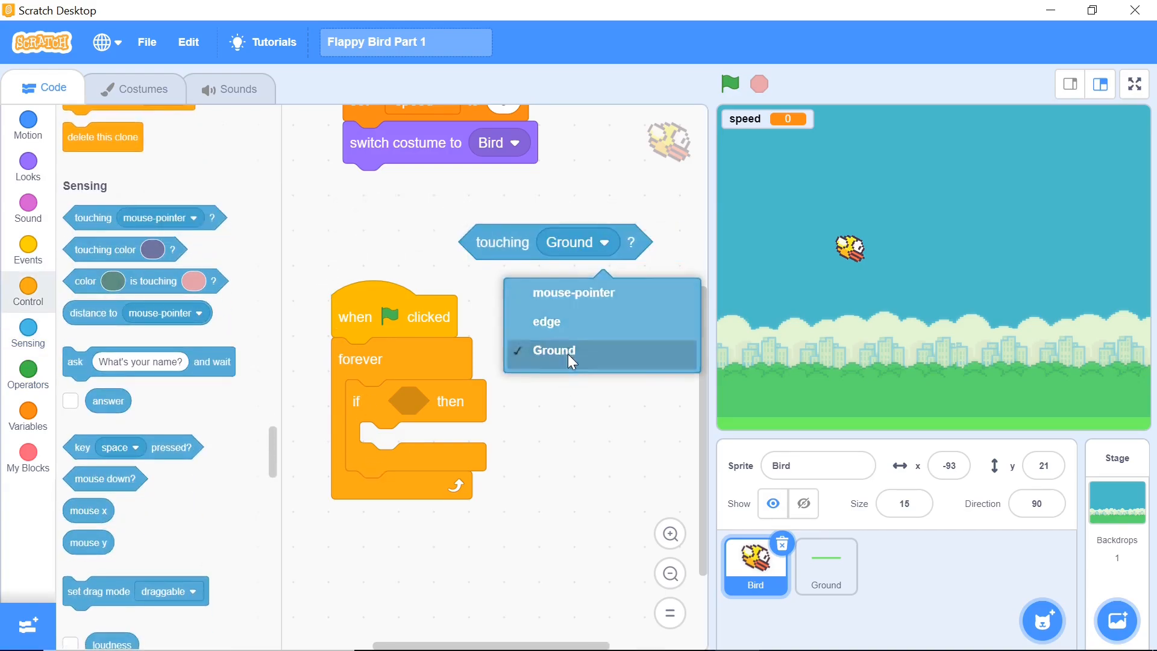
click(553, 350)
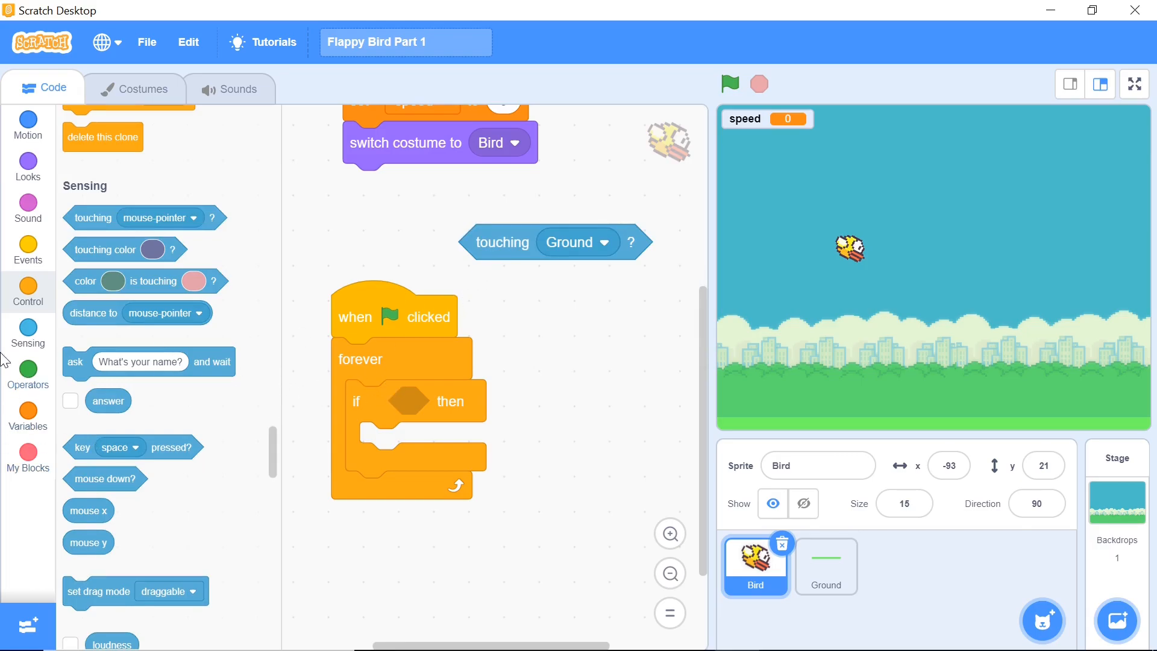
click(28, 374)
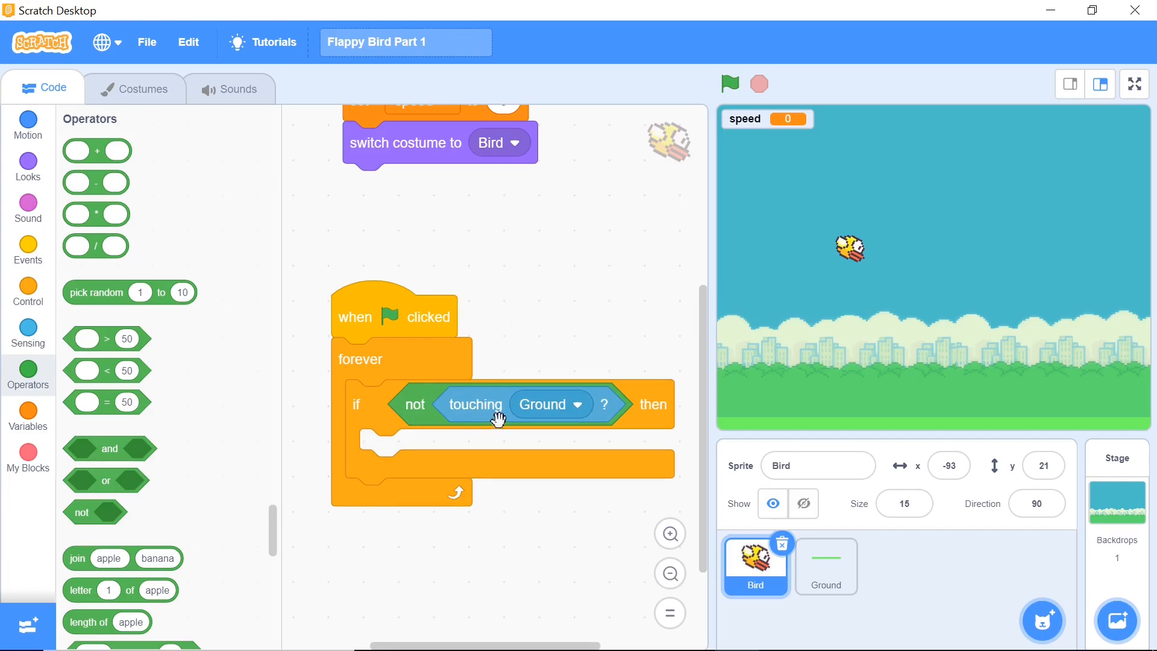
mouse_move(743, 305)
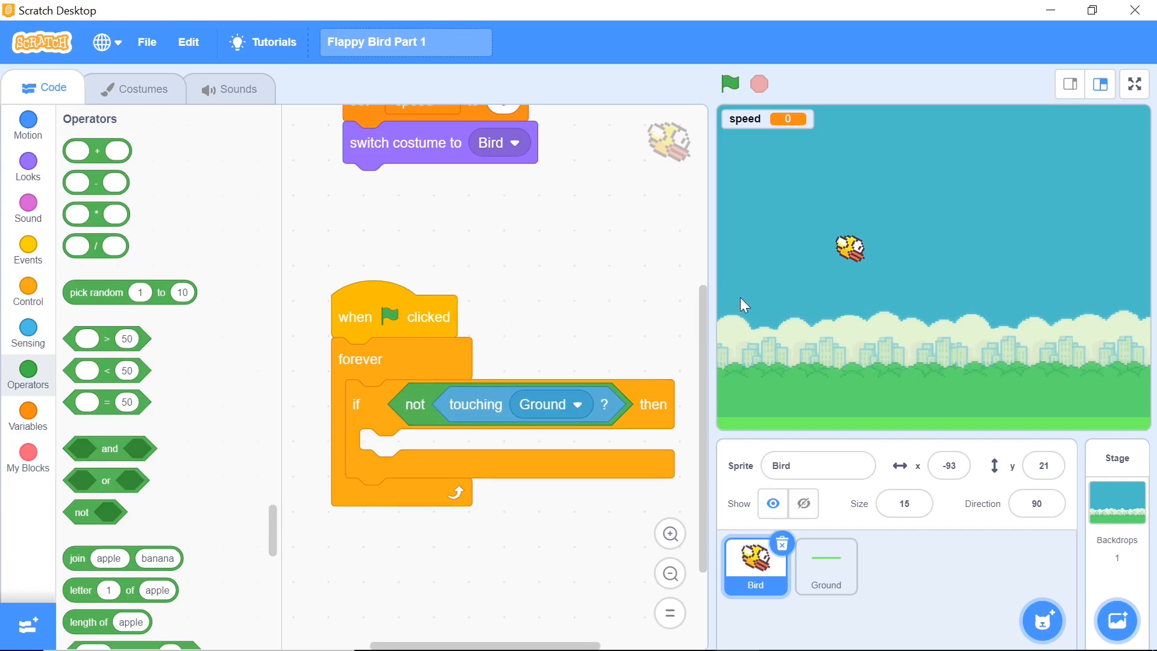
mouse_move(780, 337)
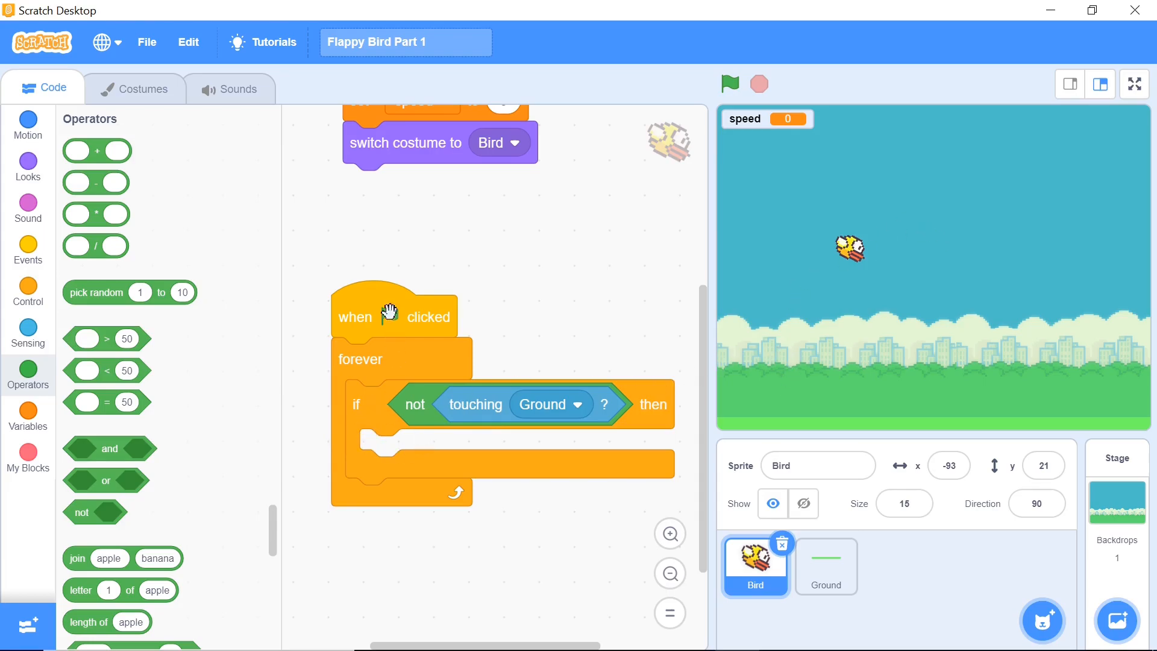
mouse_move(134, 188)
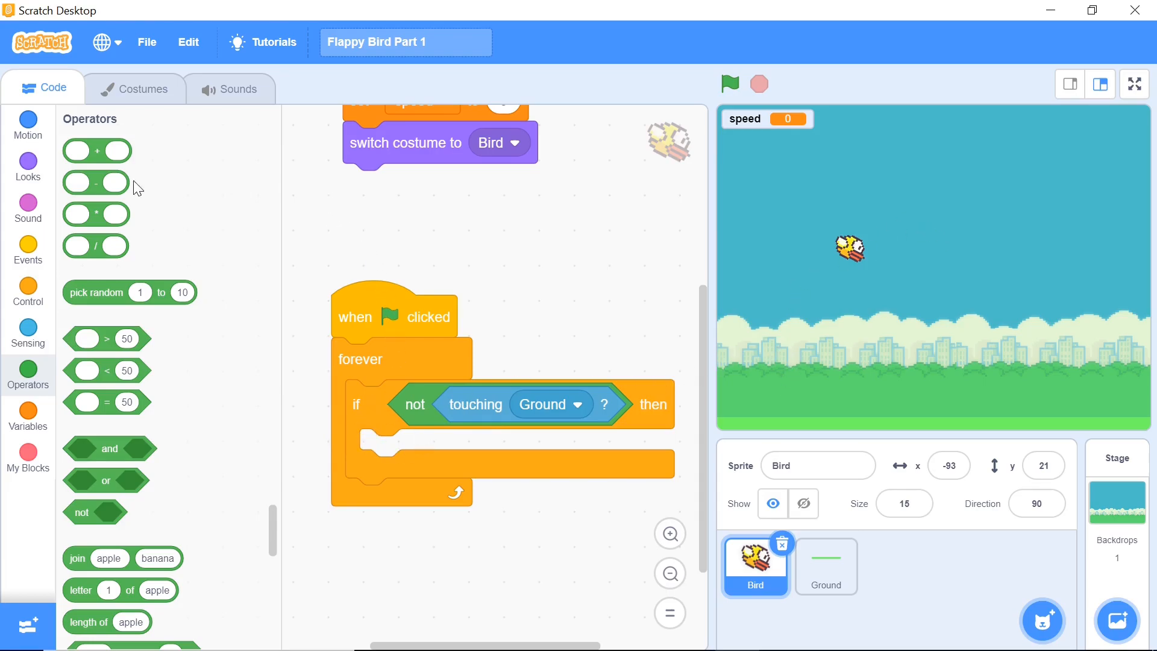
mouse_move(217, 252)
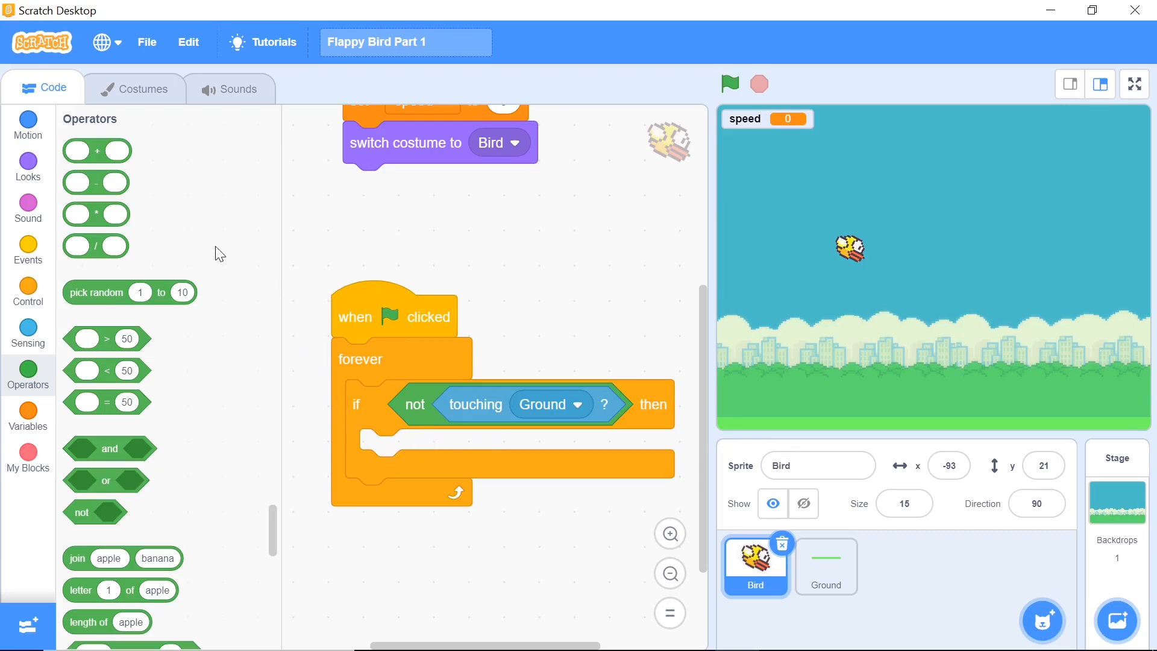
click(27, 124)
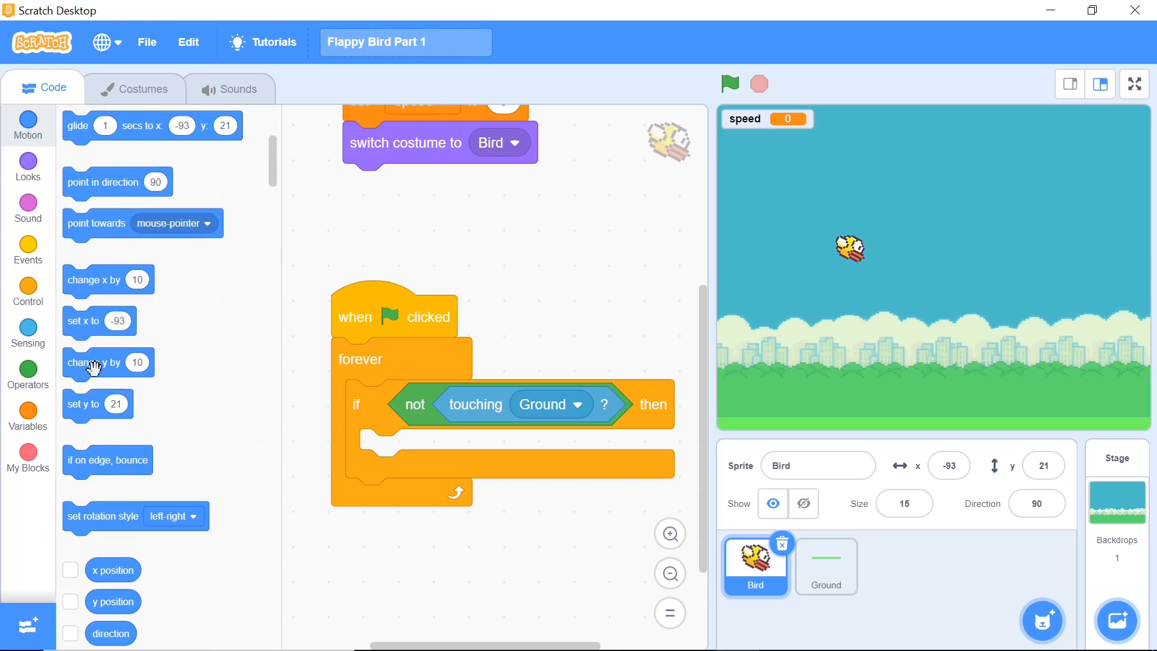
Inside the if, change y by speed and then change speed by 1.5
drag(107, 361, 406, 558)
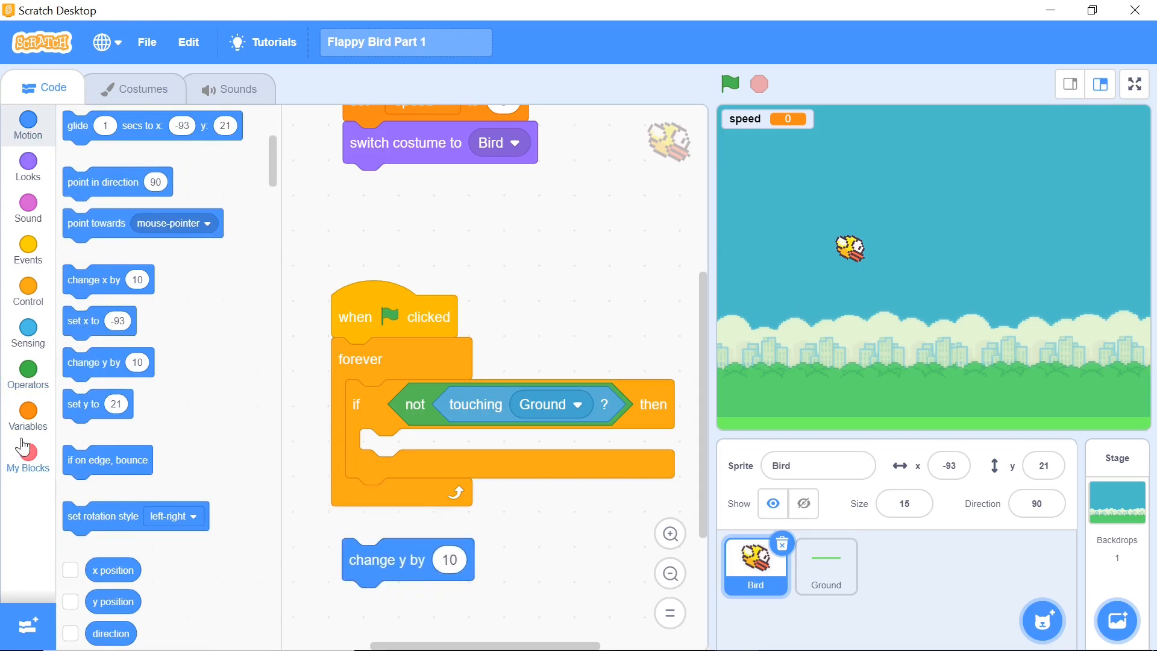
click(28, 410)
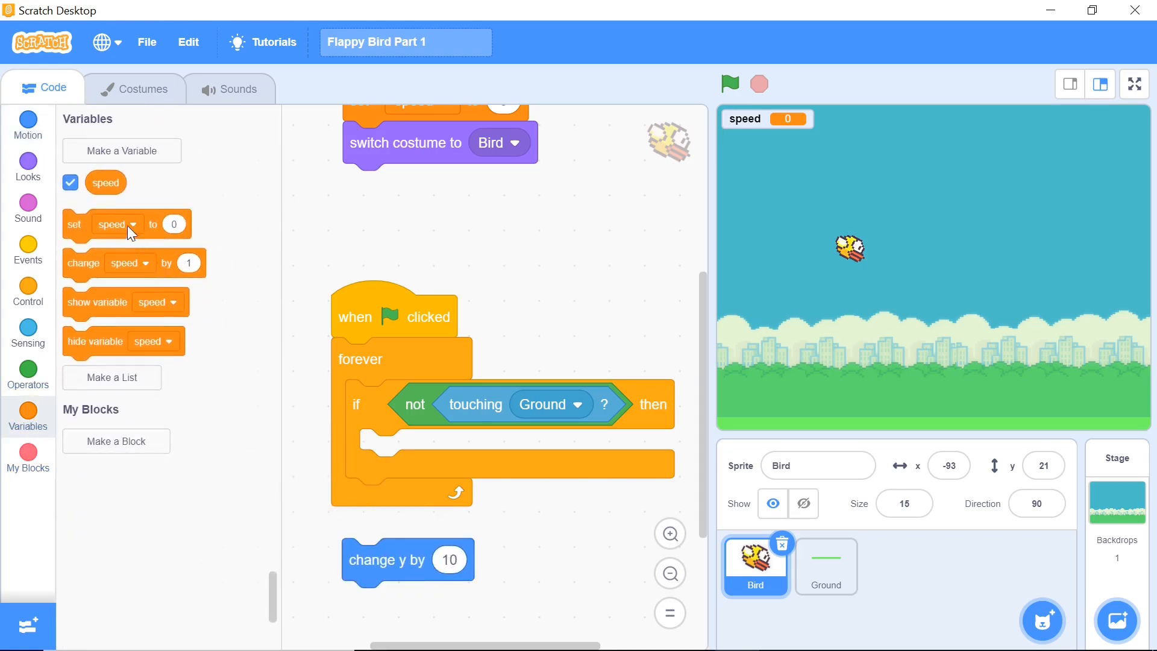
drag(106, 182, 449, 559)
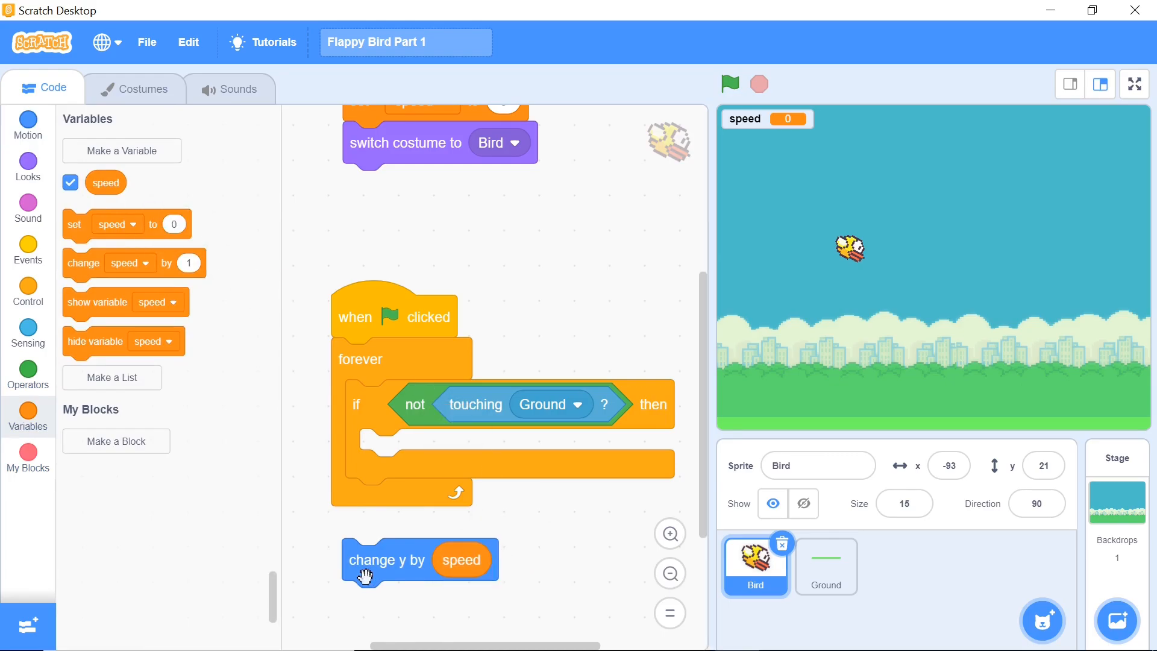
drag(419, 559, 435, 449)
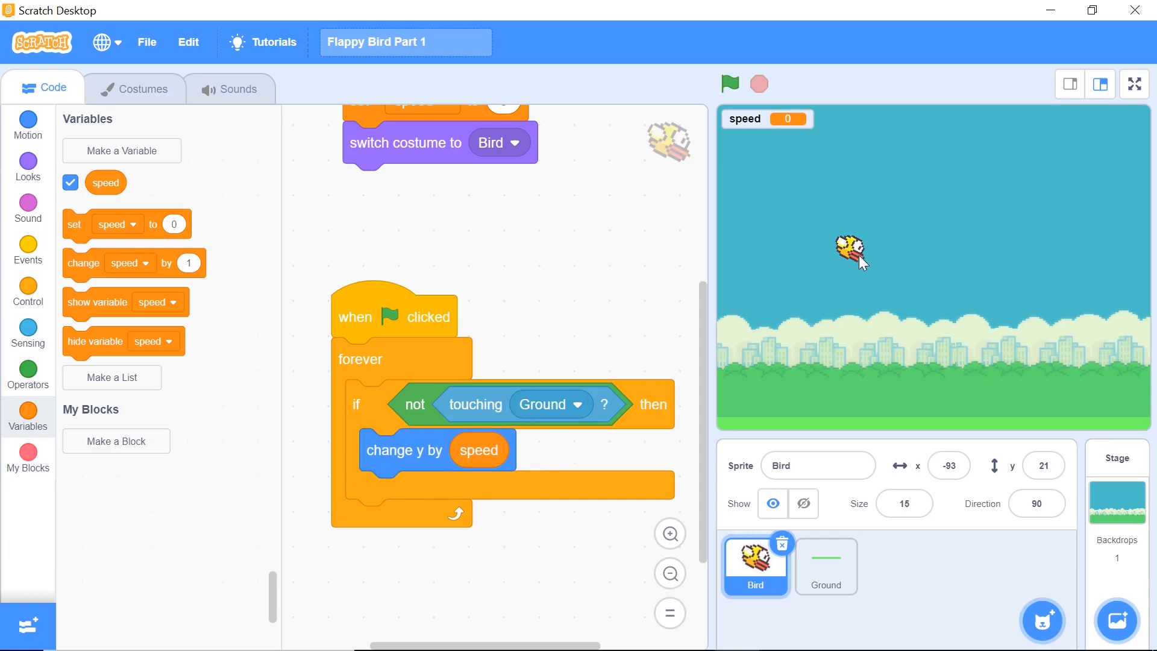
mouse_move(737, 379)
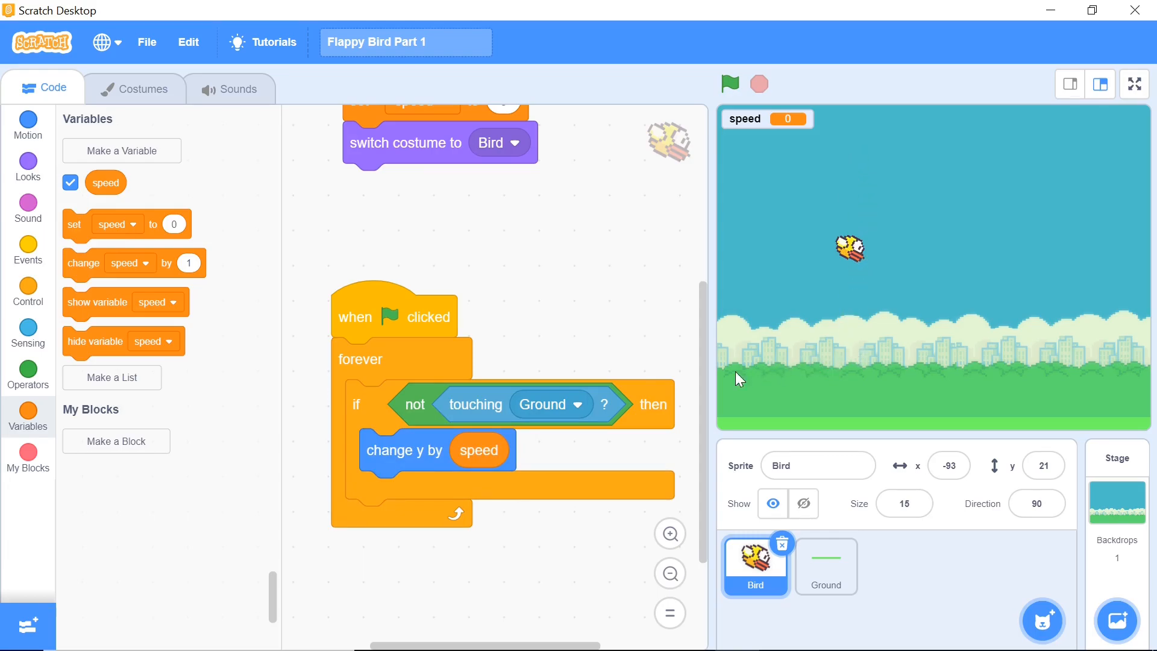
mouse_move(93, 336)
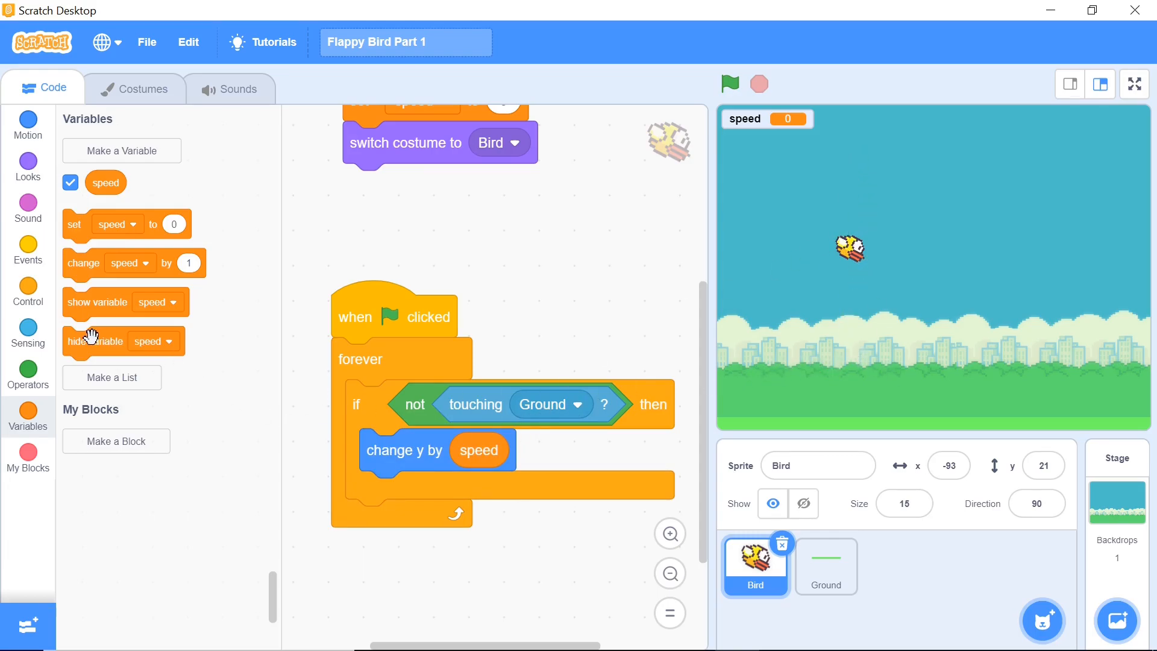
mouse_move(748, 258)
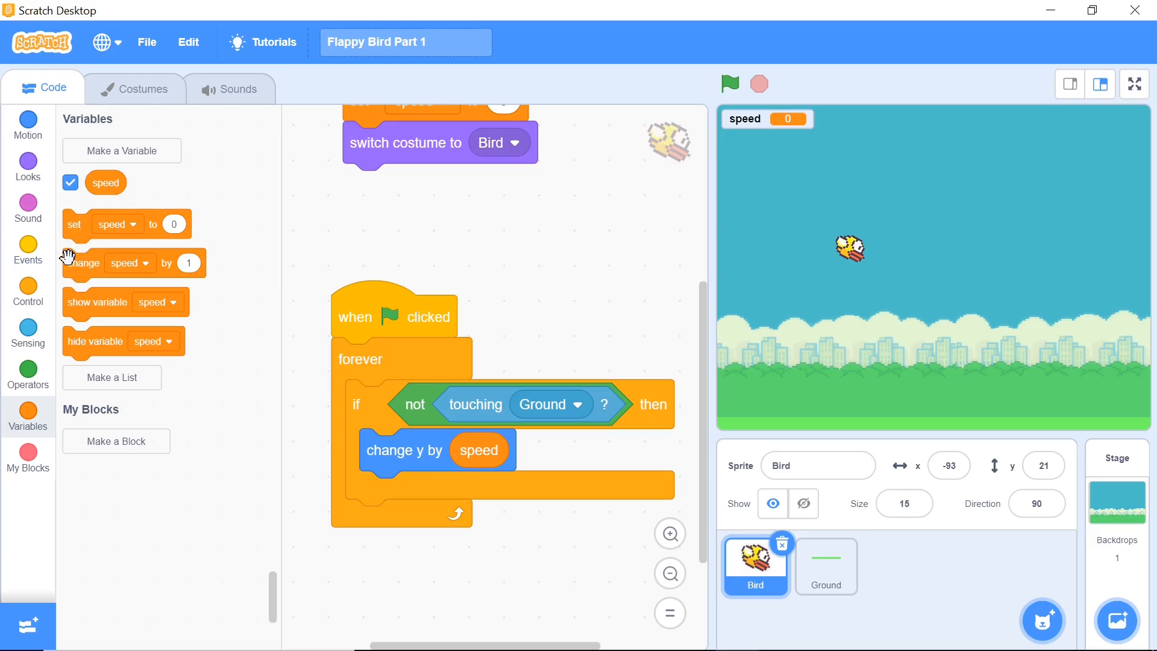
mouse_move(587, 324)
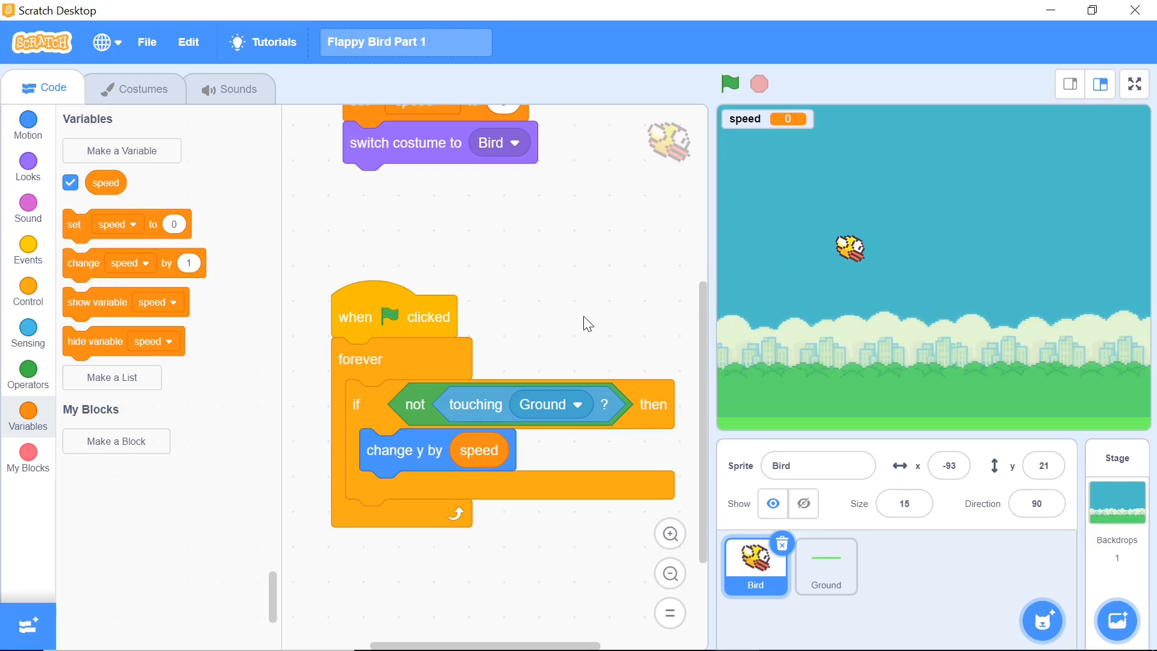
mouse_move(79, 265)
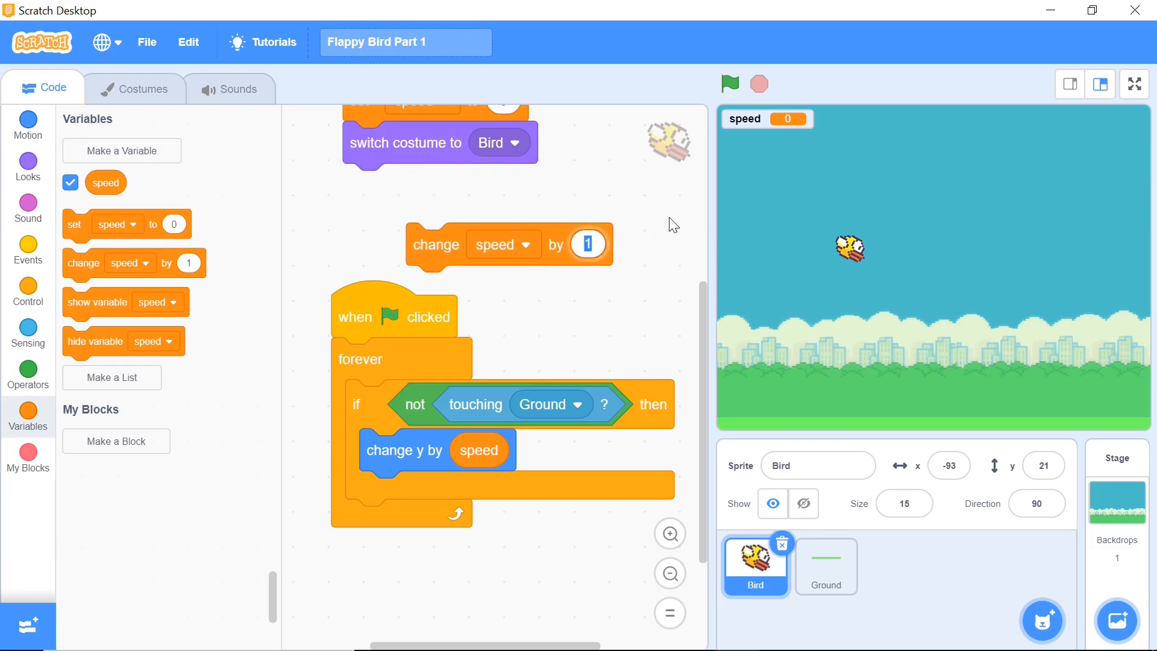
text(1.5)
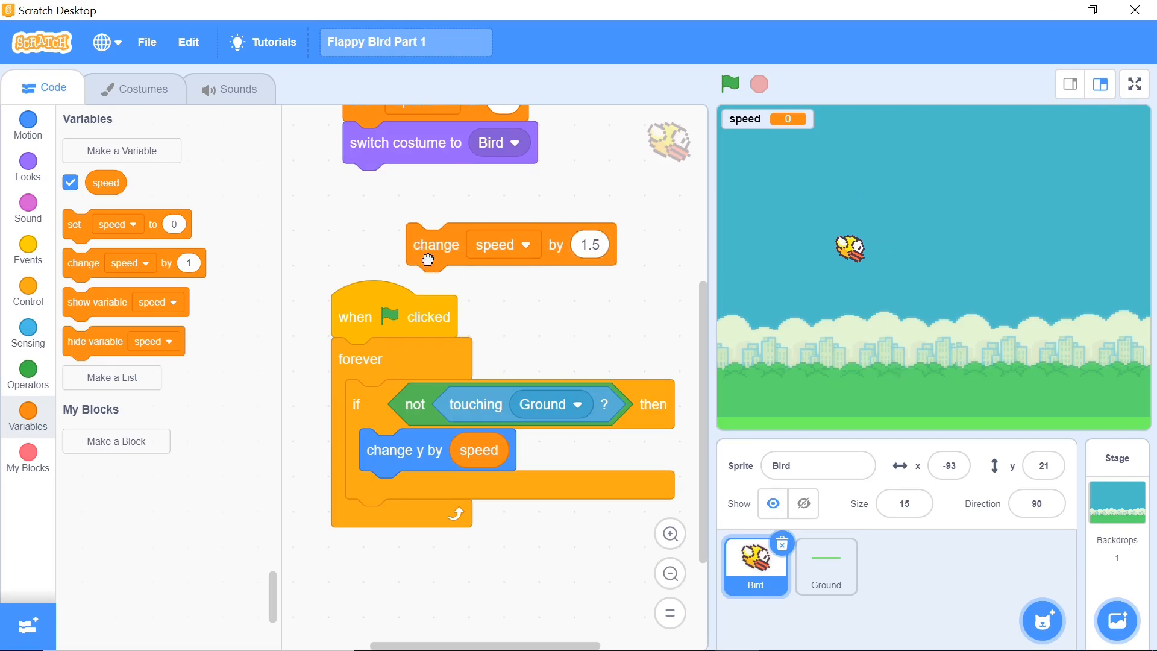
drag(435, 245, 406, 492)
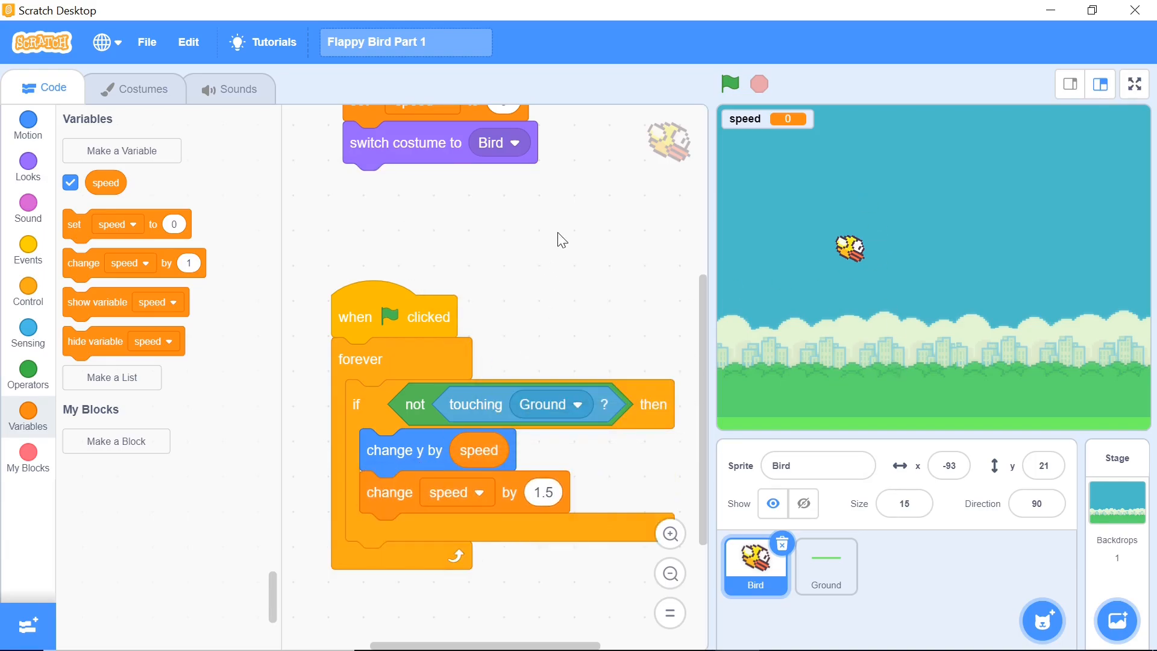
Run the game to watch the bird fall to the grass with speed decreasing by 1.5
click(730, 83)
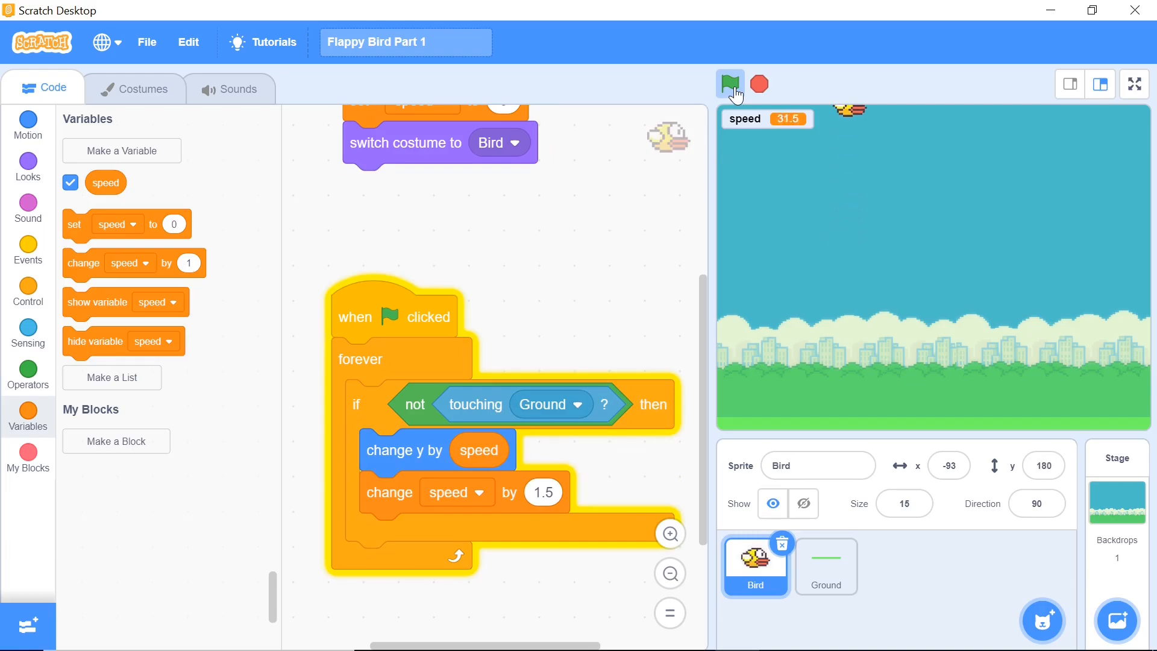
click(730, 83)
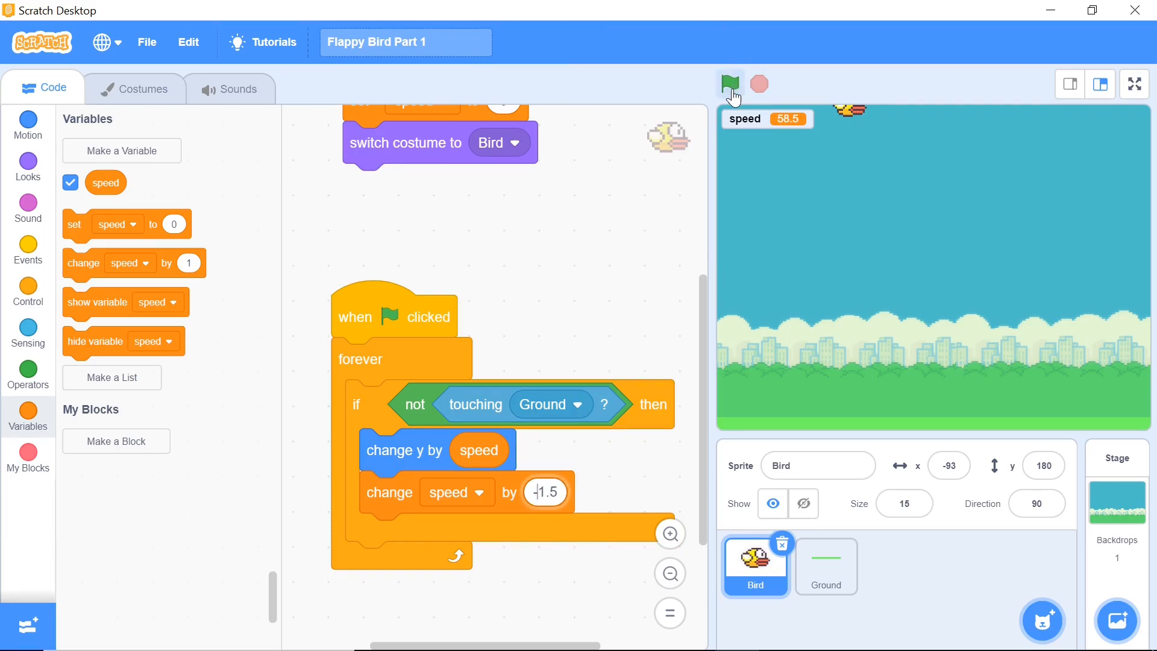
click(729, 83)
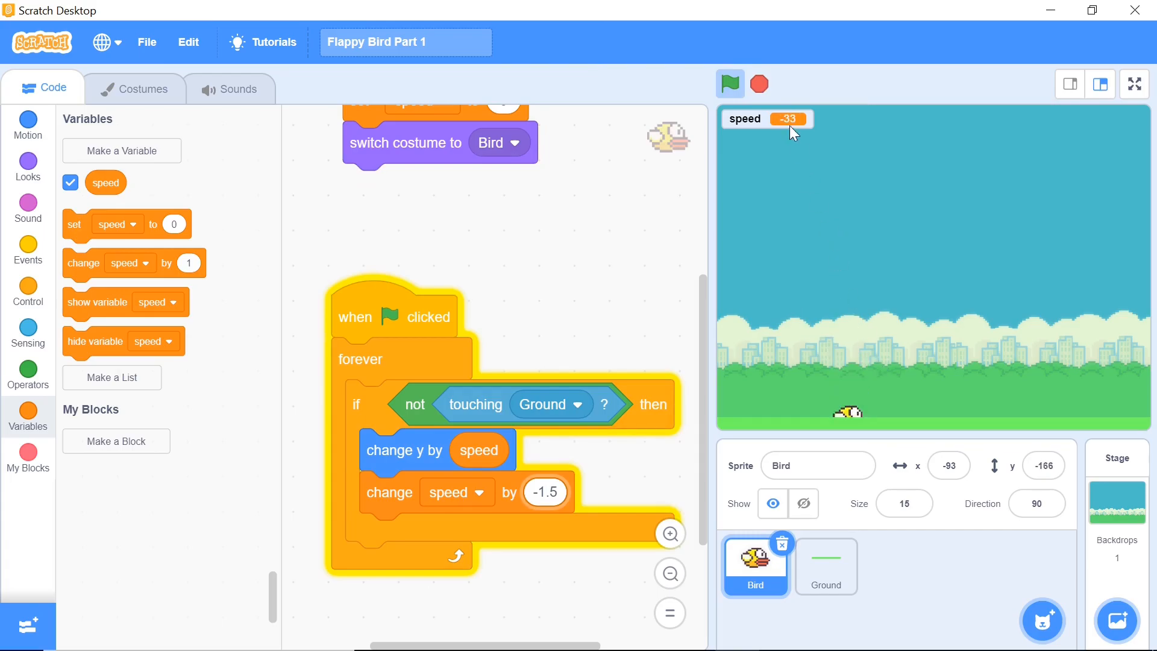
mouse_move(726, 244)
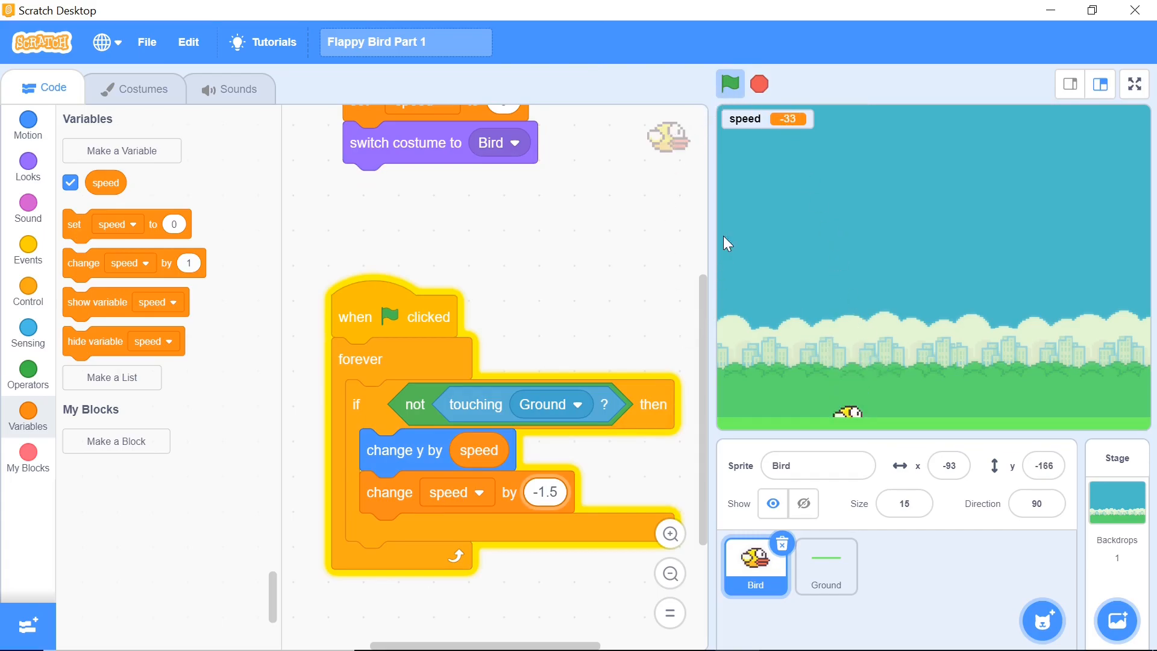
scroll(down, 3)
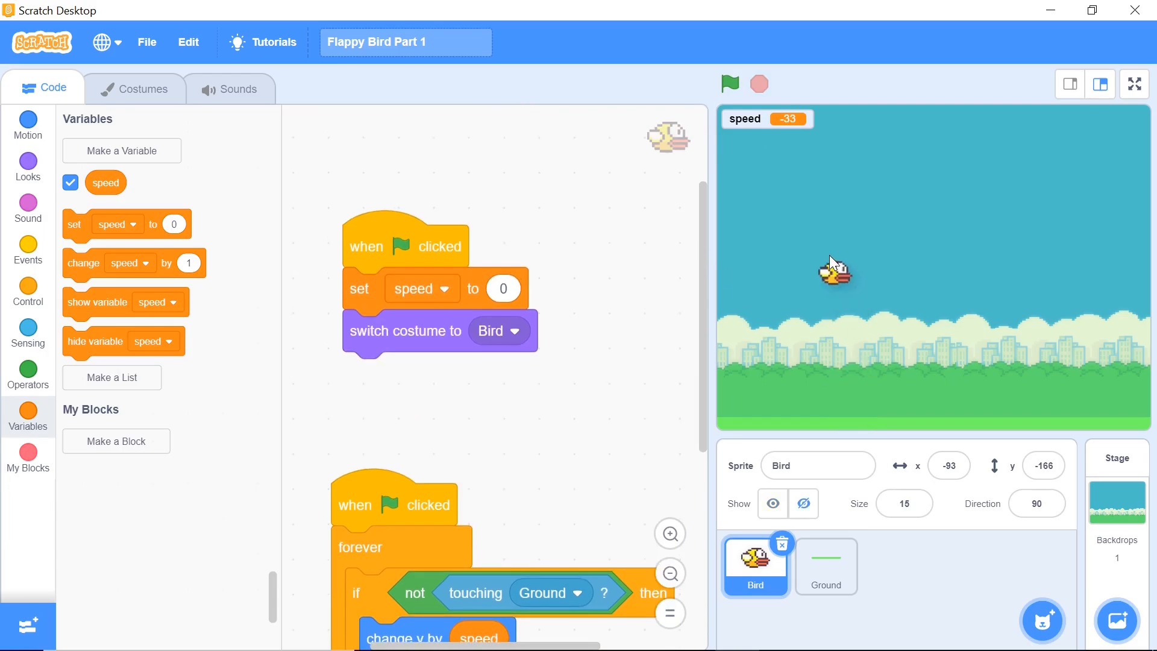
Drag the bird back up into the sky on the left side of the stage
drag(833, 269, 834, 229)
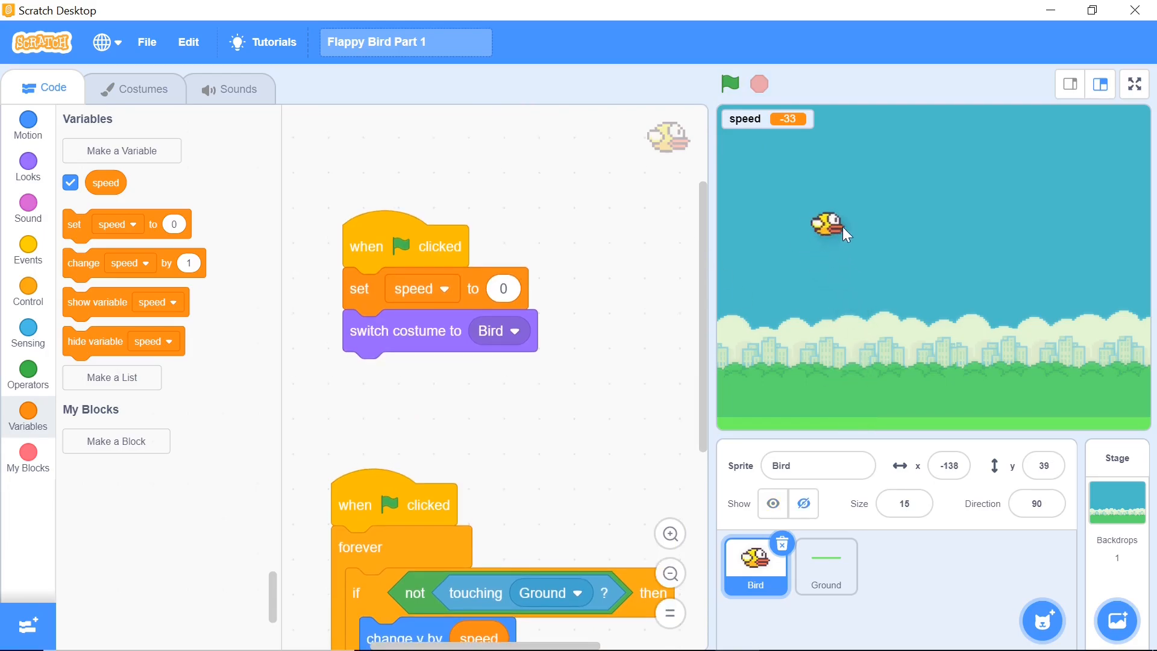
drag(832, 229, 831, 209)
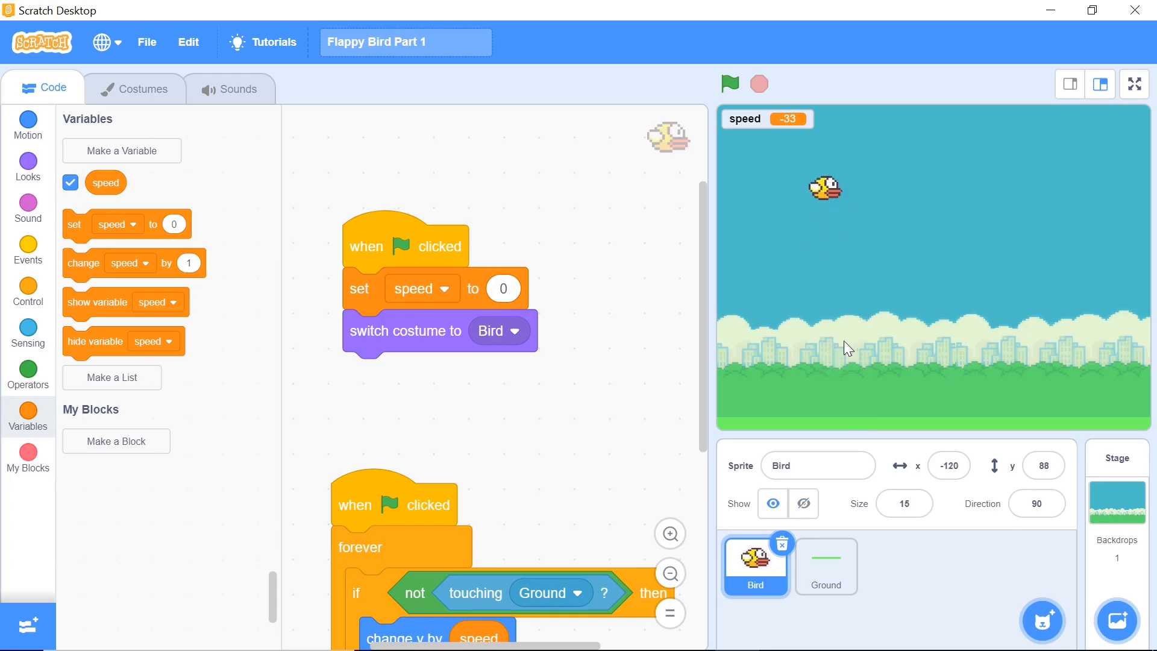
mouse_move(821, 352)
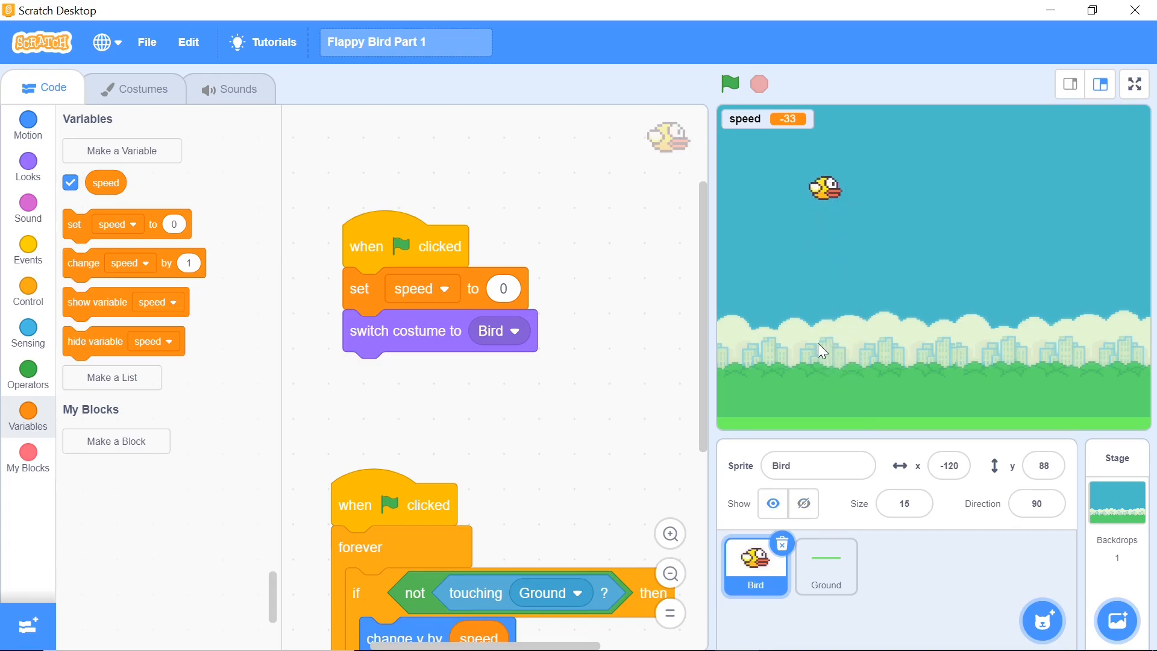
mouse_move(201, 269)
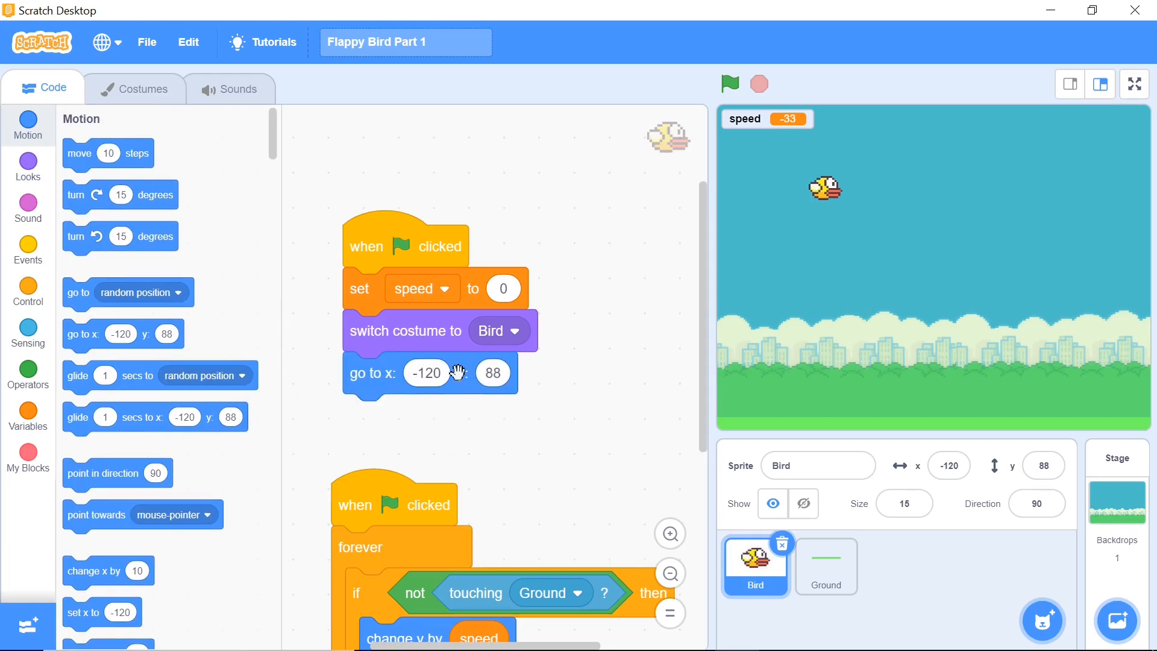
Set the start position to x -120, y 80 and run the game to check the fall
click(492, 373)
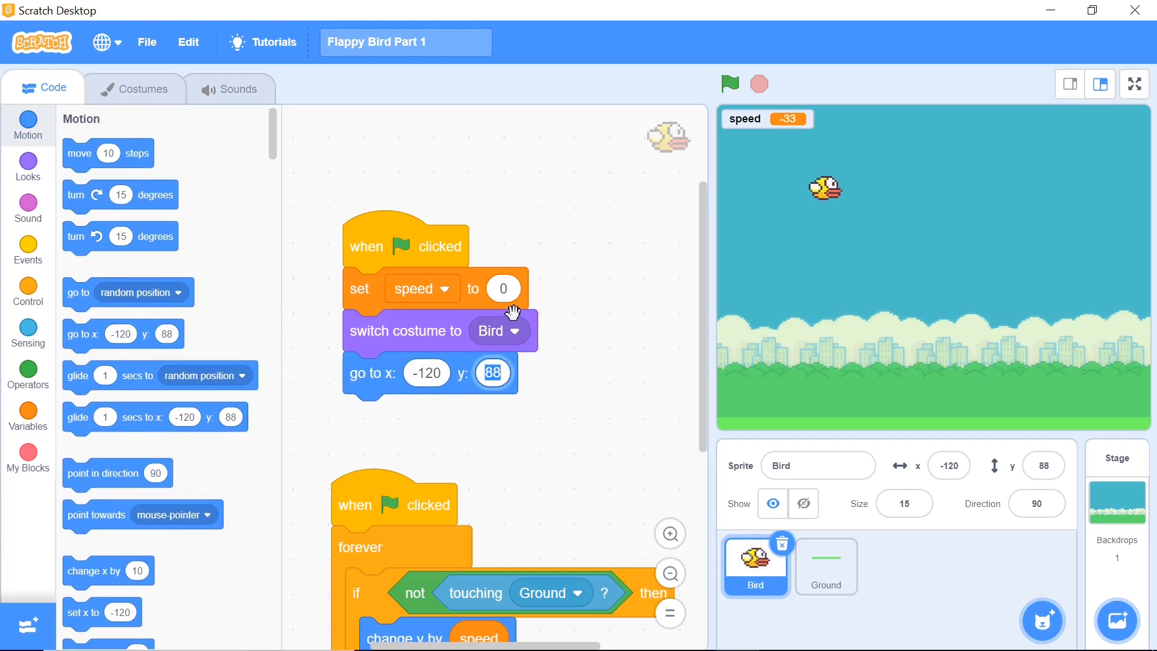
text(80)
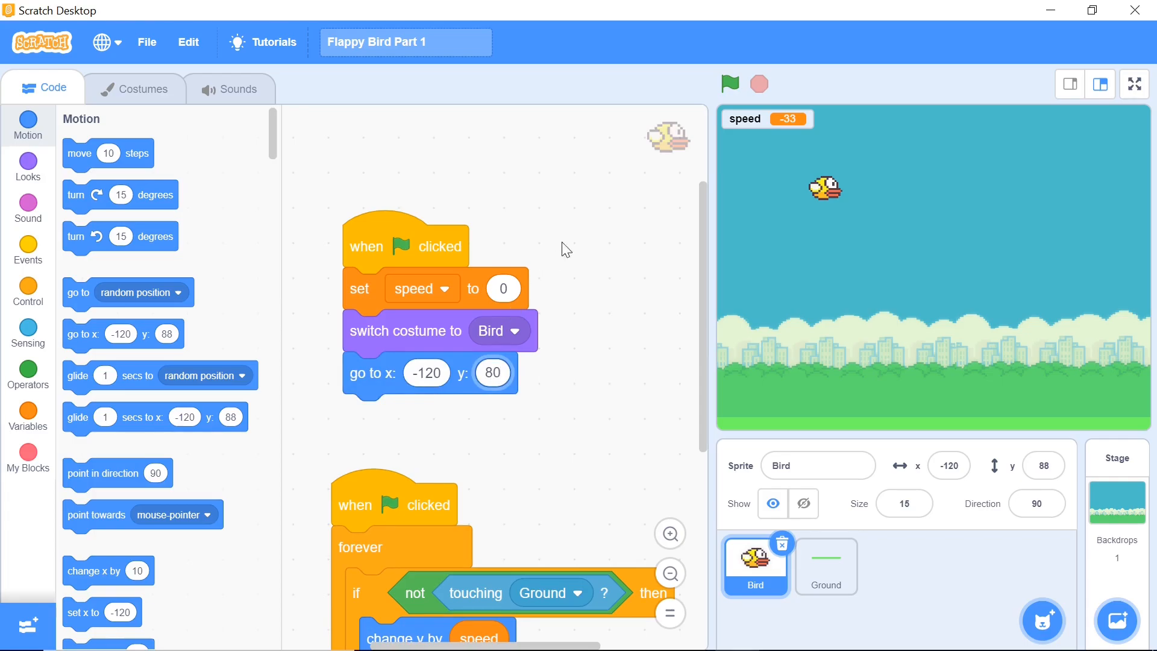
click(729, 83)
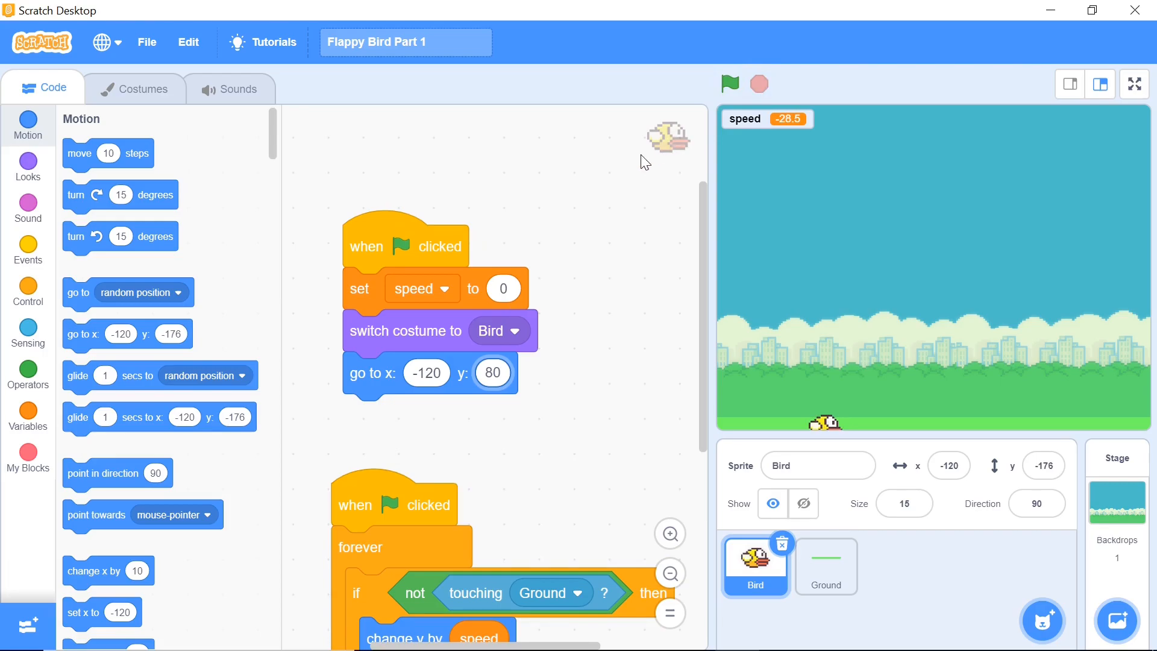
scroll(down, 3)
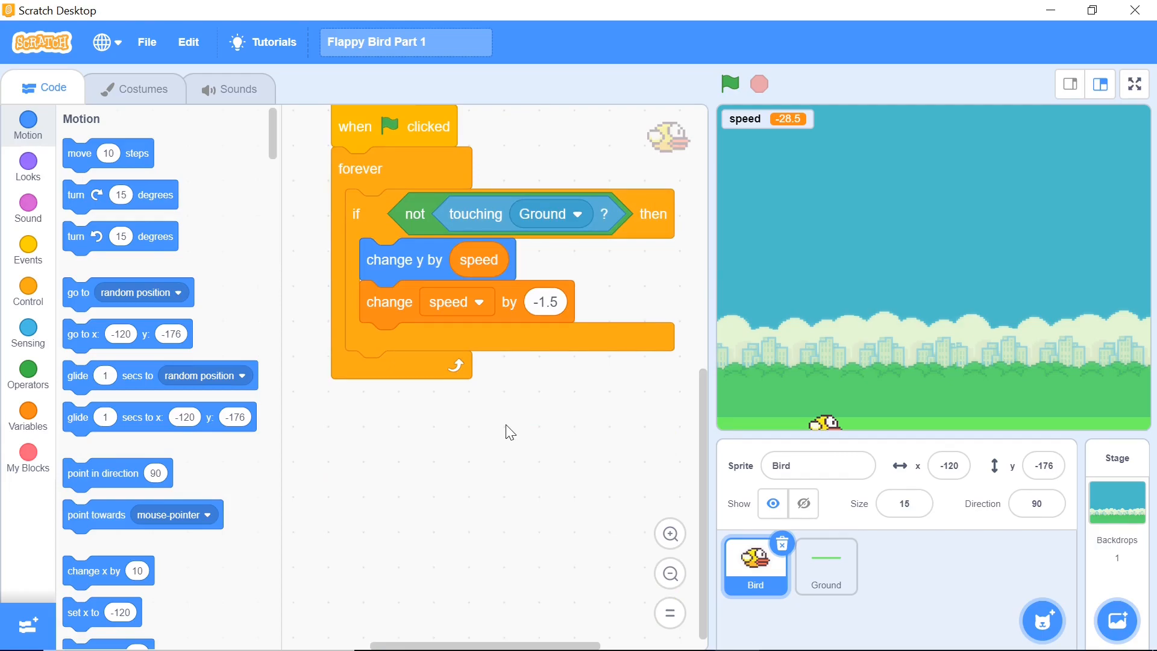
mouse_move(490, 415)
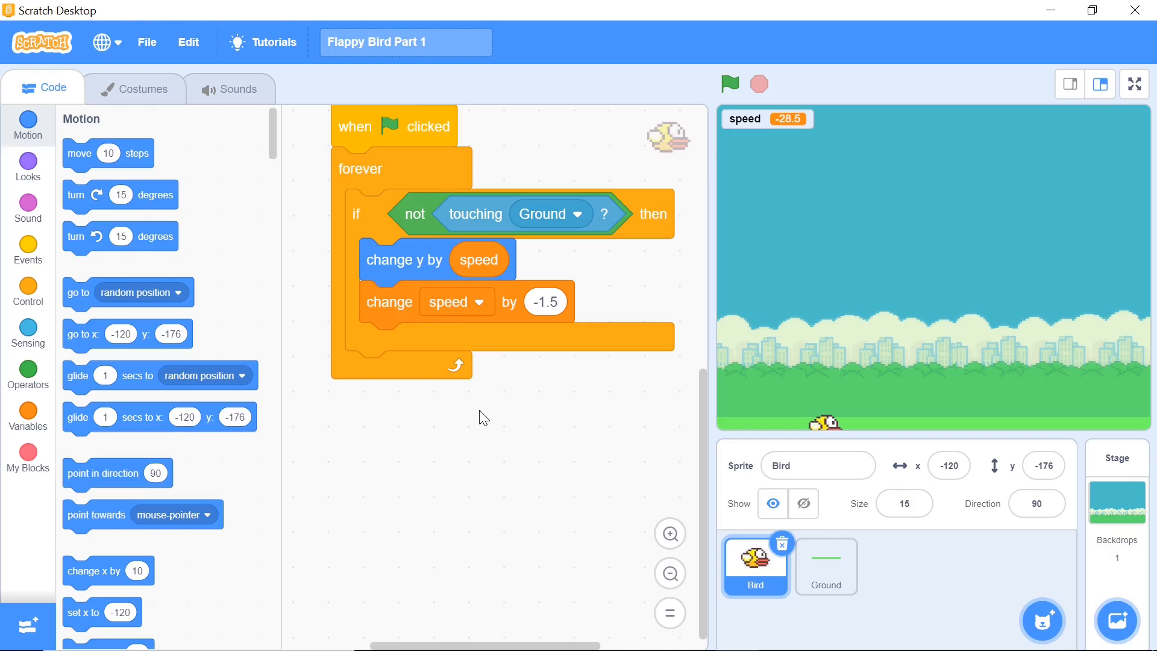
mouse_move(432, 343)
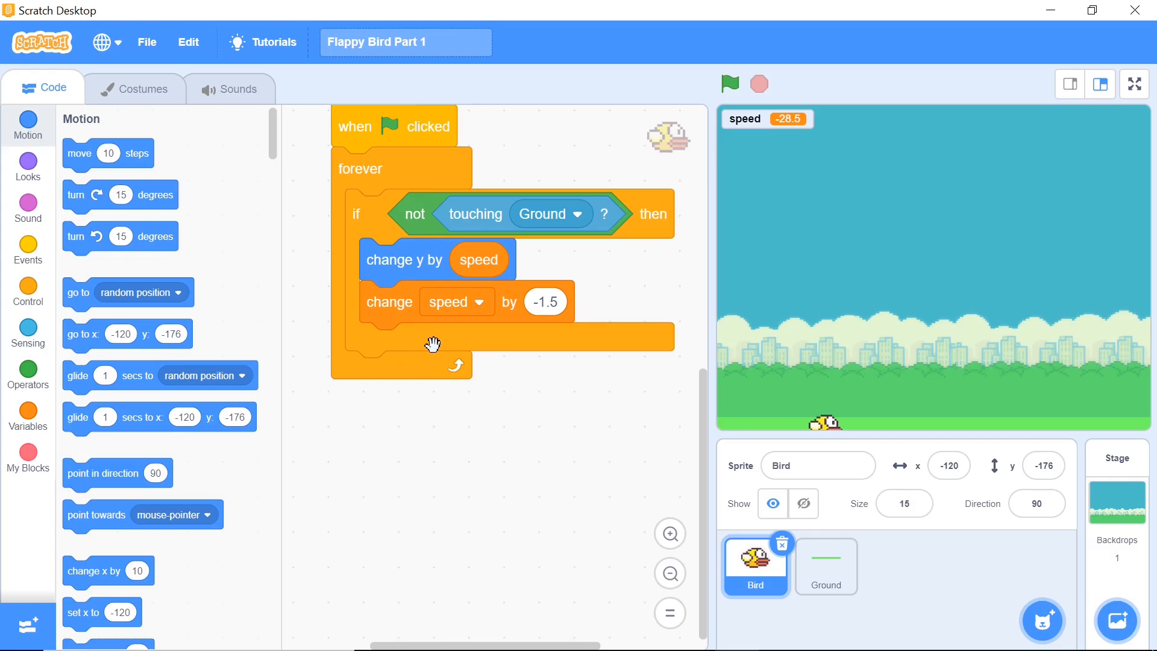
Add a 'when space key pressed' script that sets speed to 17 for the jump
click(28, 251)
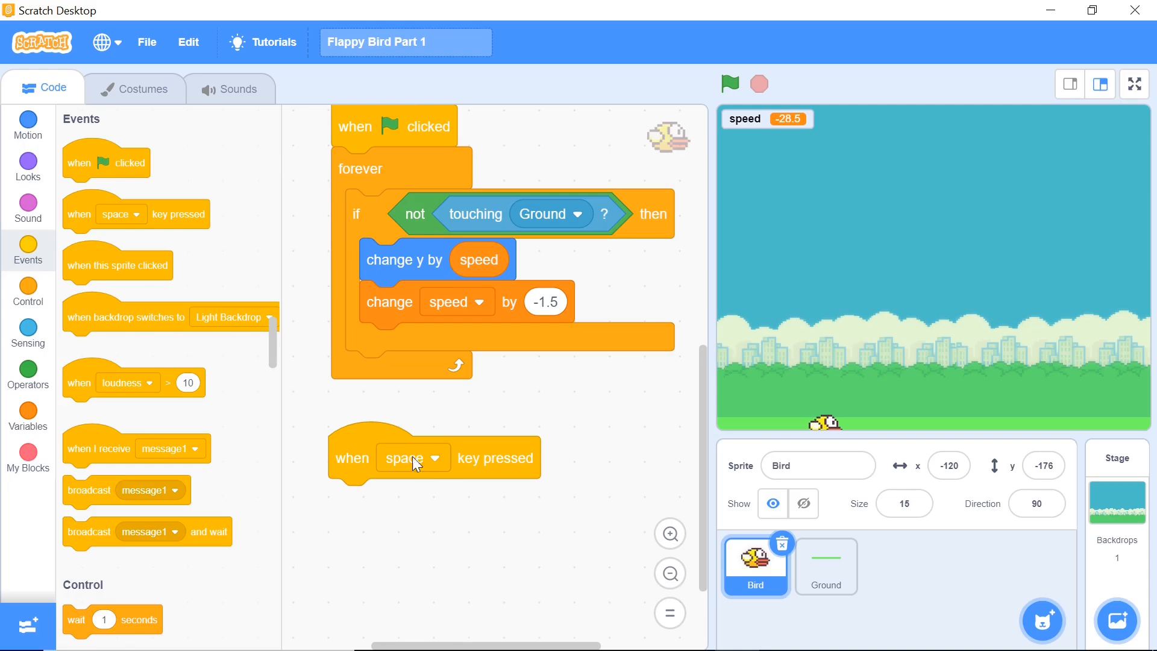
mouse_move(459, 487)
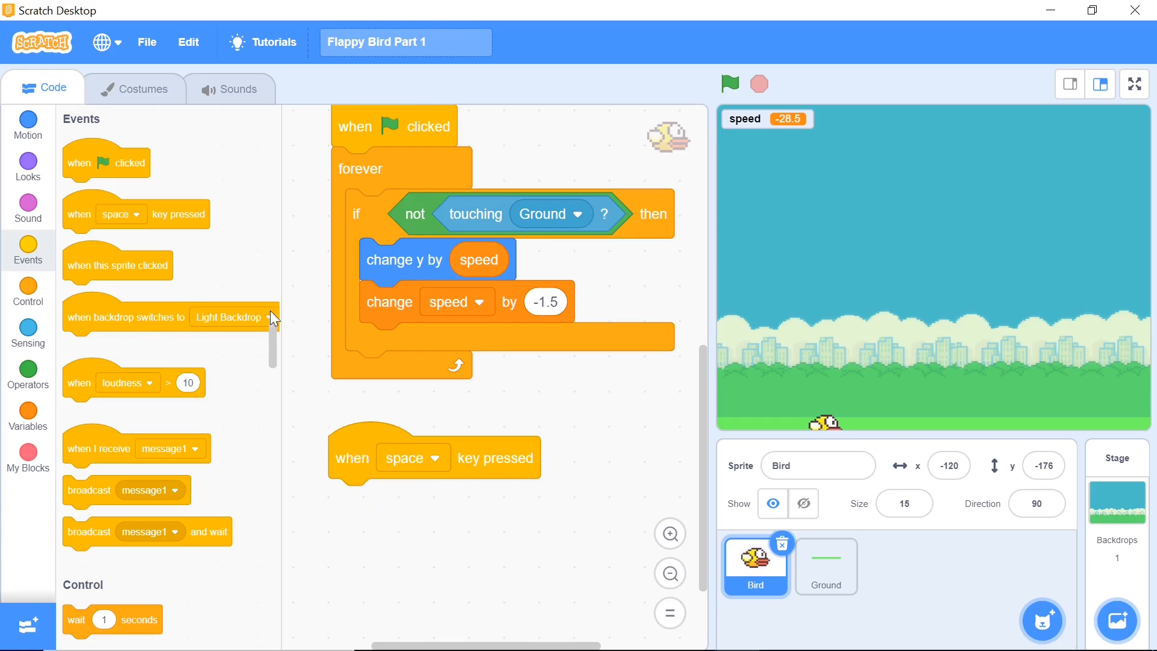
click(28, 126)
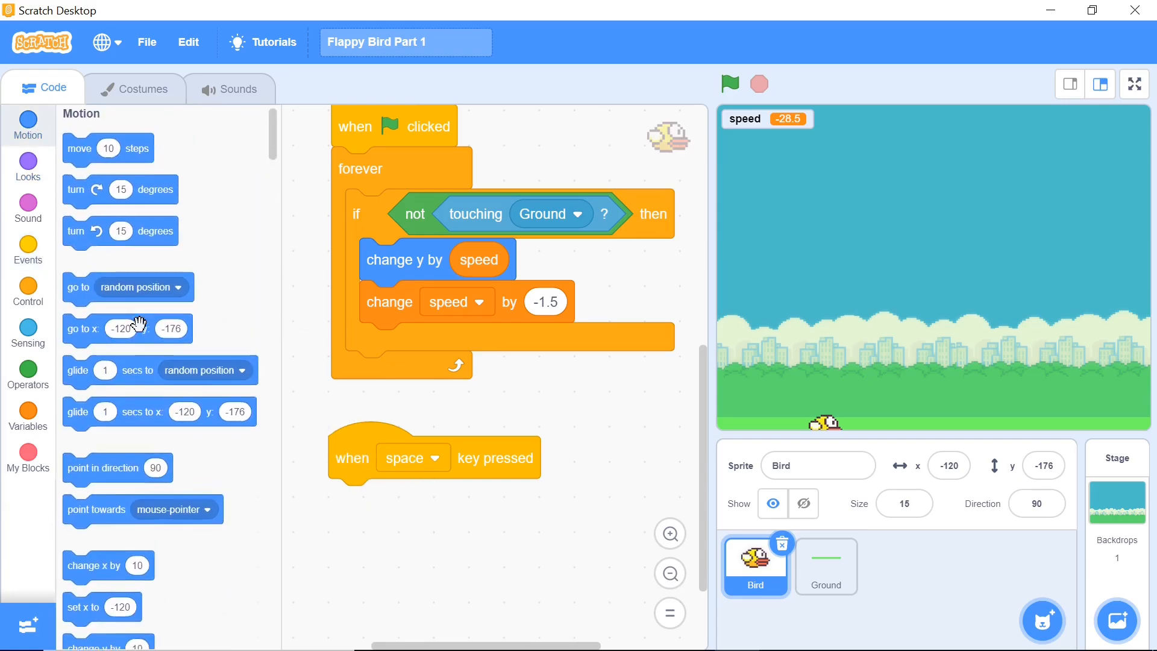
click(27, 410)
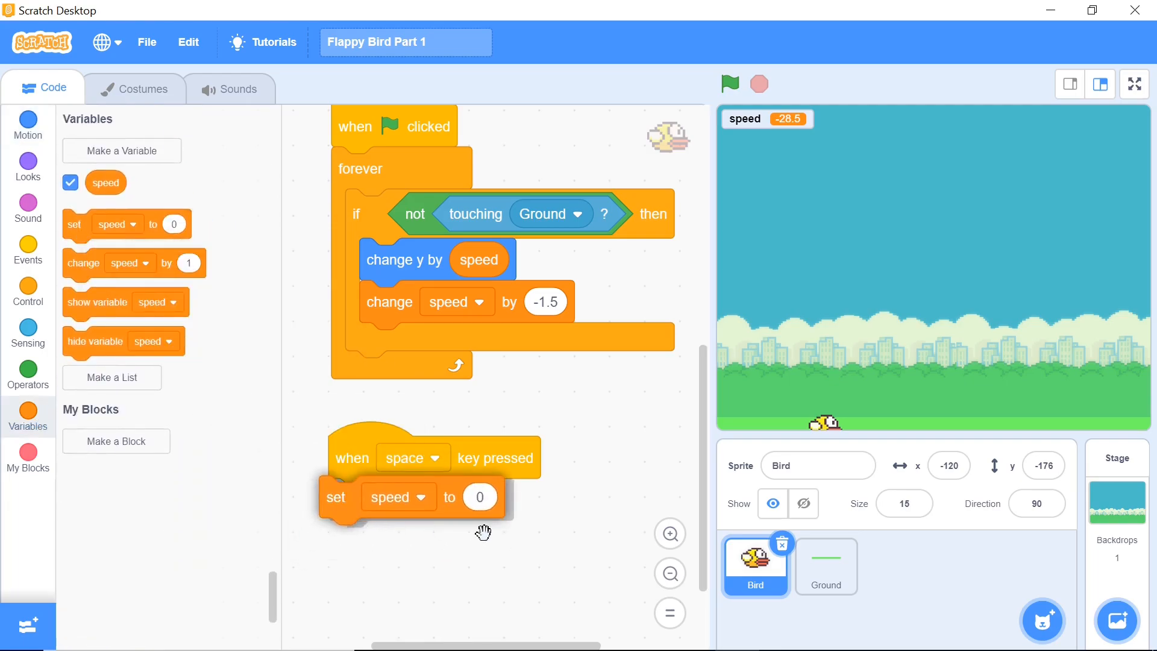
text(1)
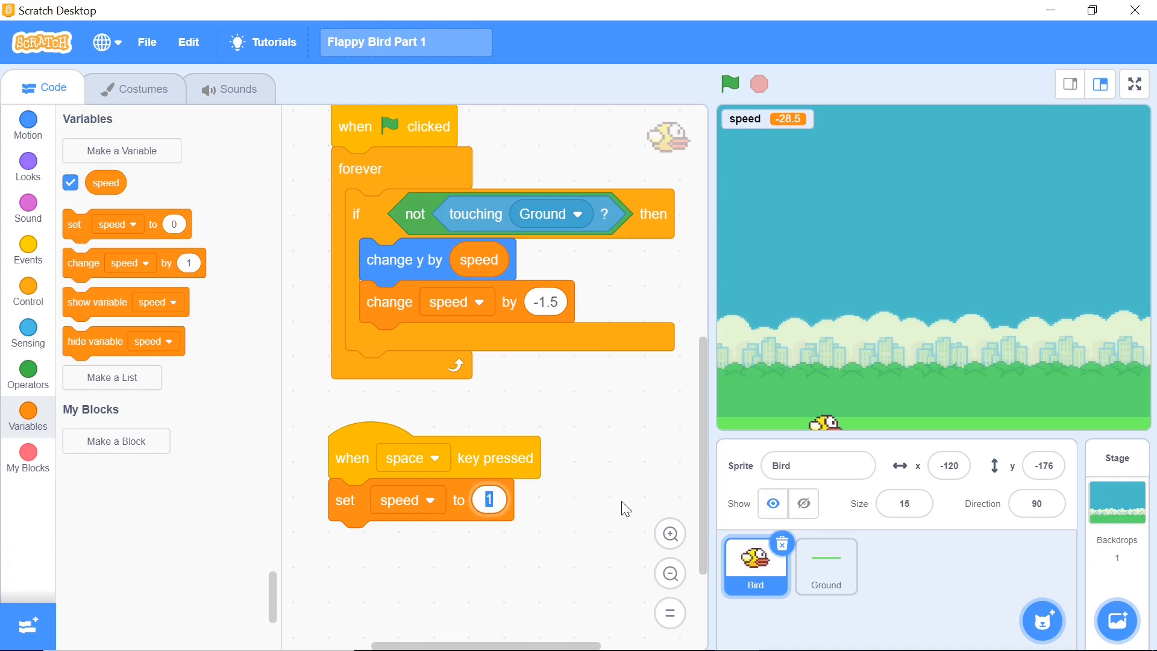
text(17)
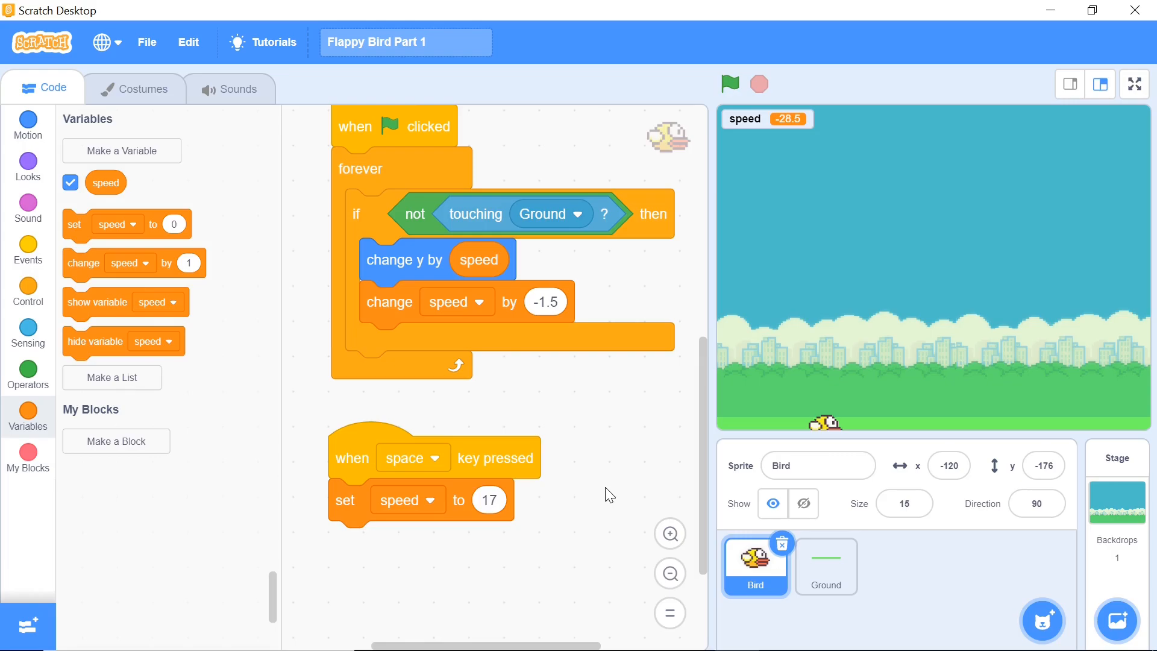
mouse_move(546, 475)
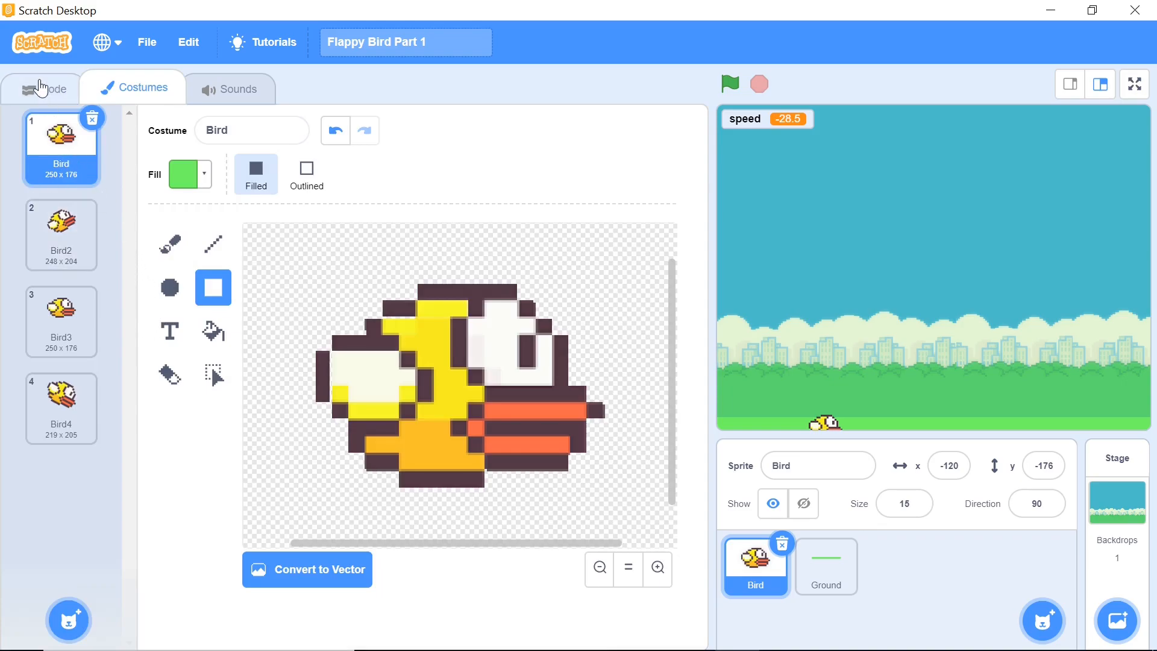
Fill the repeat-4 loop with next costume and a .1 second wait under the jump script
click(42, 87)
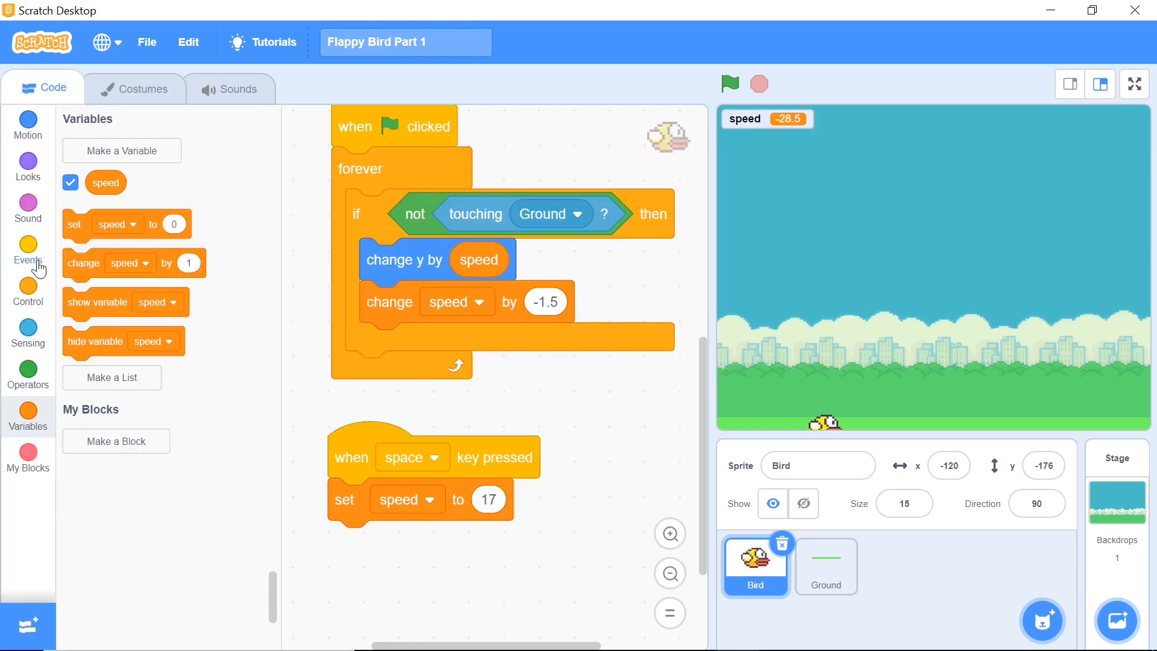
click(27, 291)
text(4)
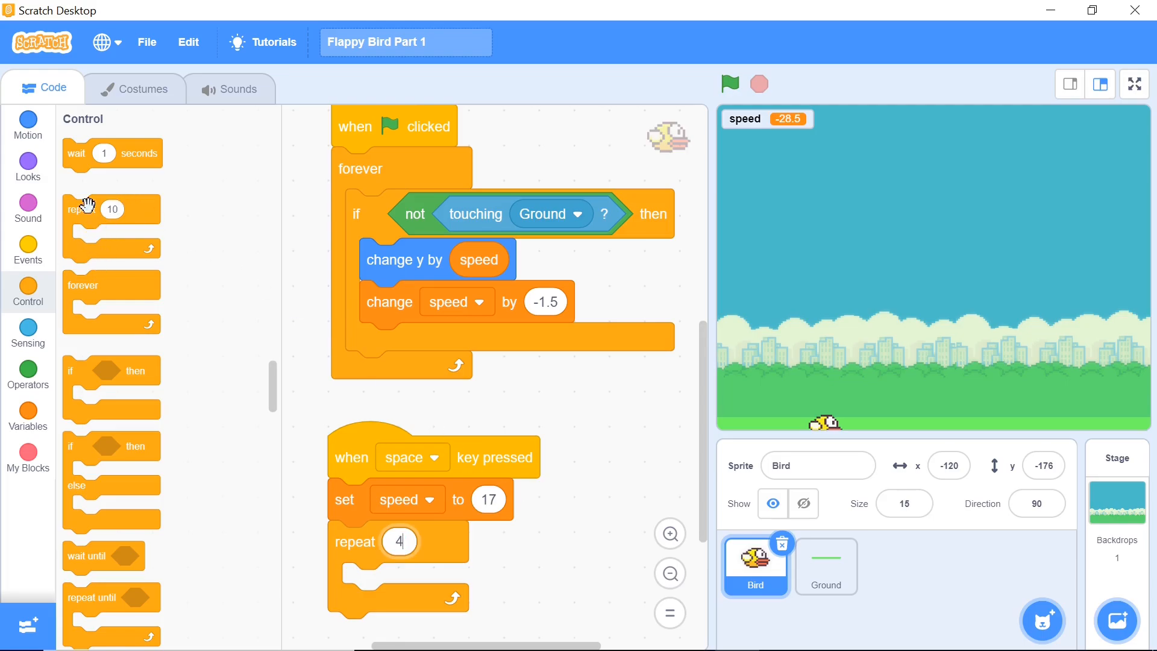
drag(111, 153, 402, 583)
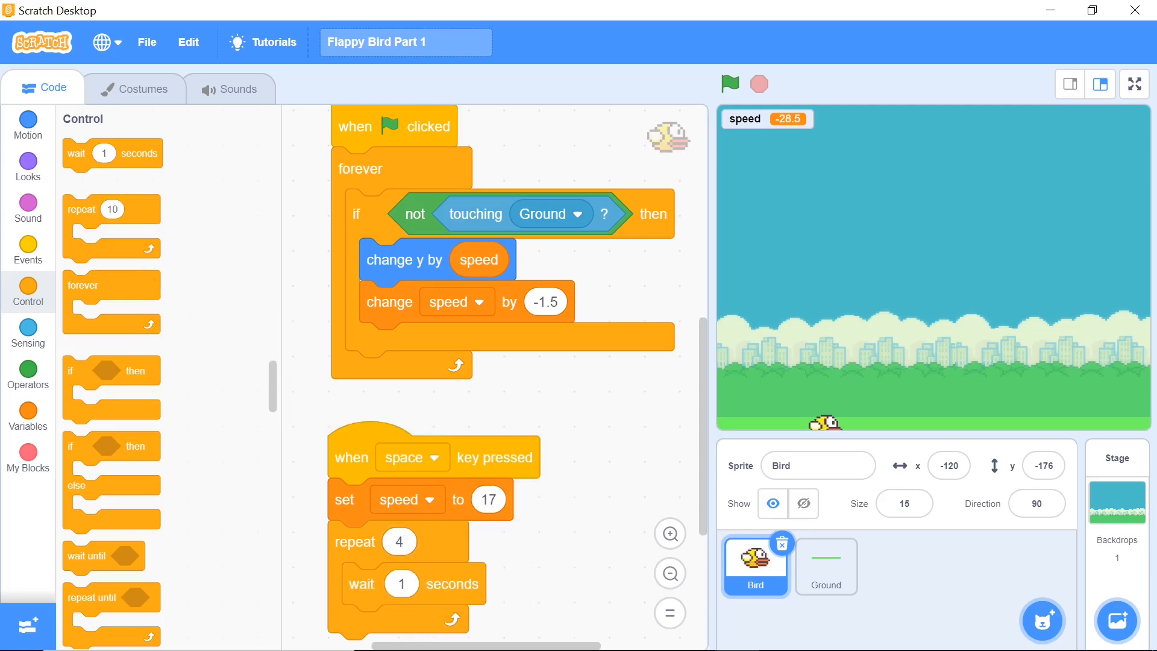
text(.1)
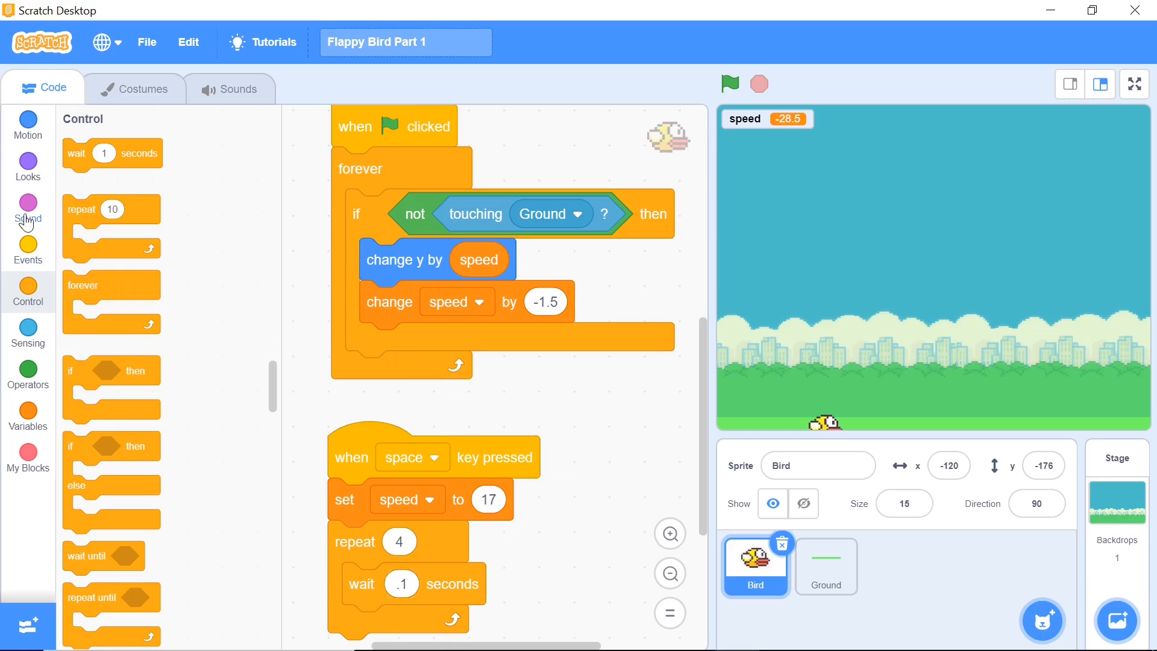
click(28, 166)
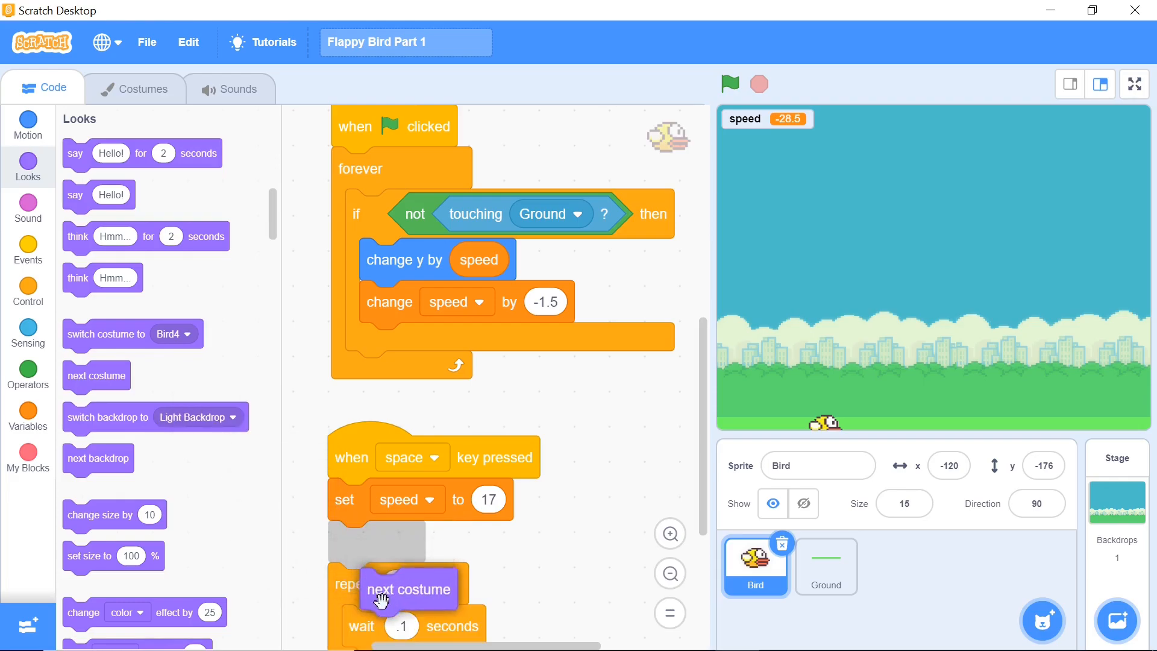
click(730, 83)
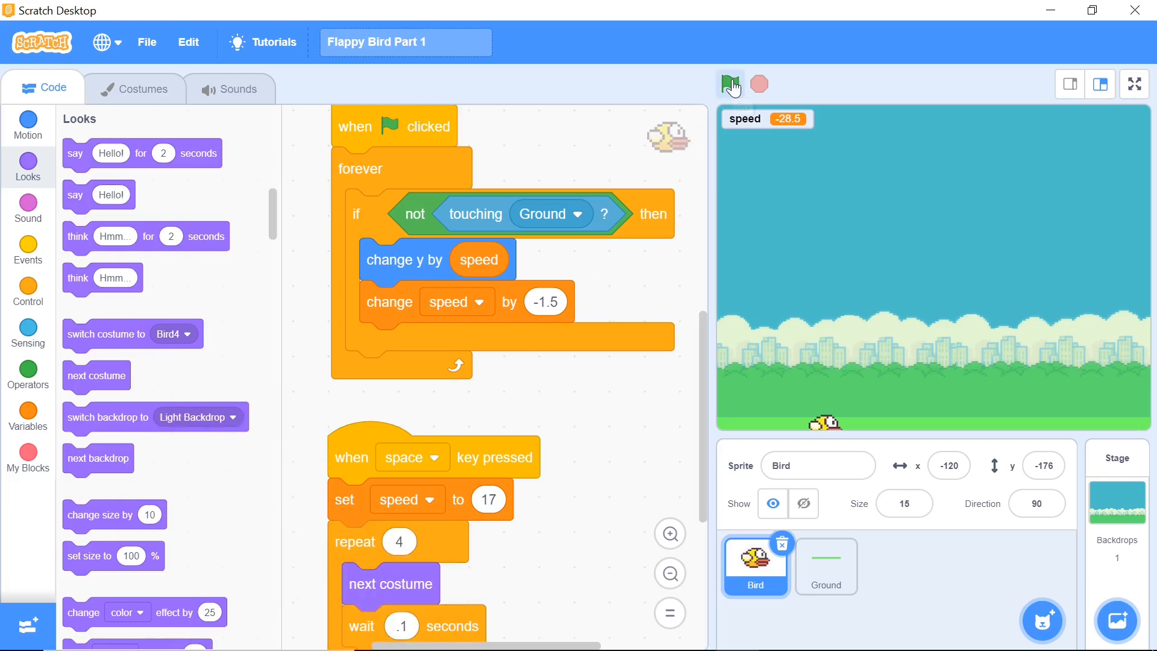
Run the game and press space to test the bird's flap
click(730, 83)
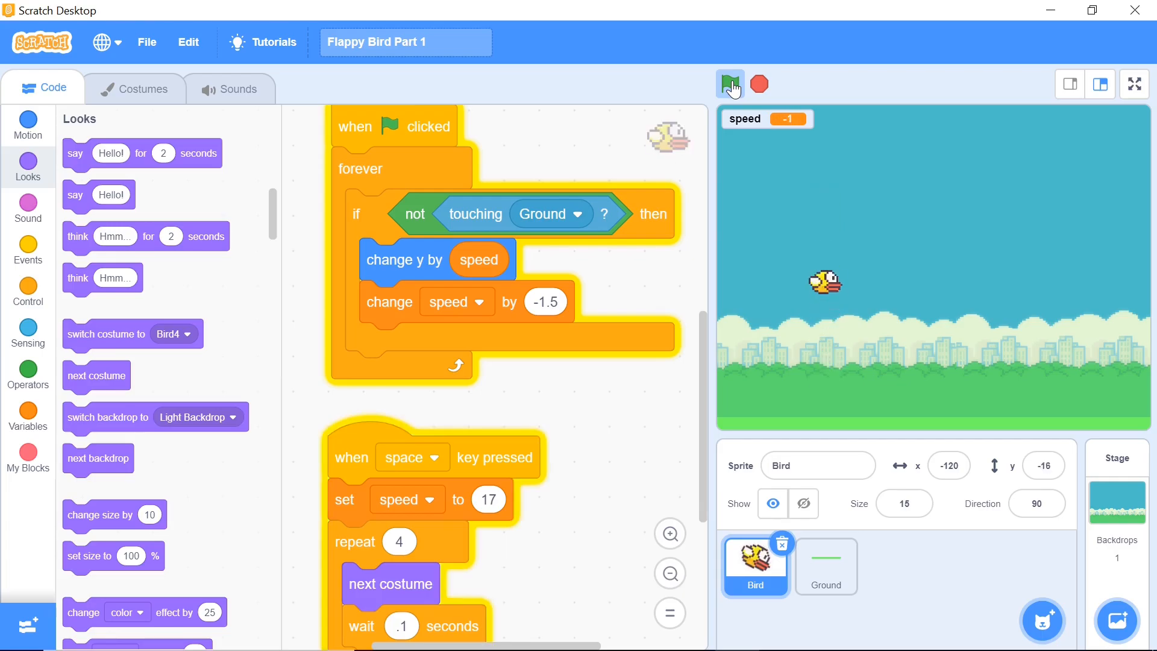
click(729, 83)
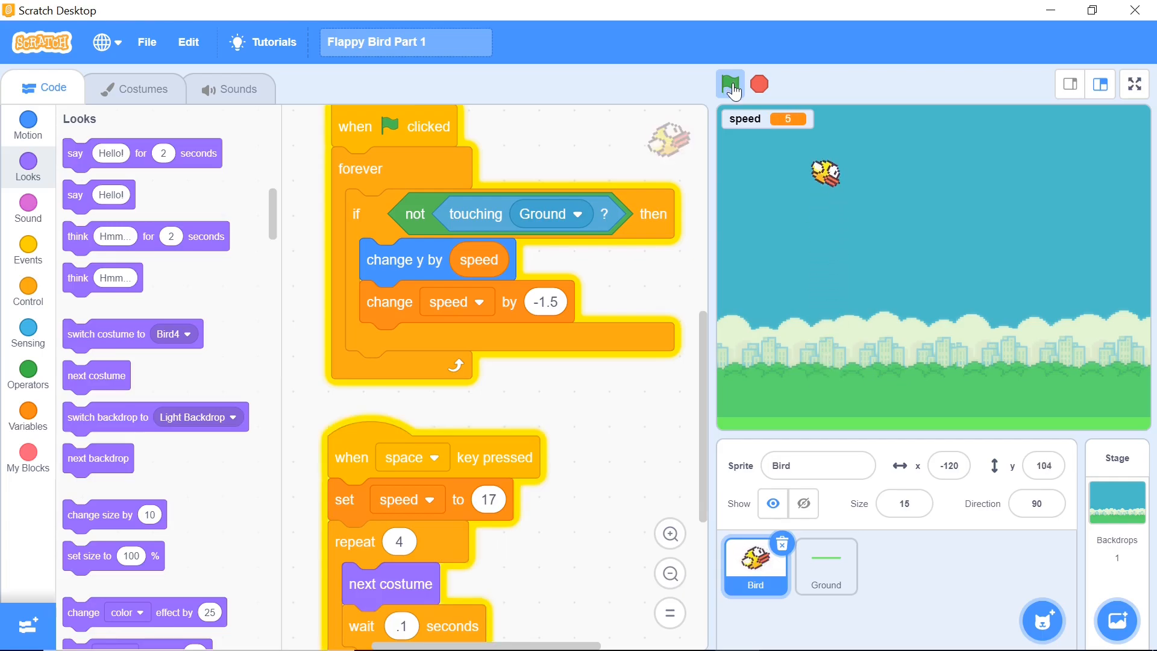
click(729, 83)
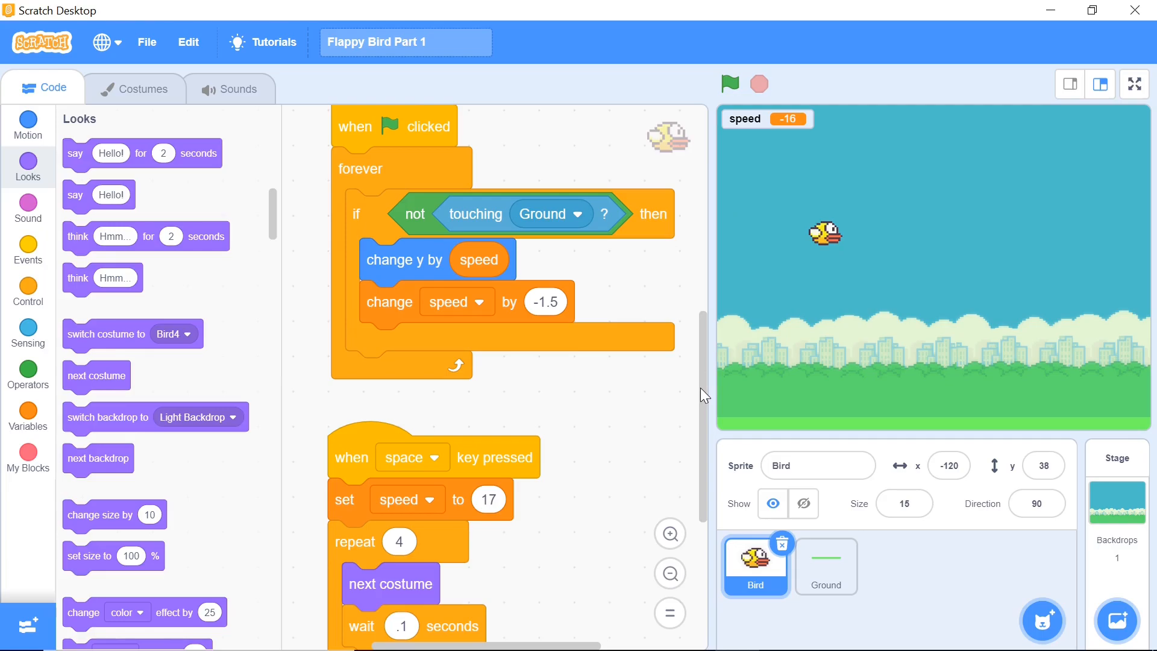
Shorten the flap pause to 0.05 seconds and run the game to test the quicker flap
scroll(down, 3)
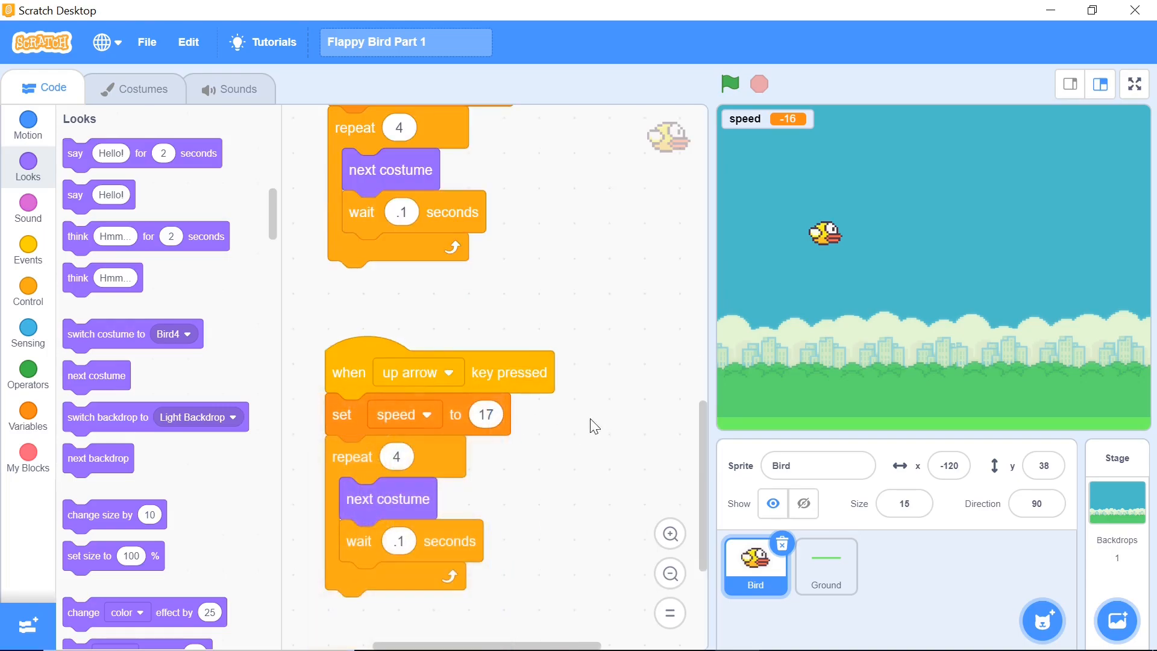
mouse_move(585, 349)
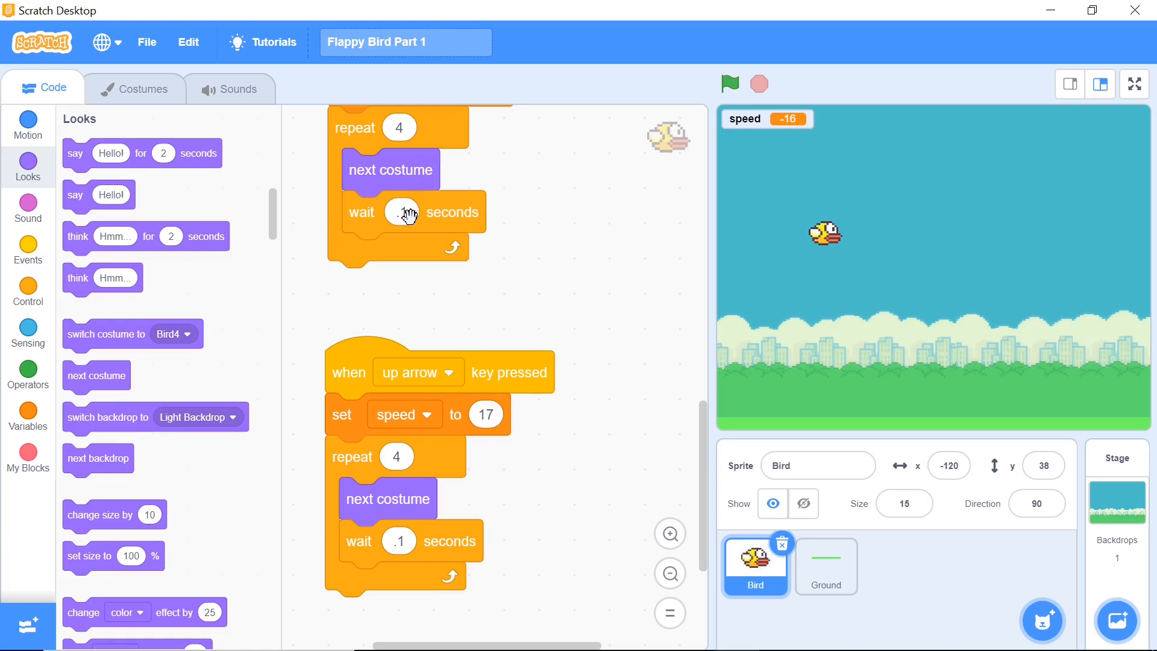
click(401, 212)
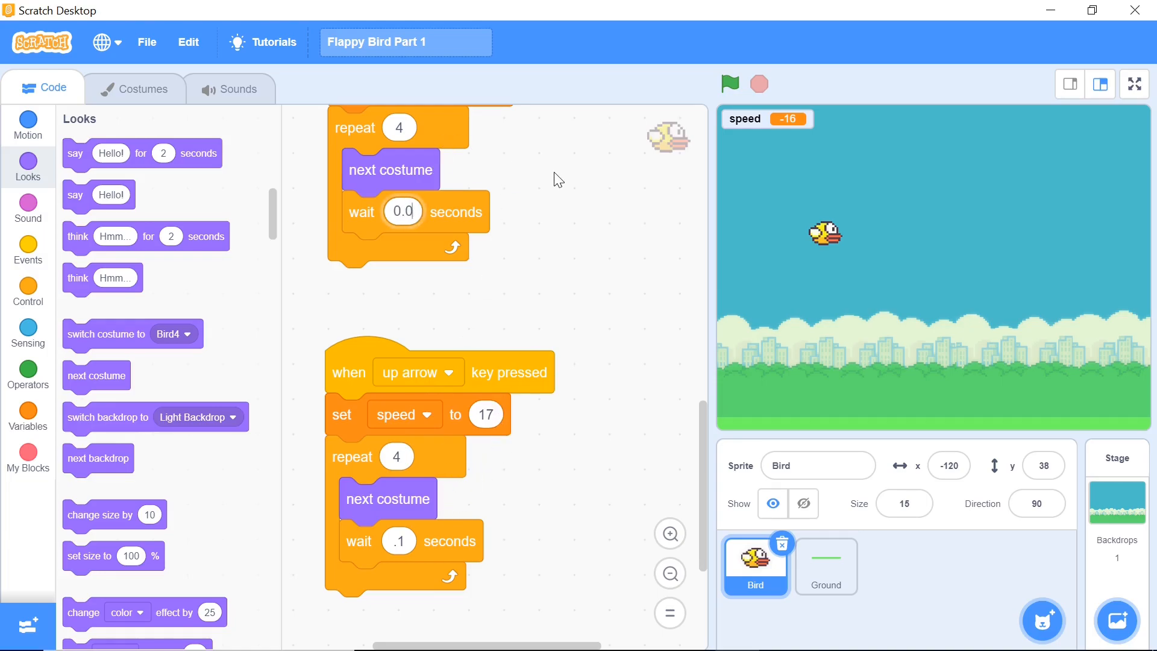
text(0.05)
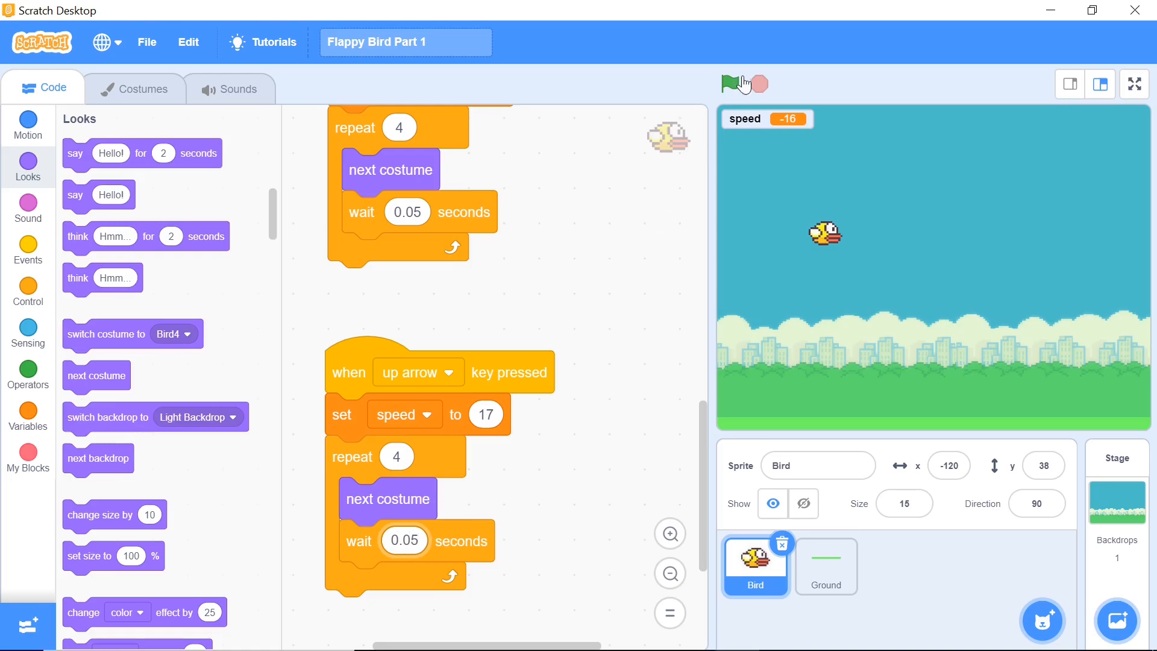
click(729, 83)
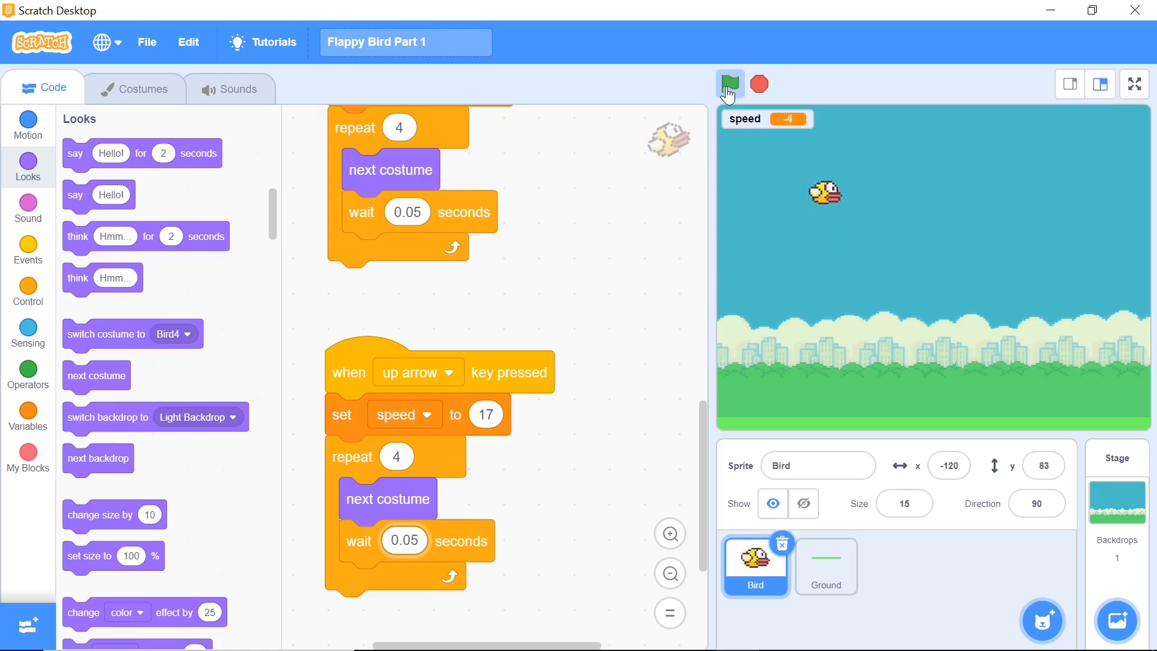
click(729, 83)
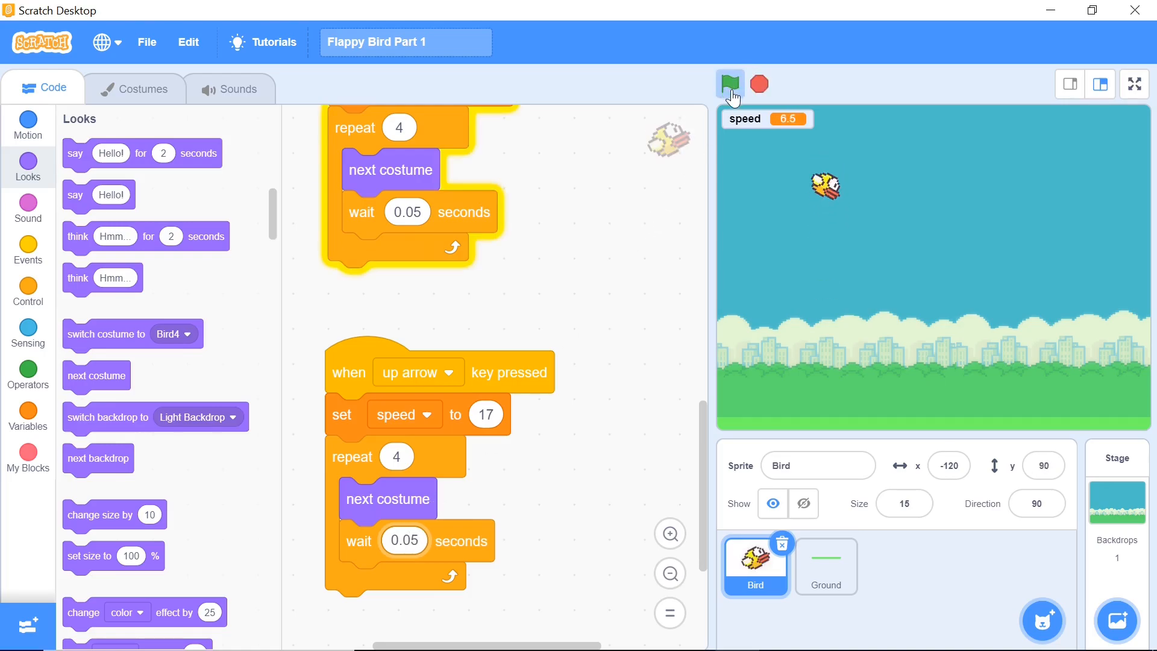
click(730, 83)
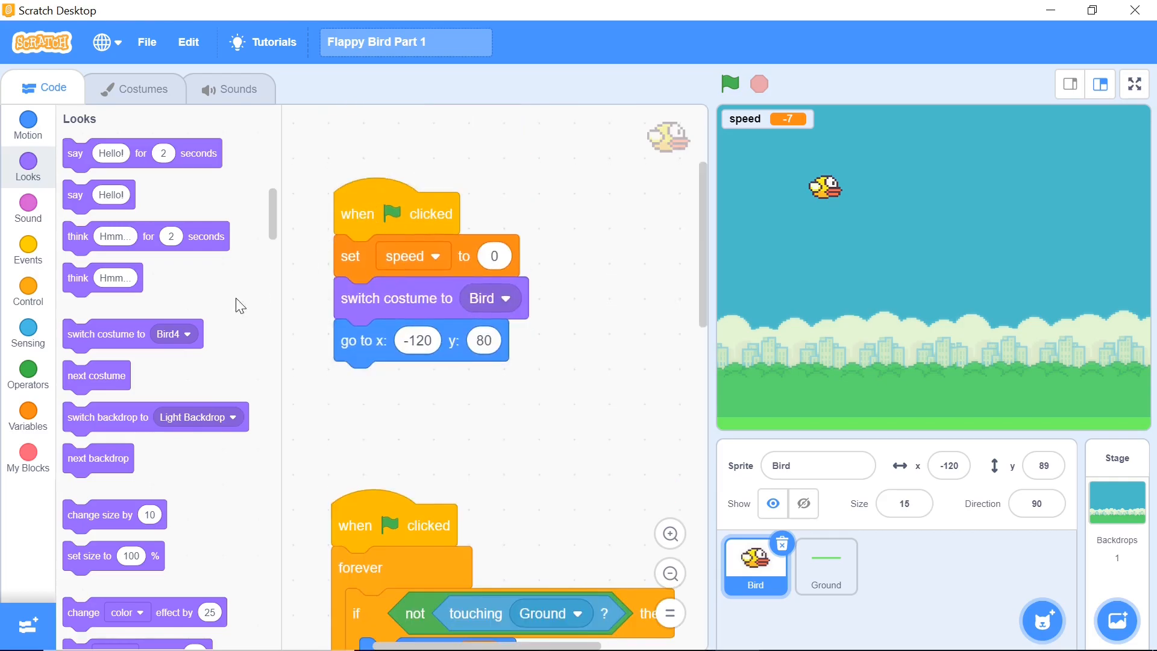
Rebuild the gravity check as an if-else keeping the not touching Ground condition
scroll(down, 3)
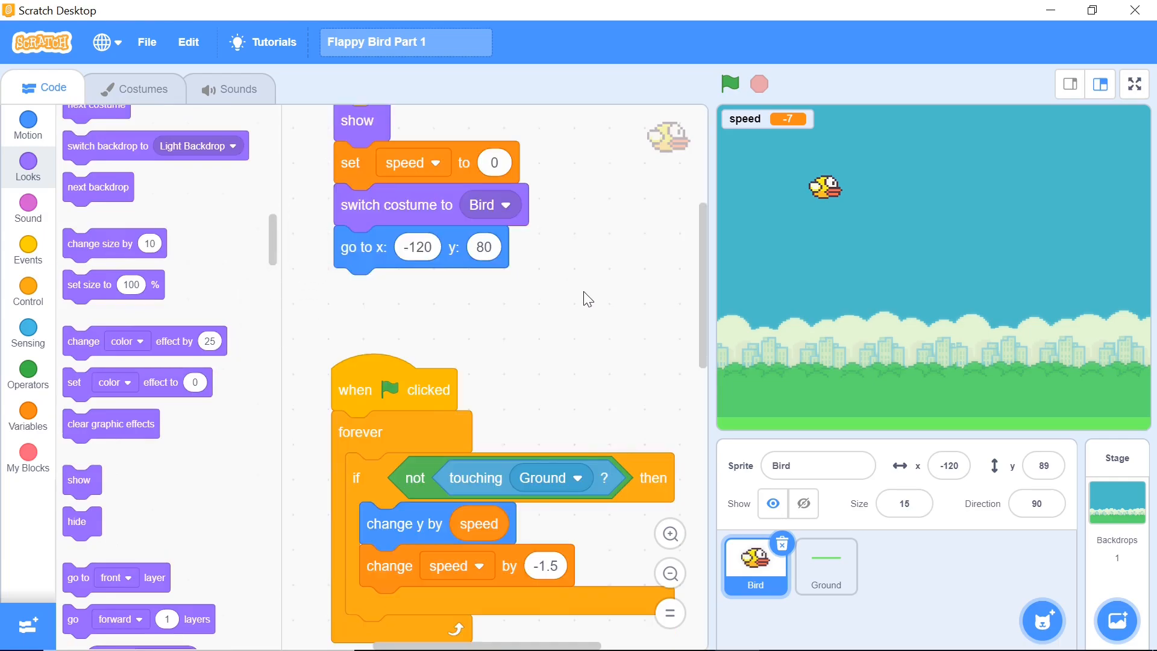
scroll(down, 3)
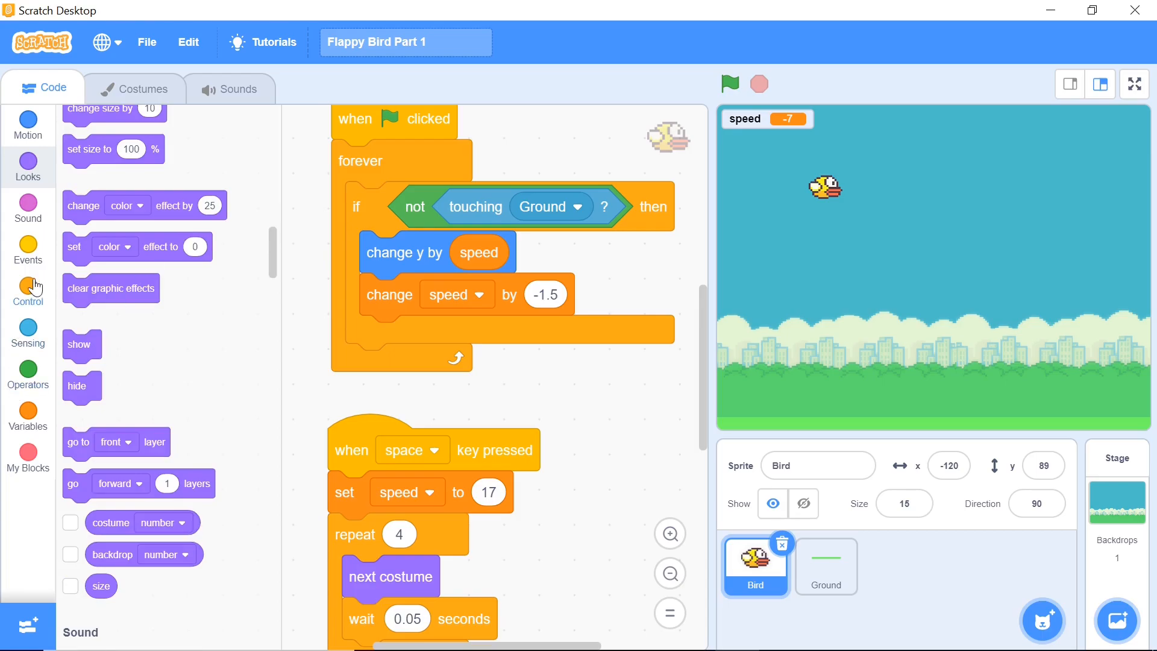
click(28, 289)
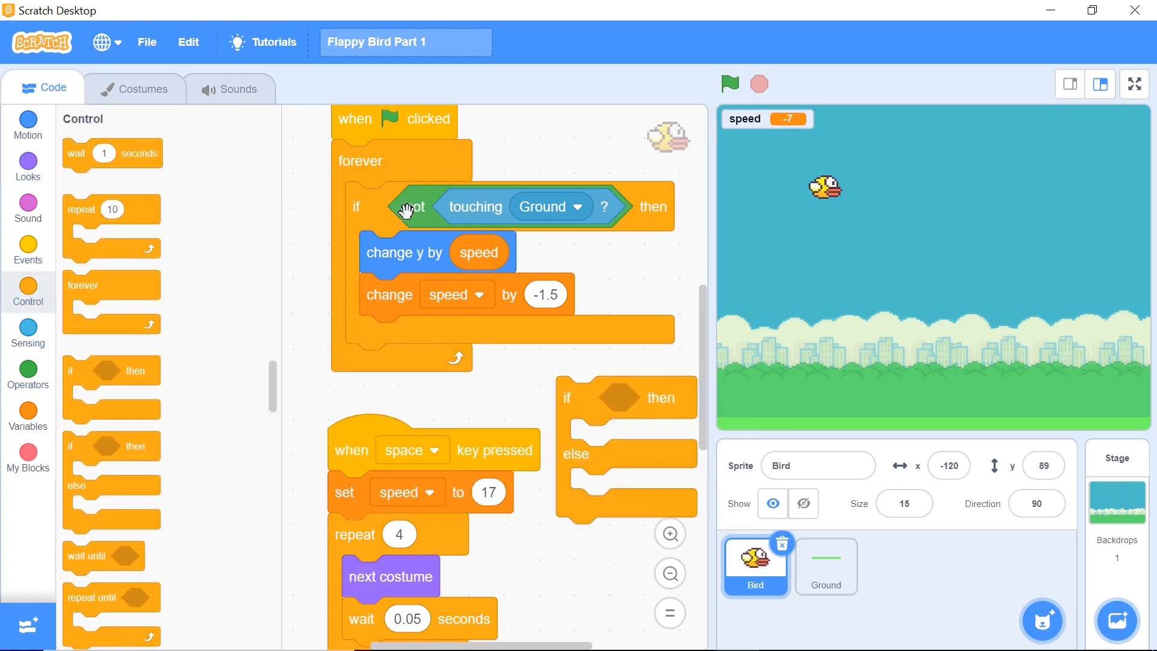
drag(416, 206, 534, 154)
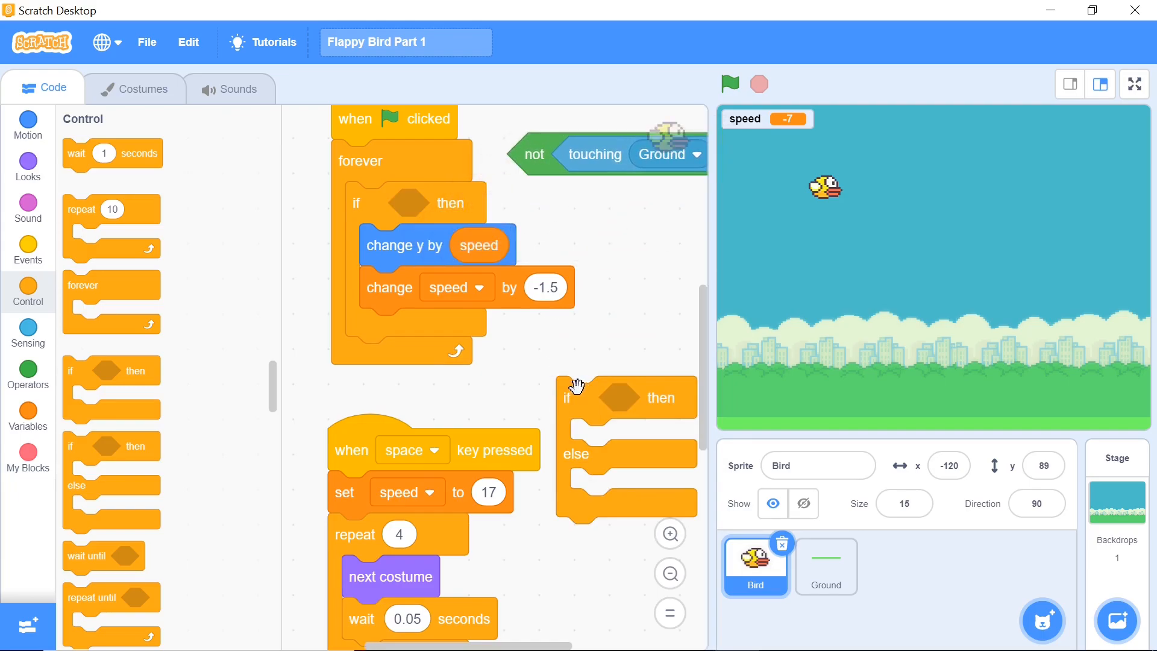
drag(597, 153, 584, 365)
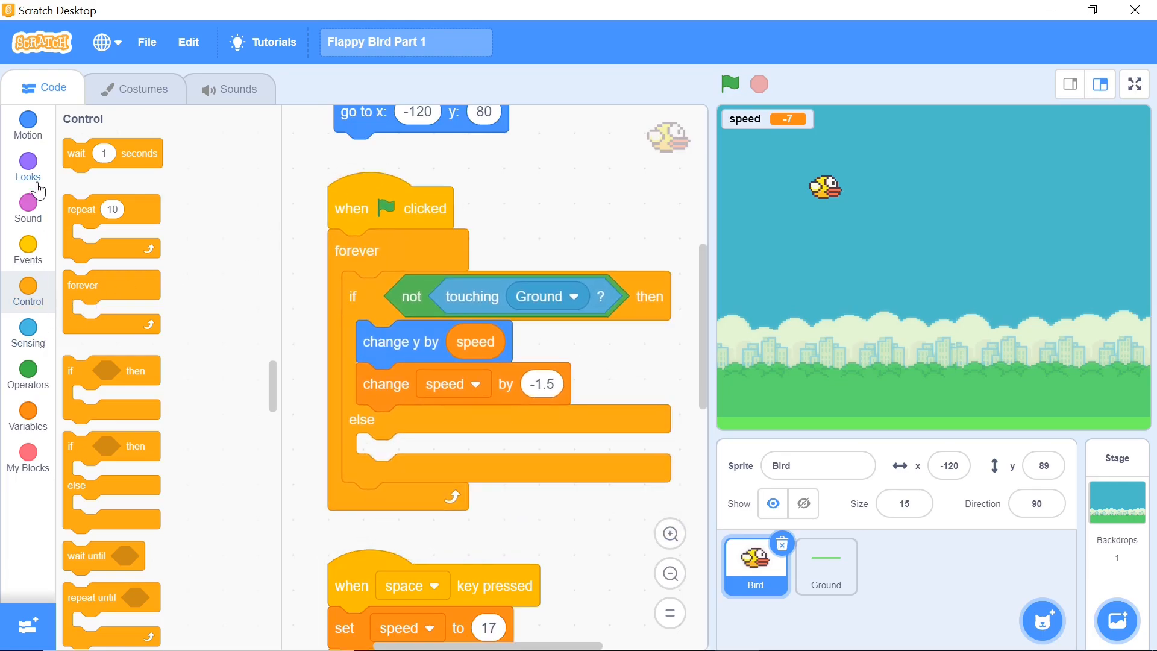
Put a hide block in the else branch so the bird vanishes on the ground
click(28, 160)
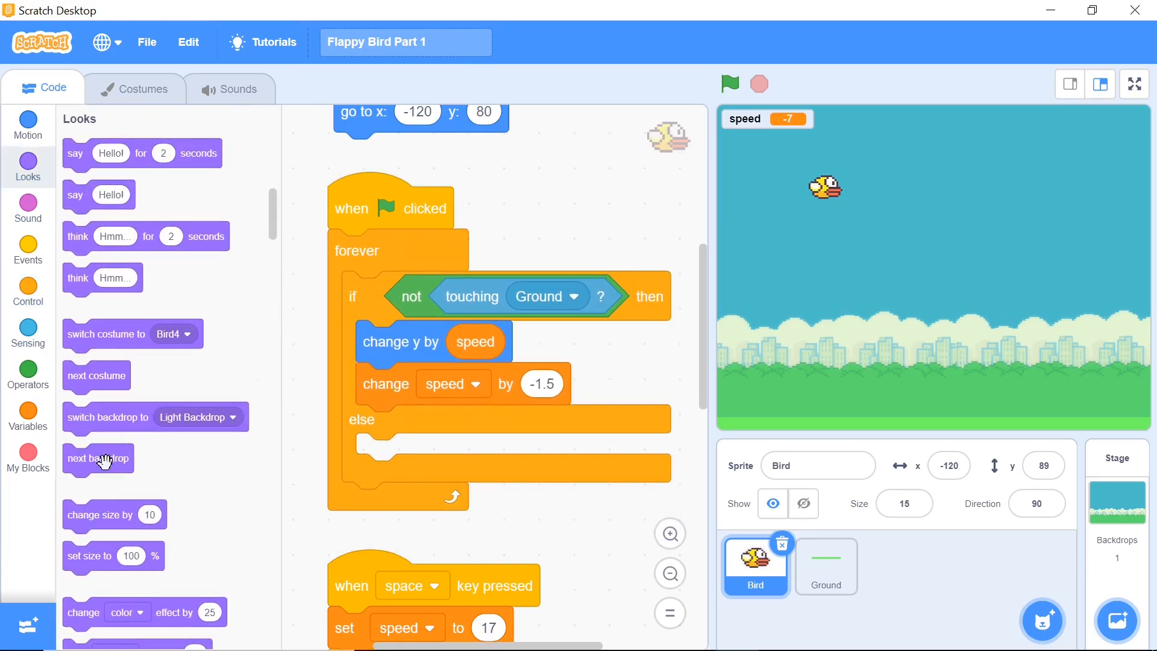
scroll(down, 3)
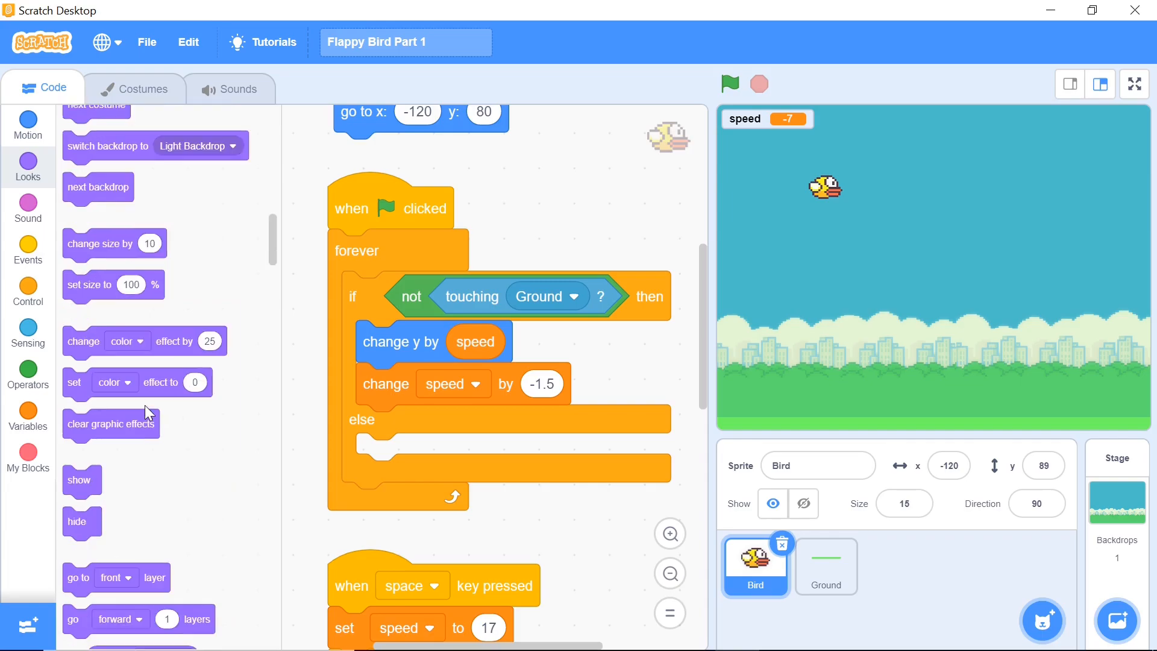
drag(77, 522, 382, 454)
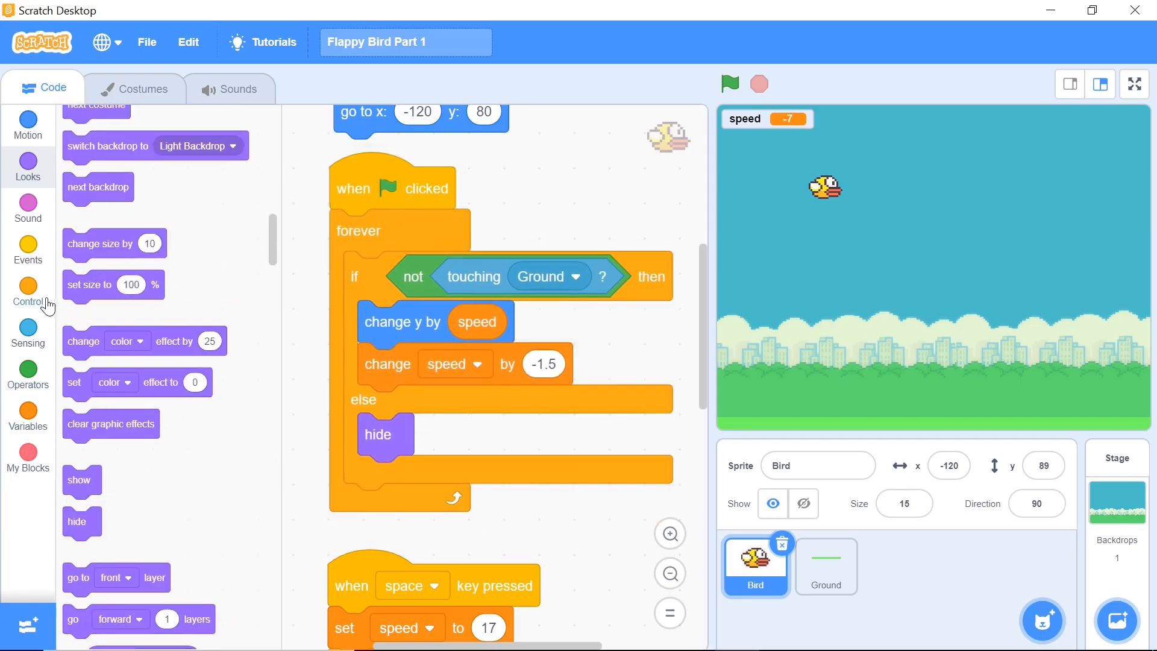
Add a broadcast block under hide and name its new message starting with 'Game'
click(27, 249)
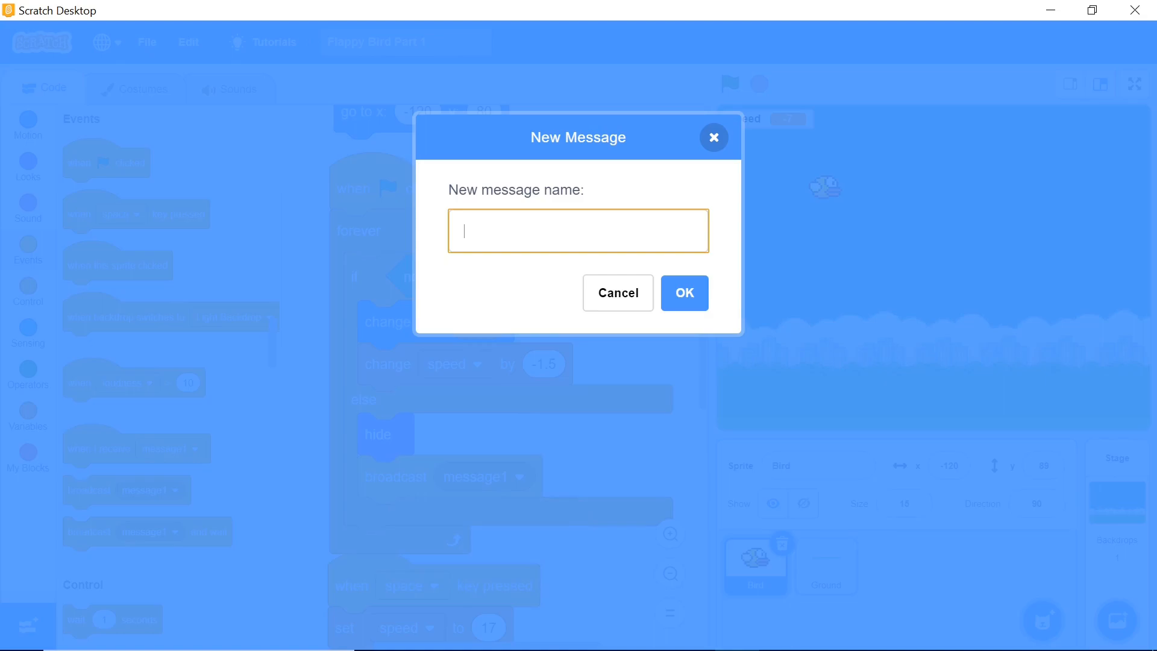
text(Game)
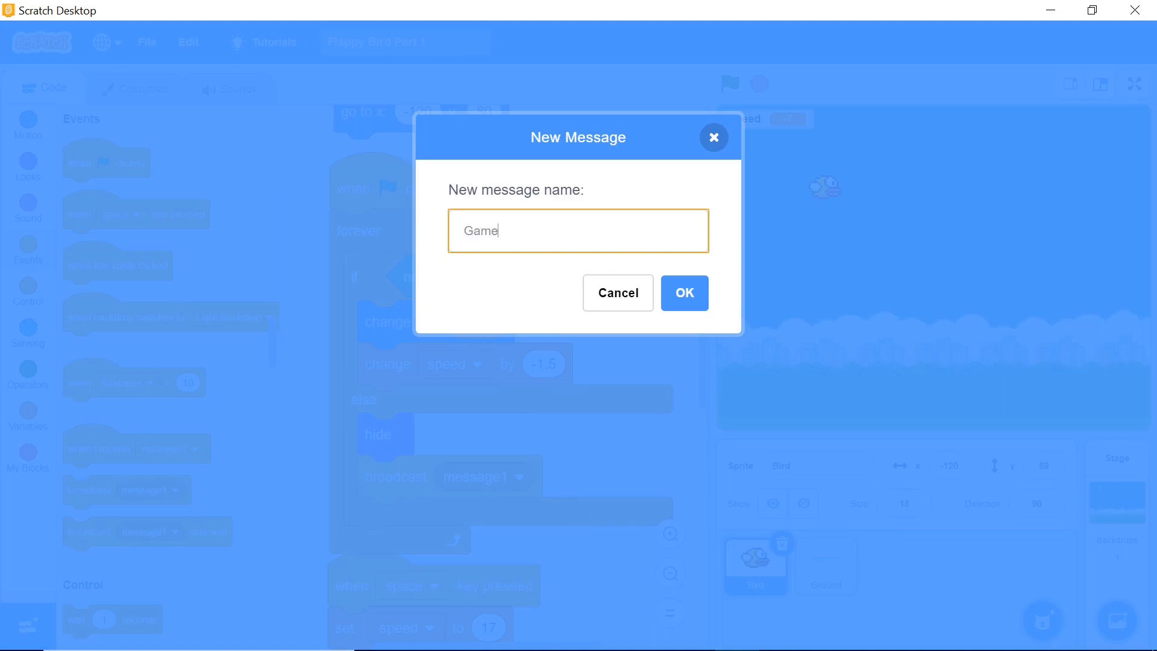